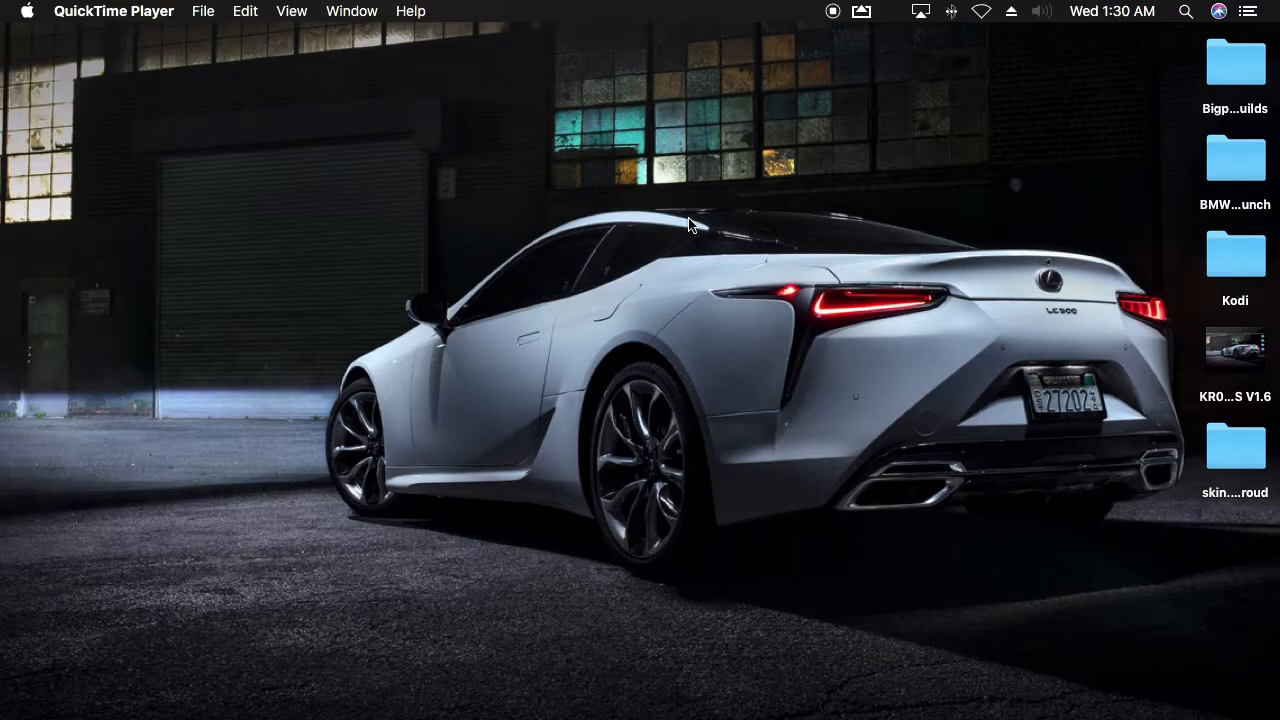
mouse_move(645, 278)
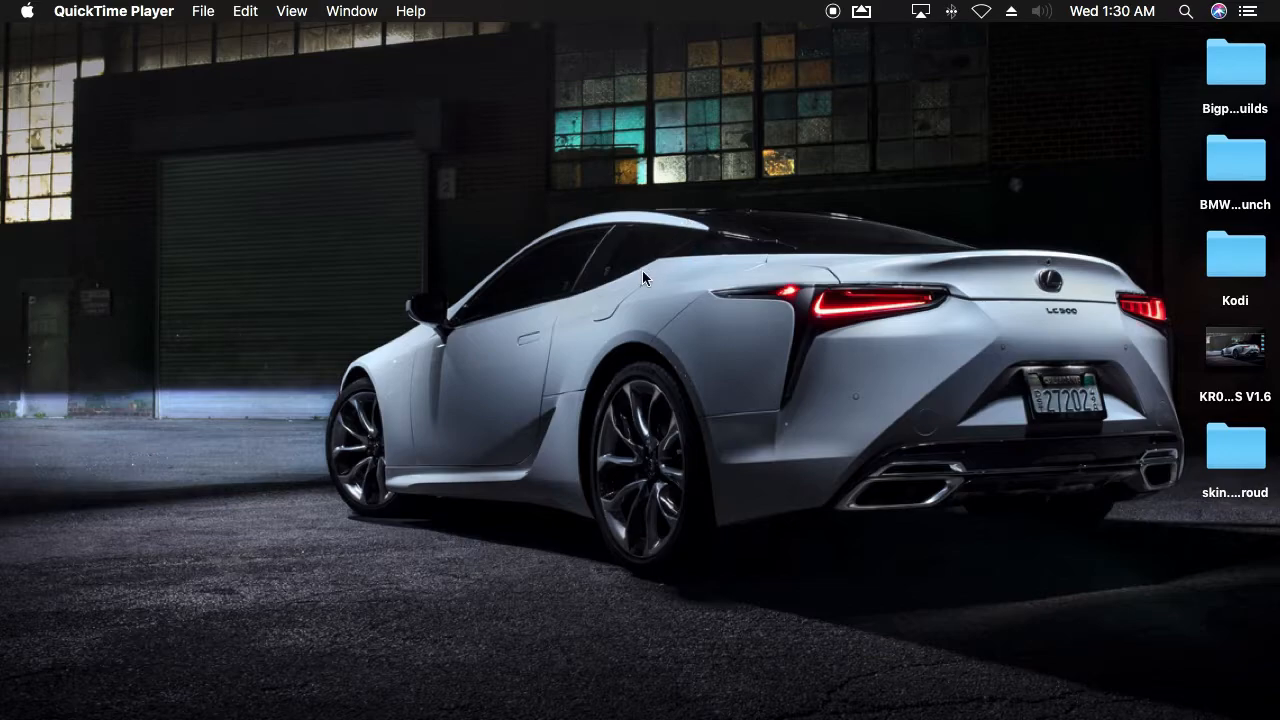
mouse_move(838, 300)
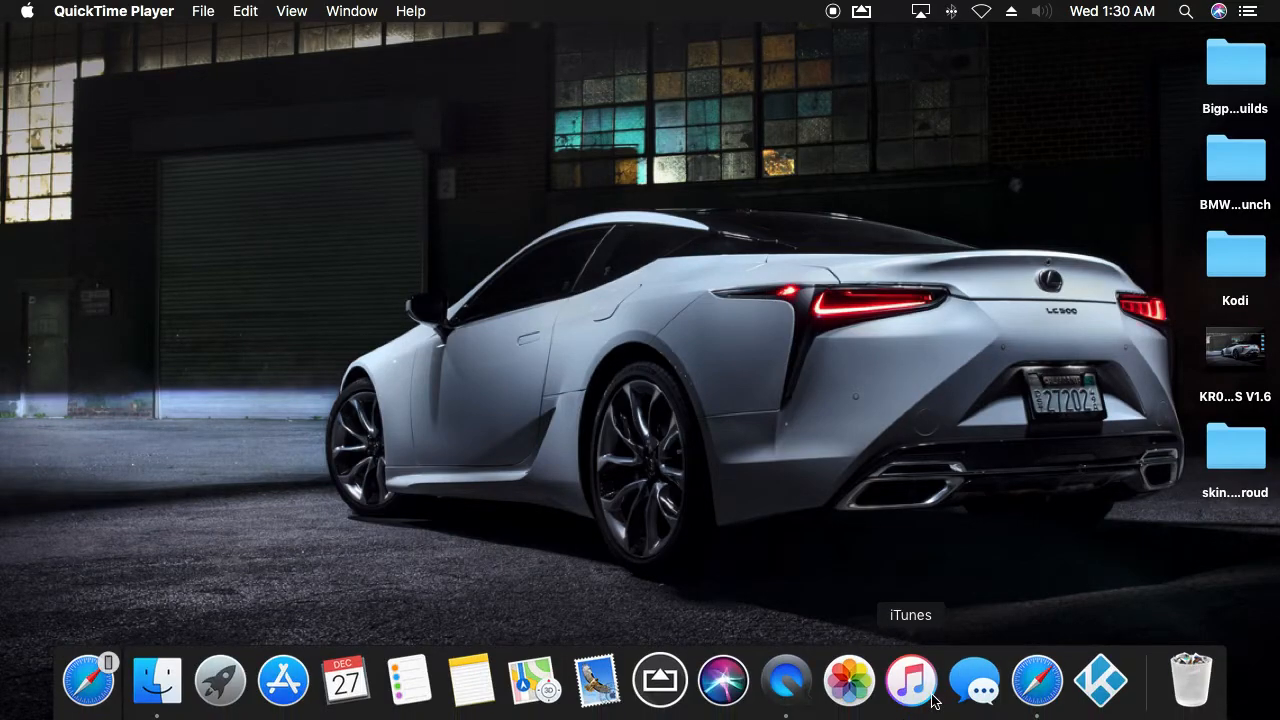
mouse_move(1100, 685)
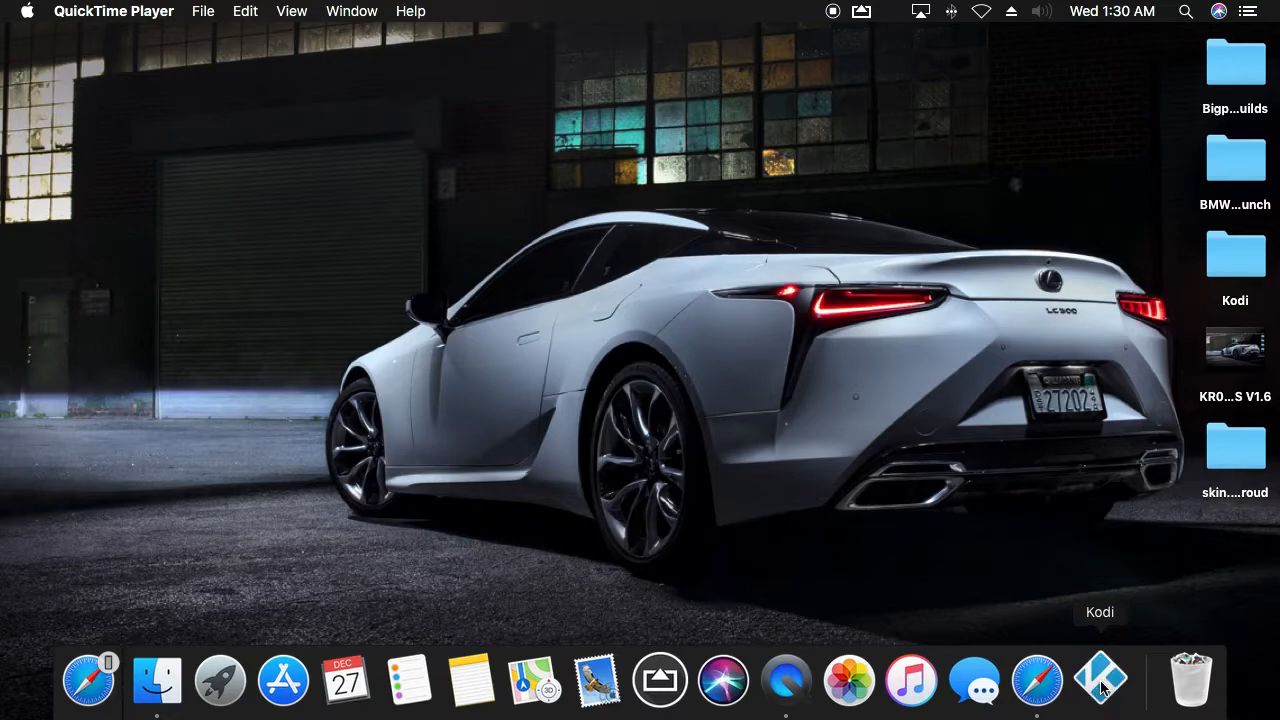
Step: Launch Kodi from the Dock and go into the System settings overview from the home screen
left_click(1100, 680)
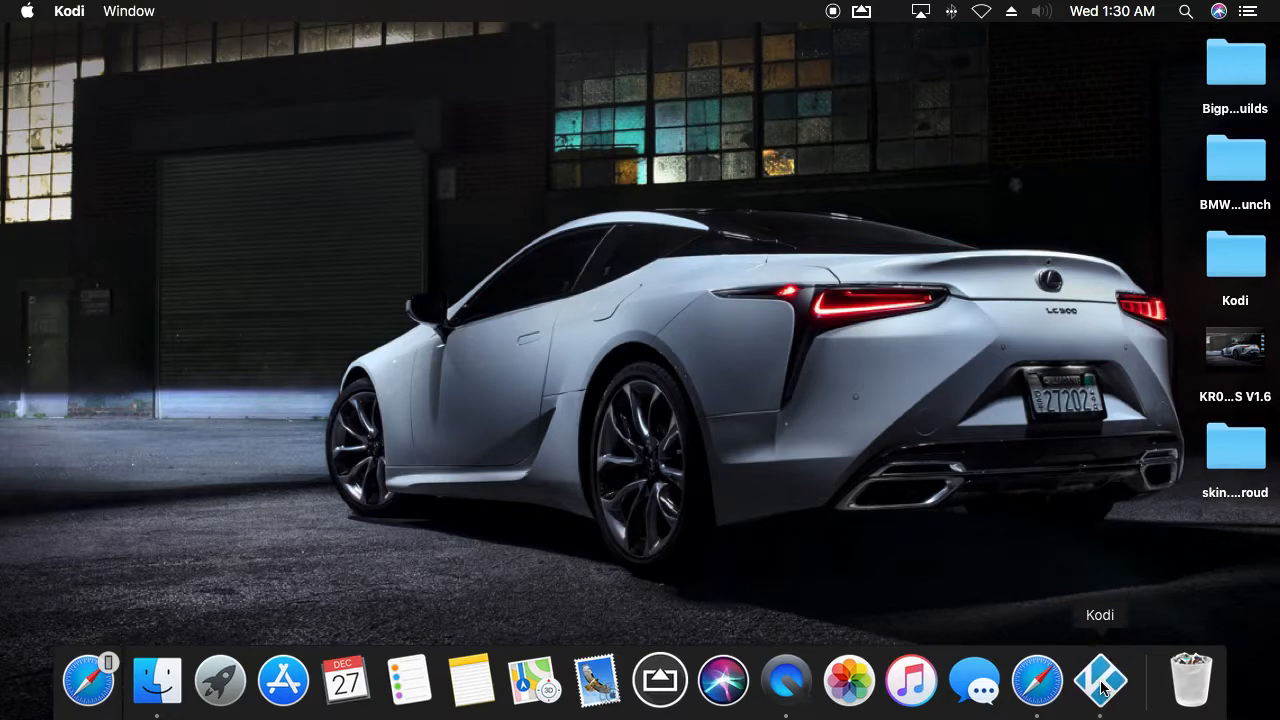
left_click(1100, 680)
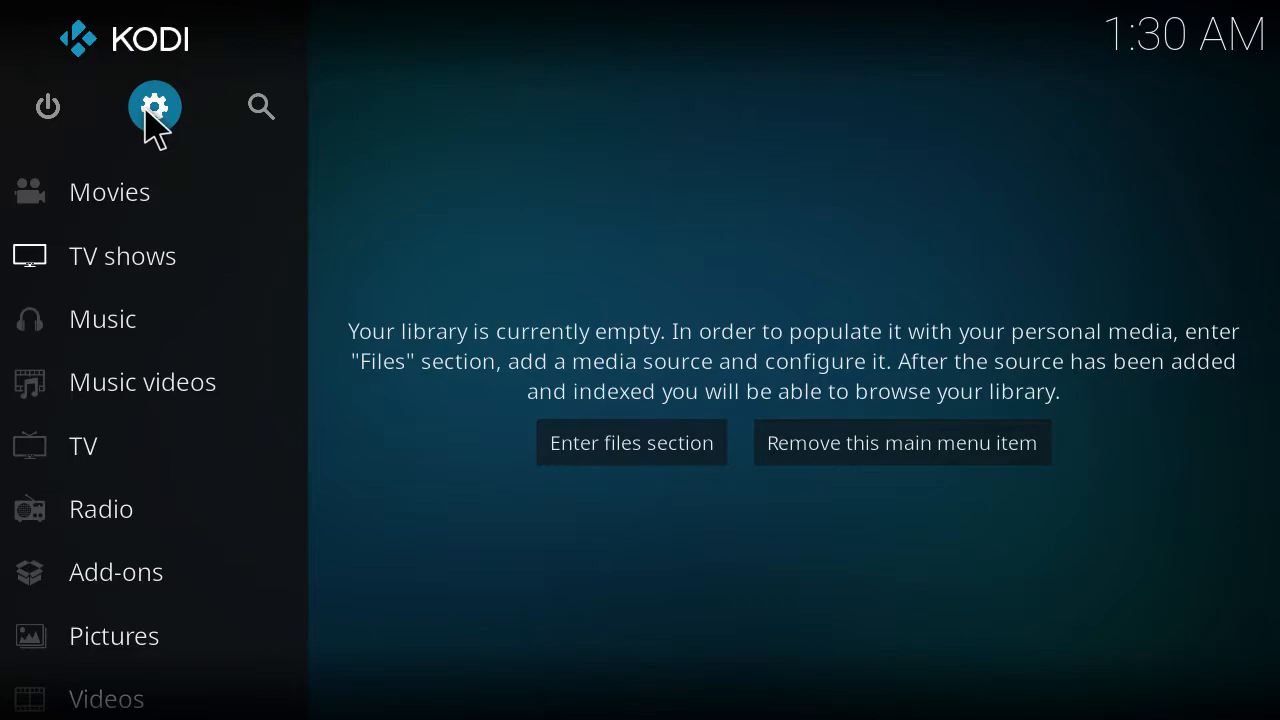
left_click(153, 106)
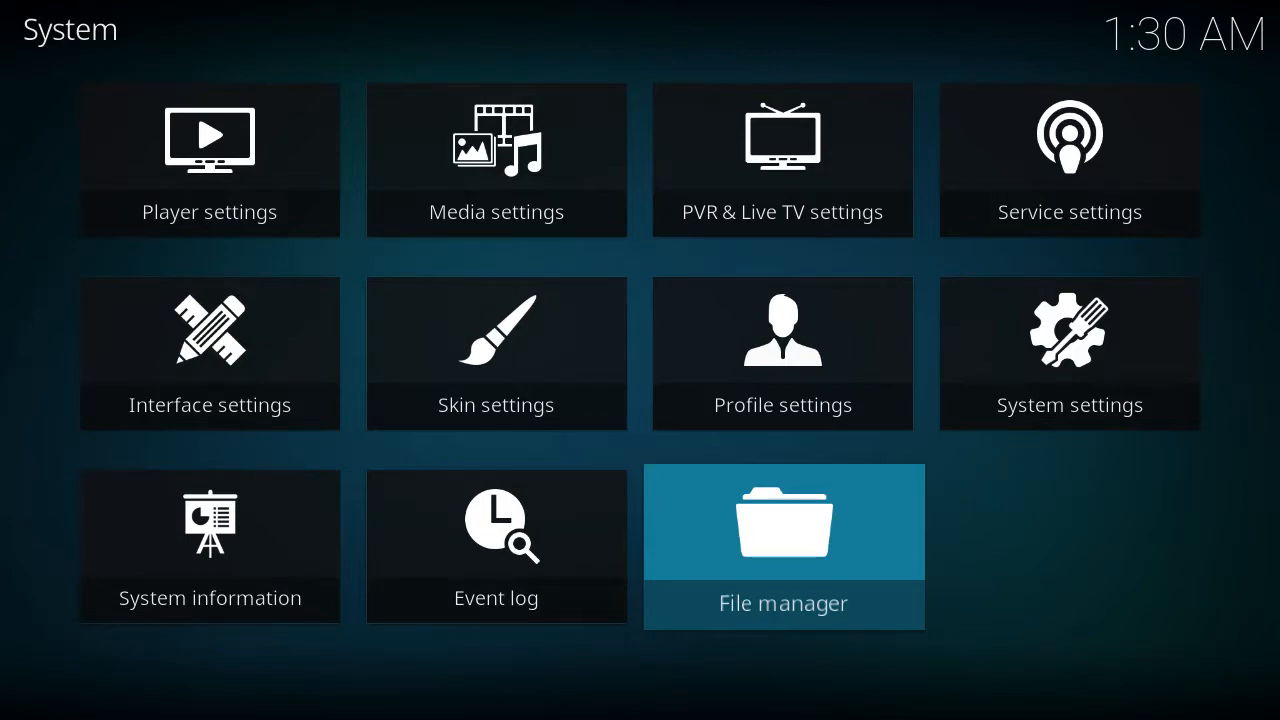
left_click(783, 547)
type("http://a")
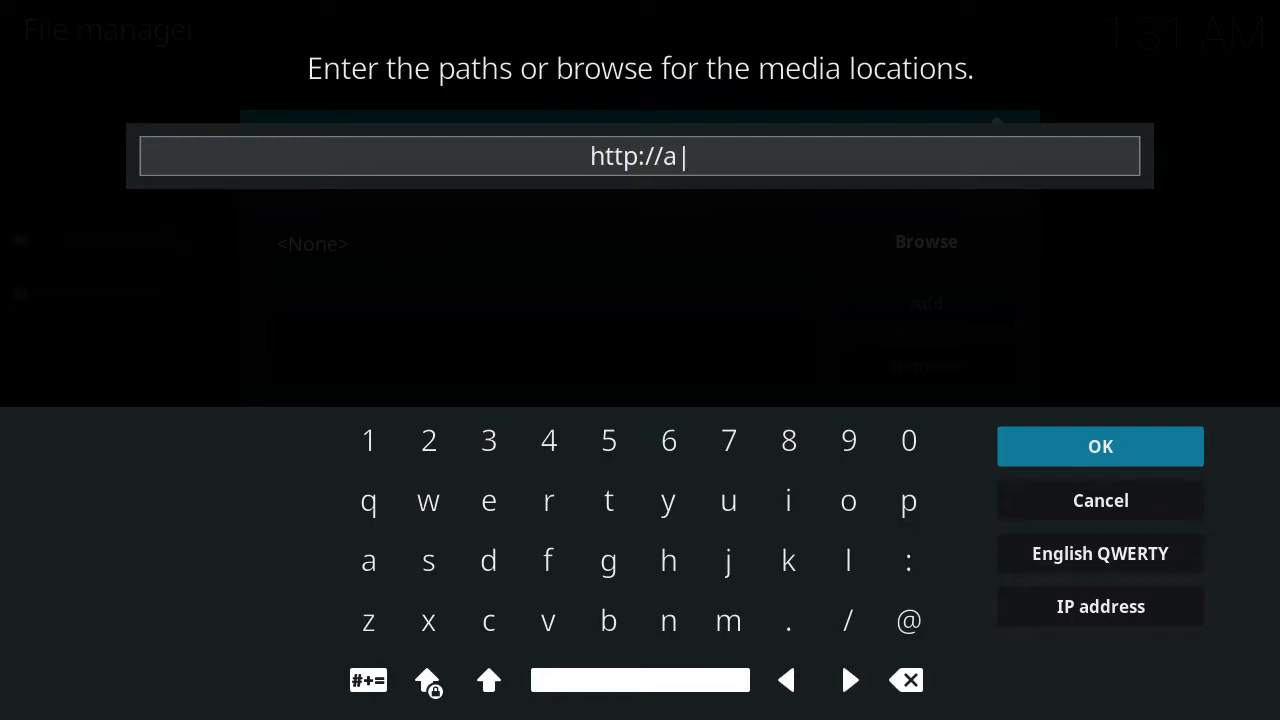
type("dvanced")
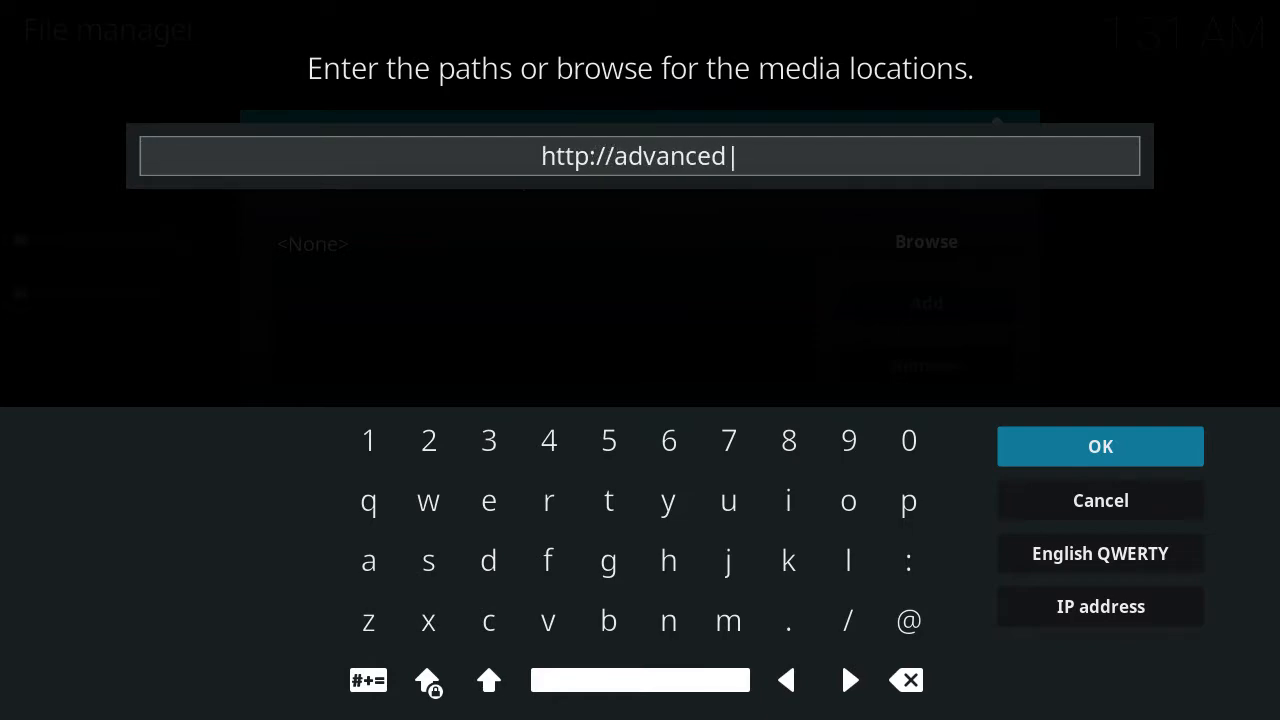
type("kodi.ca/wizard/")
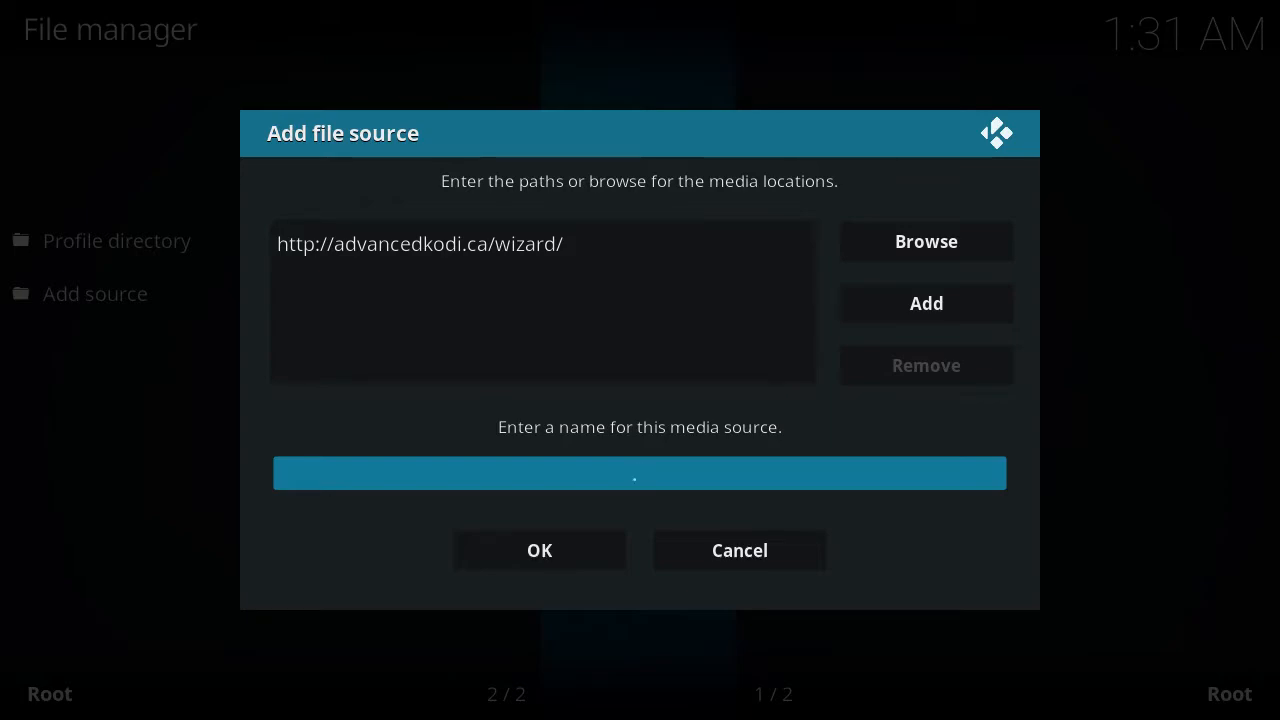
type(".Bigperm")
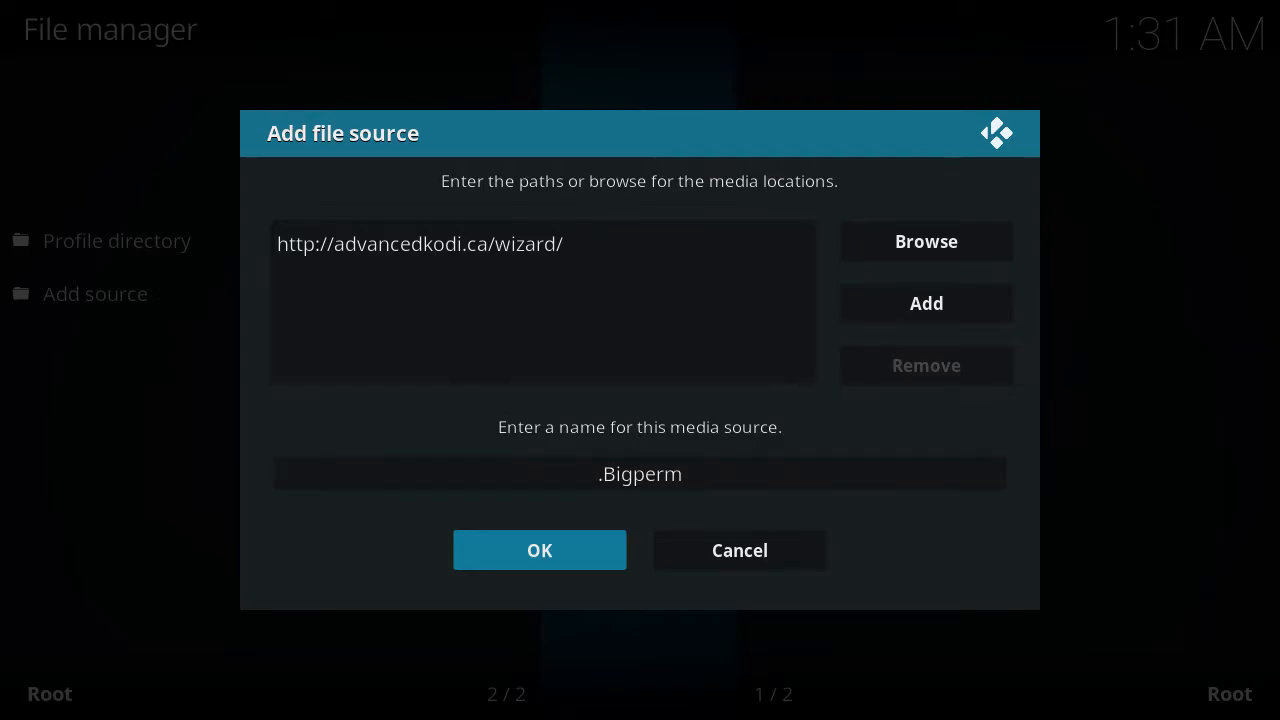
left_click(539, 550)
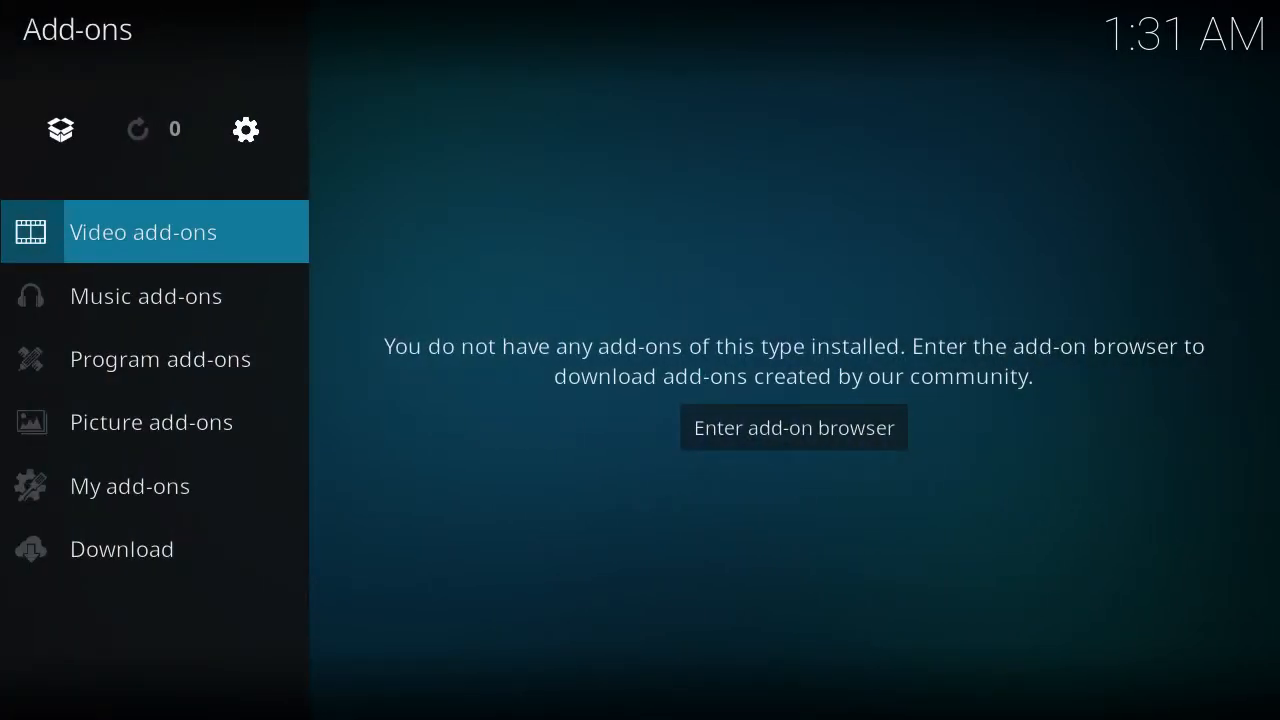
mouse_move(245, 129)
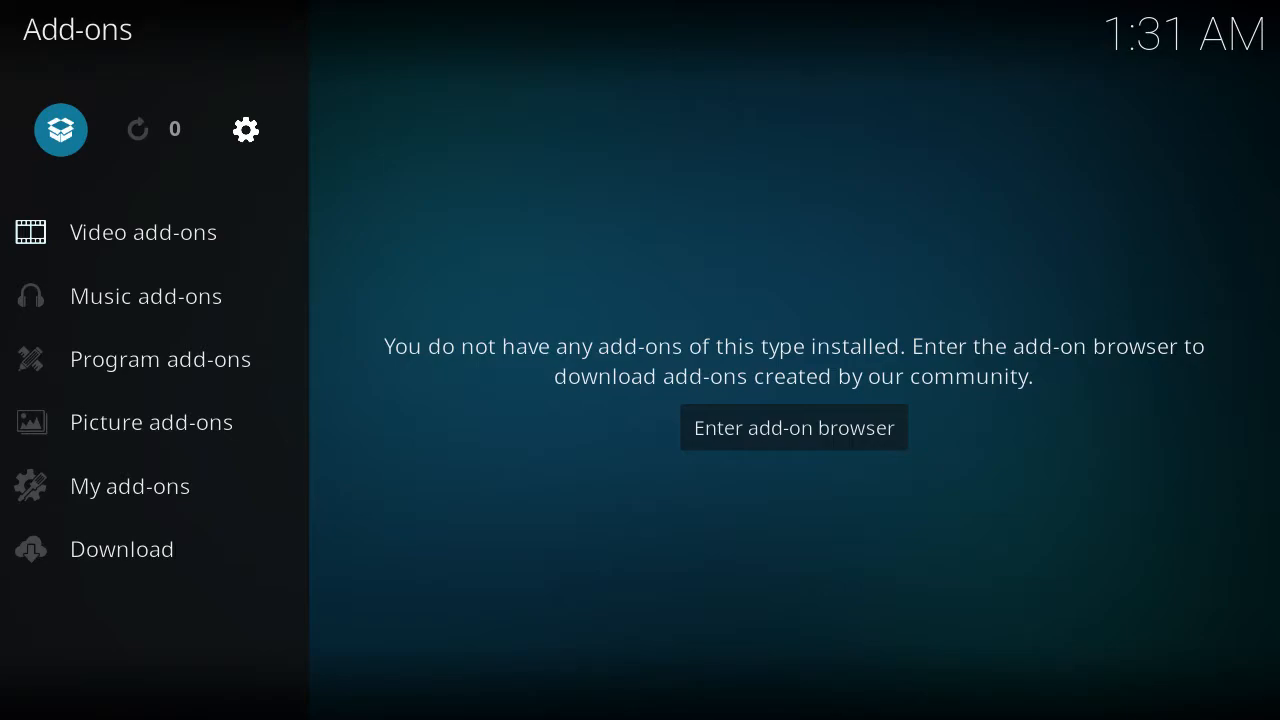
Step: Enter the add-on browser and try Install from zip file, hitting the unknown-sources-disabled notice
left_click(793, 427)
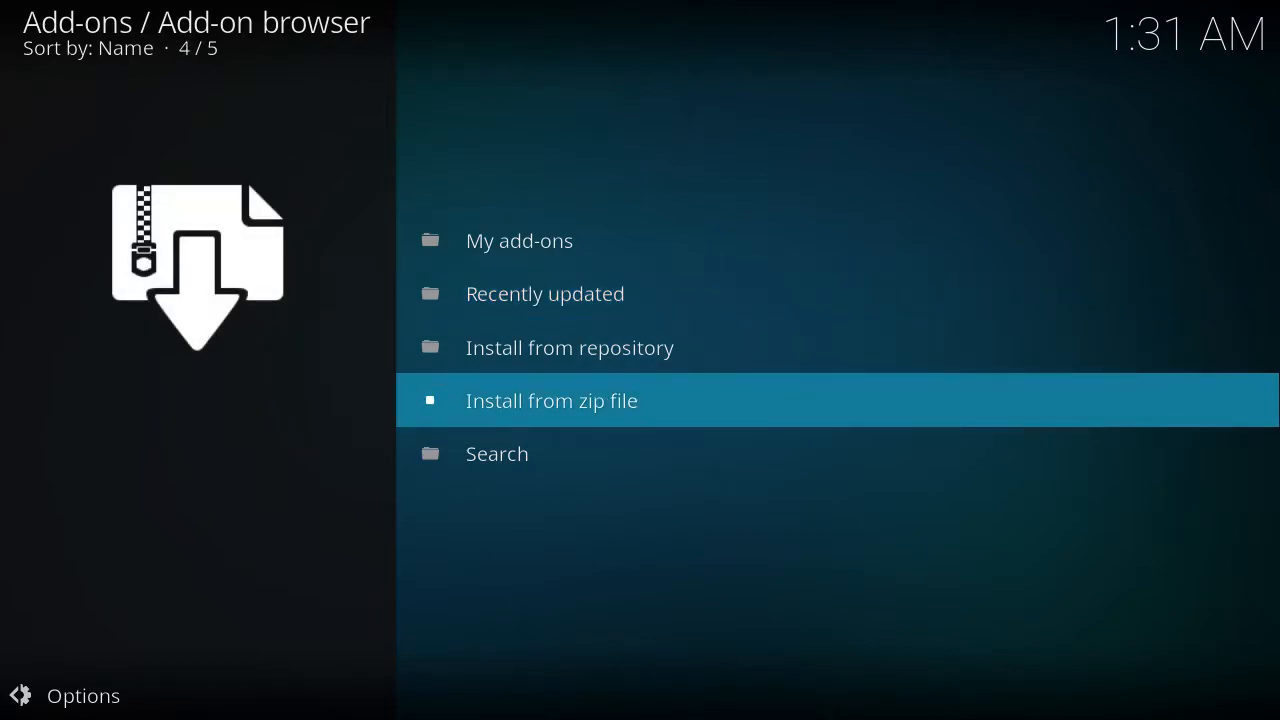
left_click(551, 400)
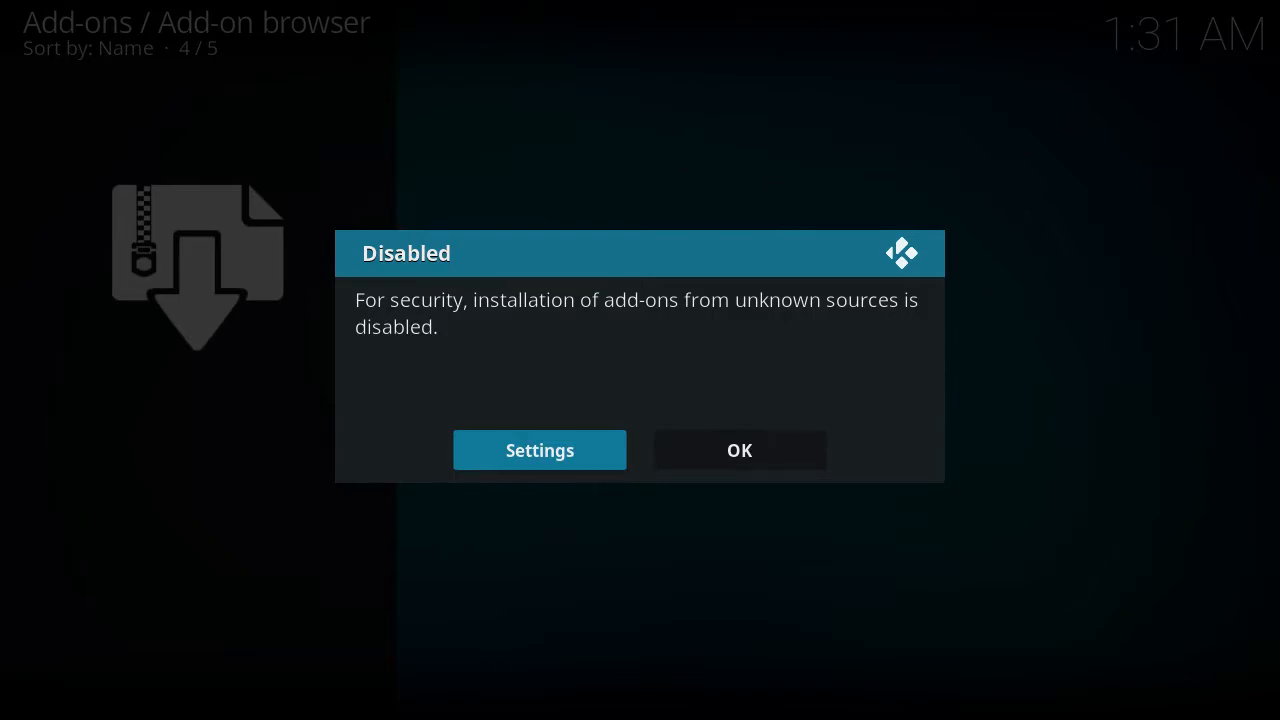
Step: Enable add-ons from unknown sources and raise the settings level from Standard to Expert
left_click(539, 449)
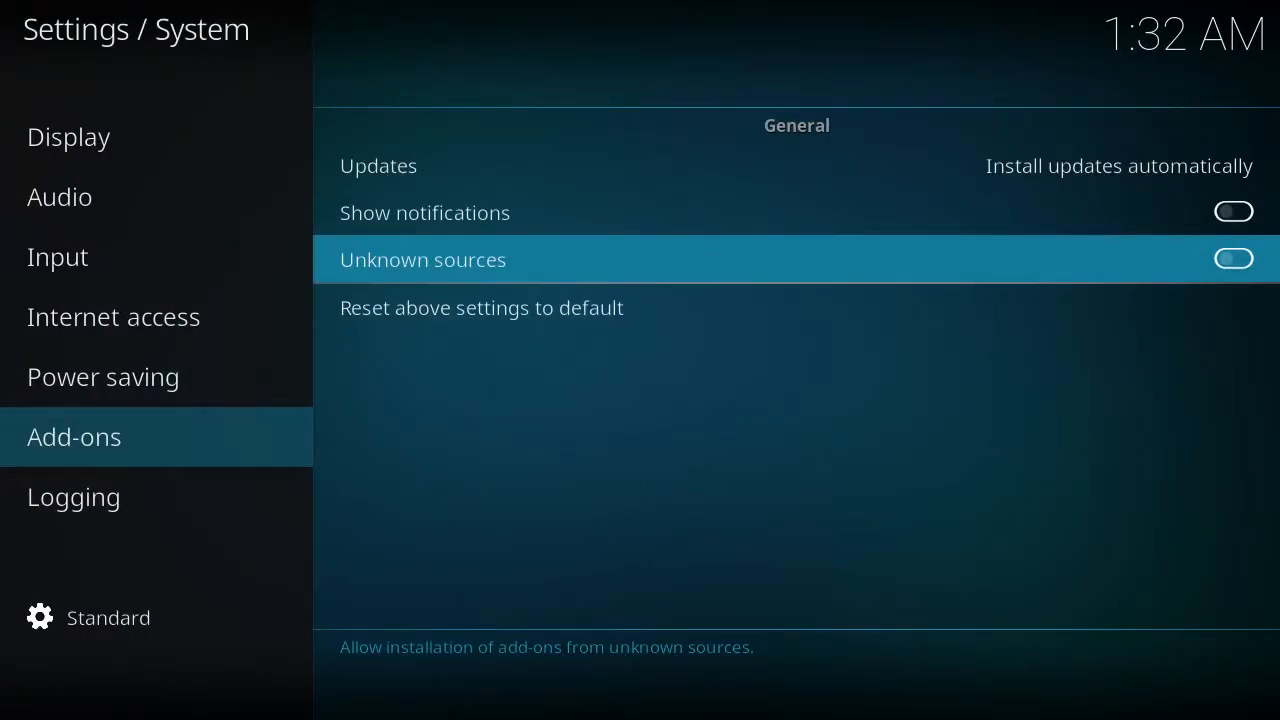
left_click(1233, 258)
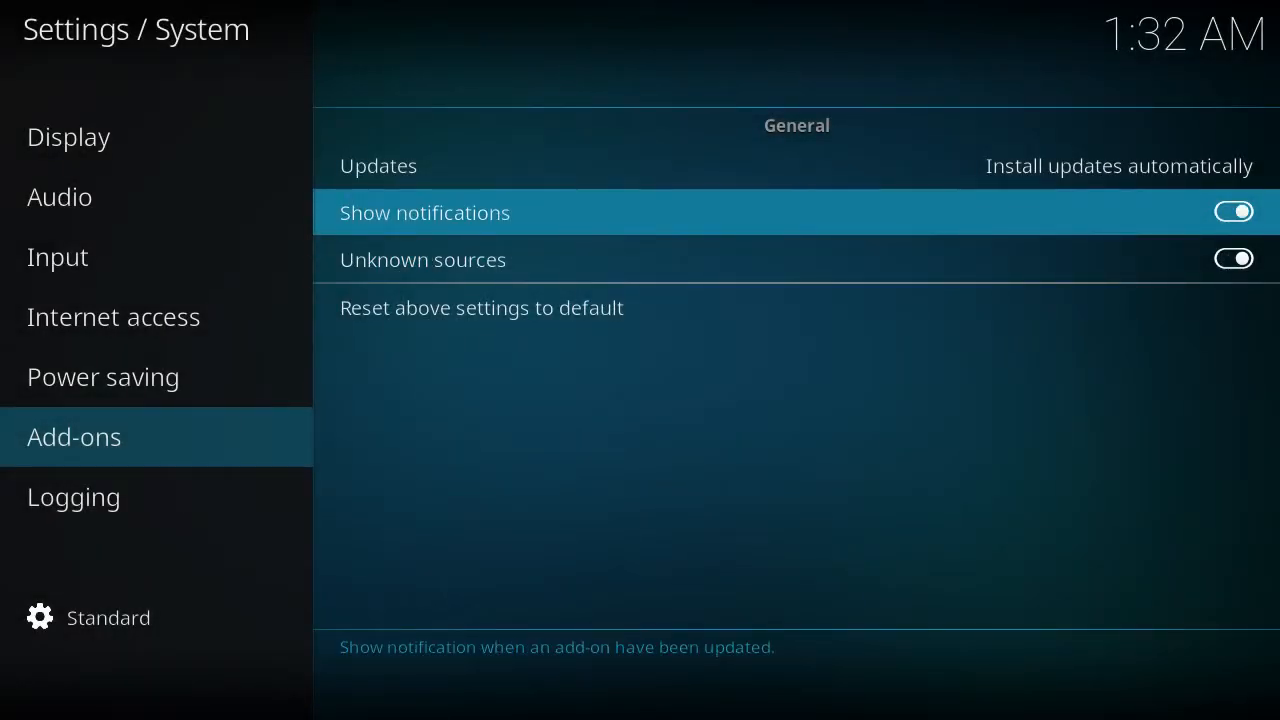
left_click(73, 497)
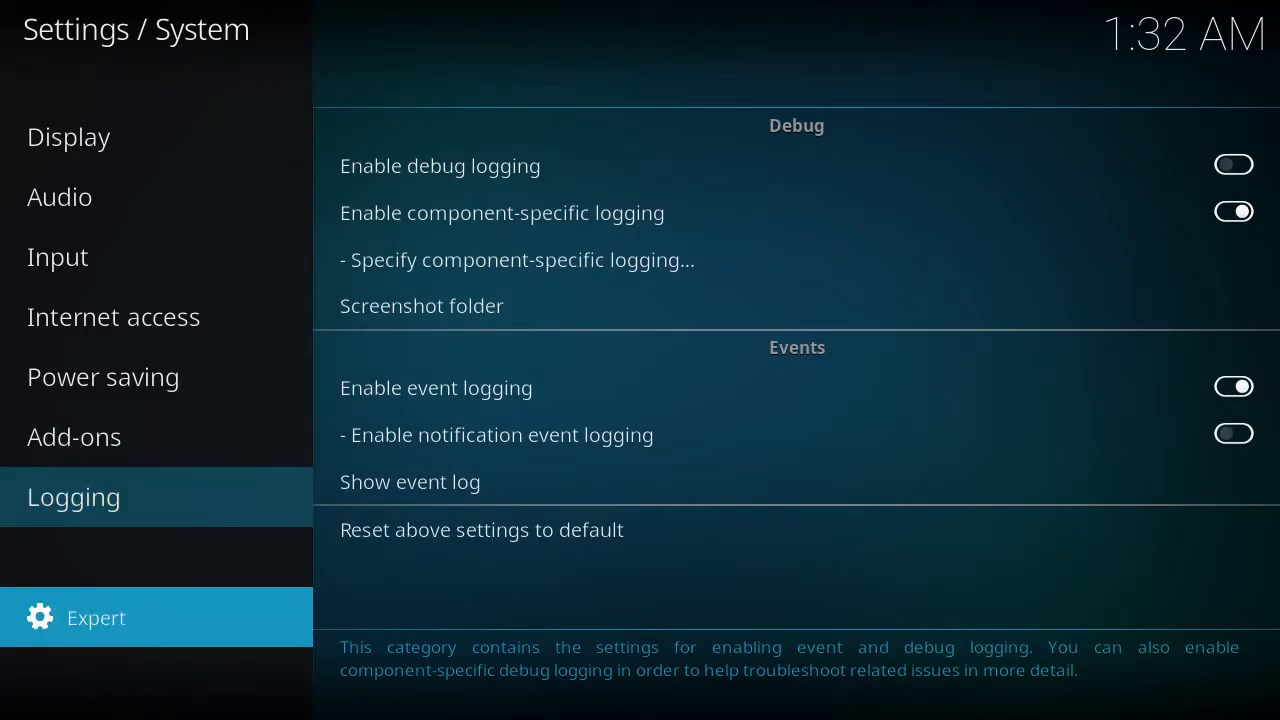
Step: Look through the Display settings, keeping the current resolution at the prompt
left_click(68, 137)
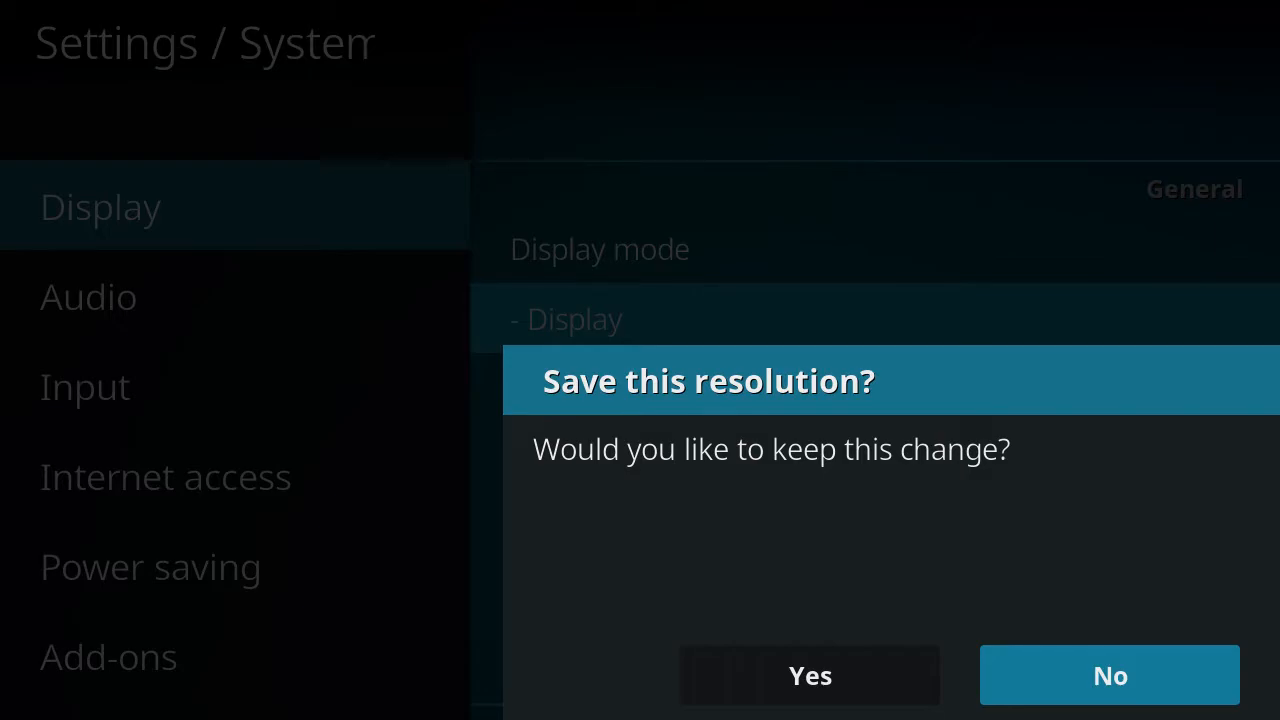
left_click(810, 675)
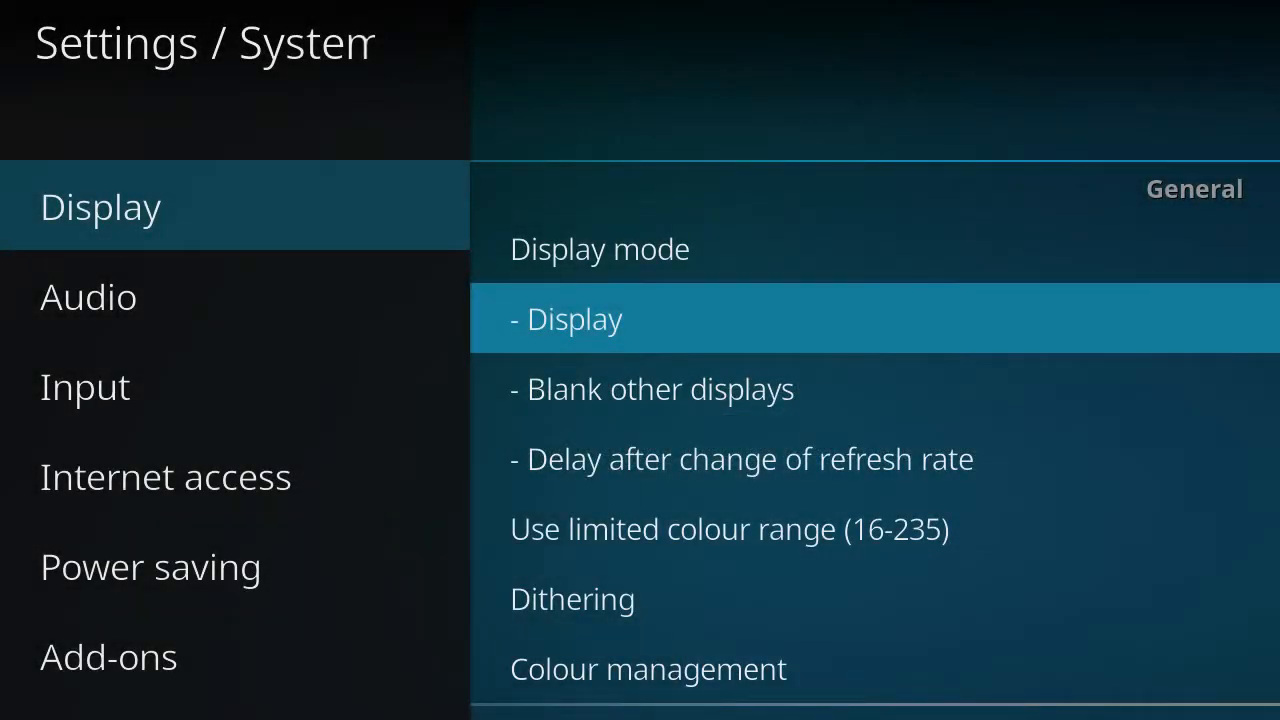
scroll("down", 3)
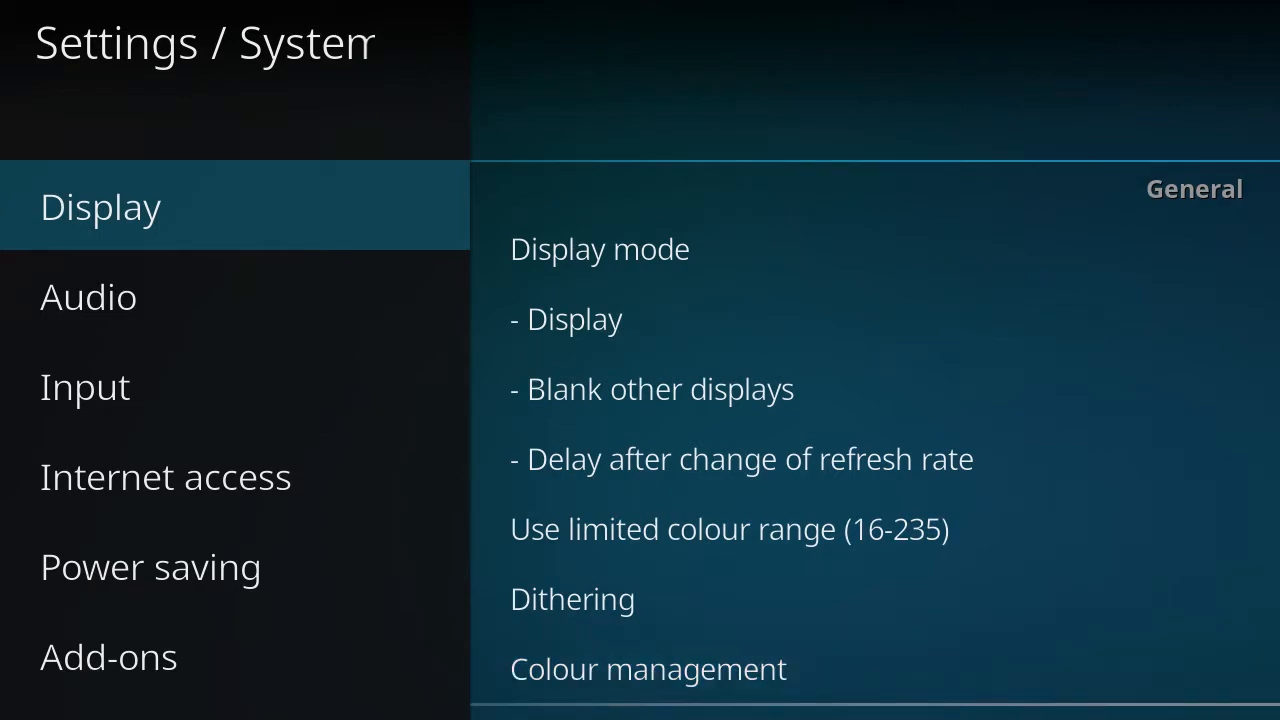
scroll("down", 3)
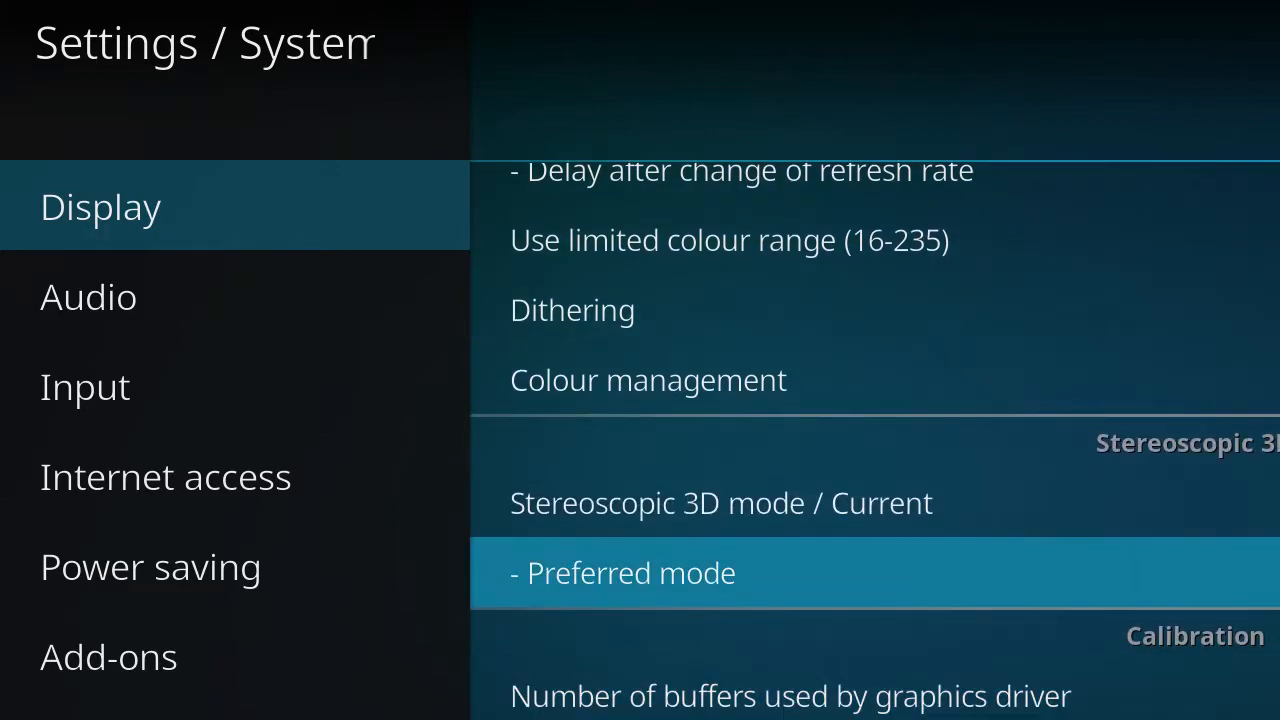
Step: Browse the Audio and Input settings, then return to the add-on browser
left_click(87, 296)
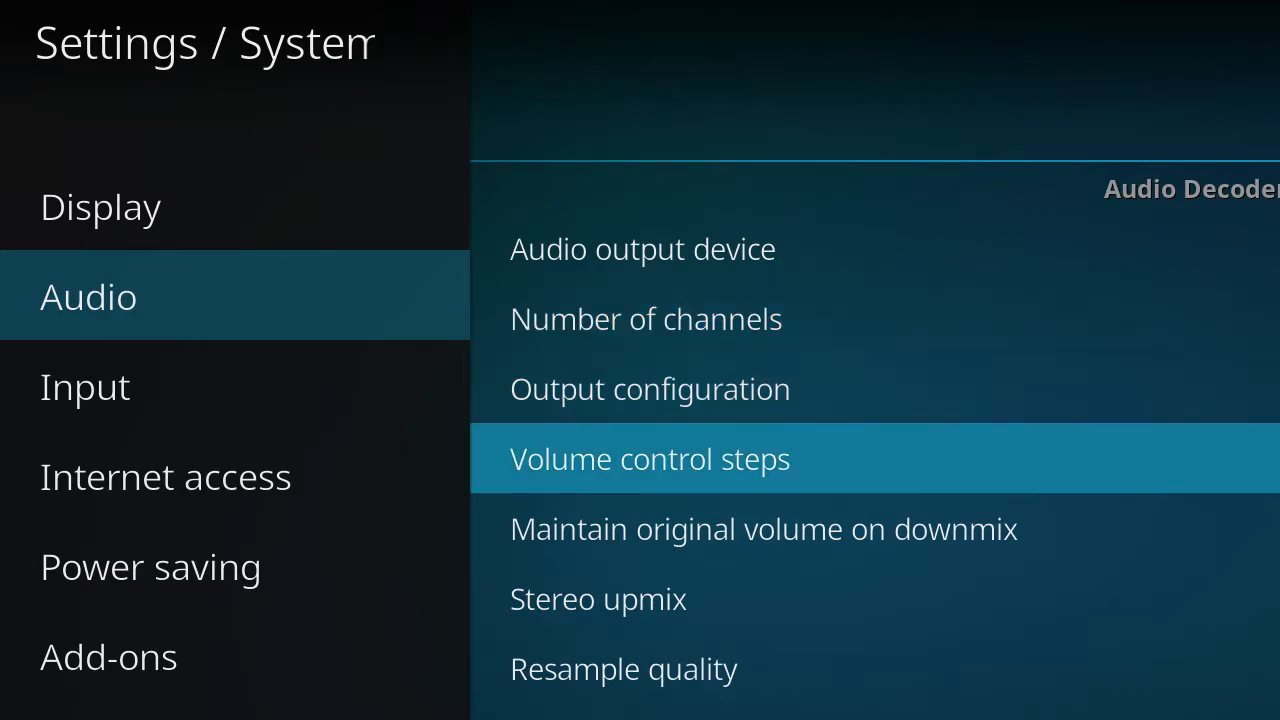
scroll("down", 3)
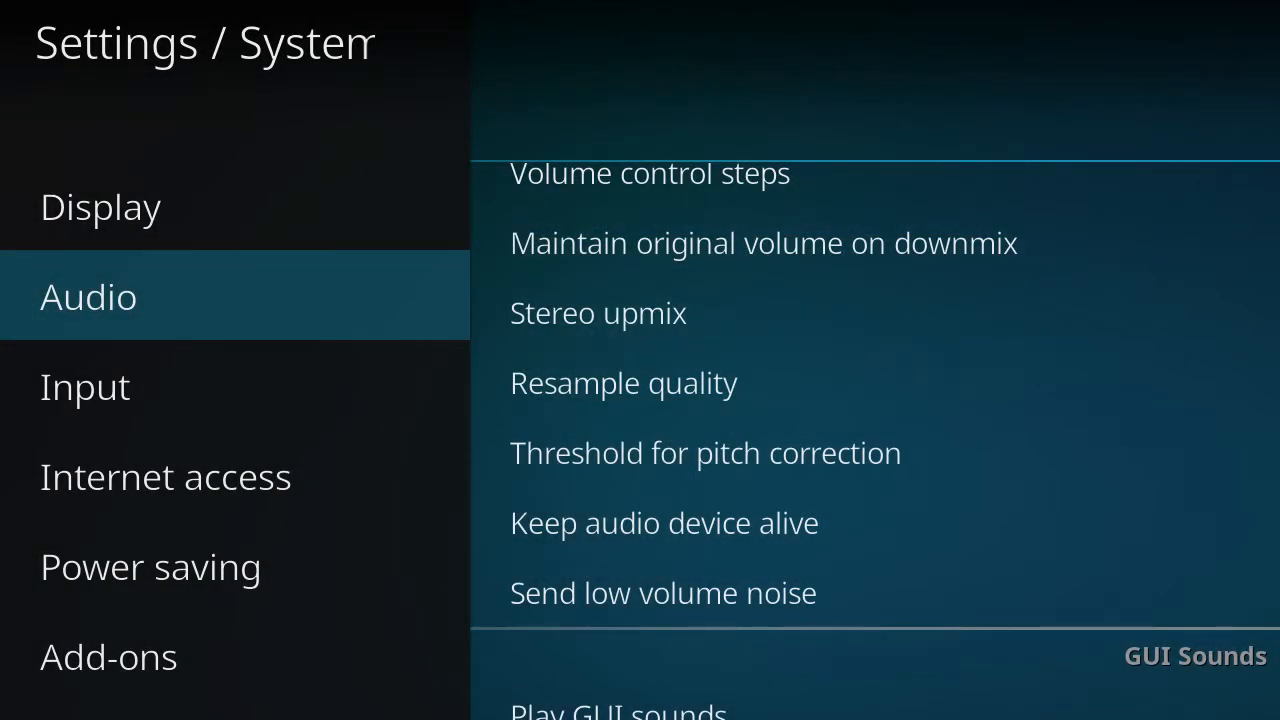
scroll("down", 3)
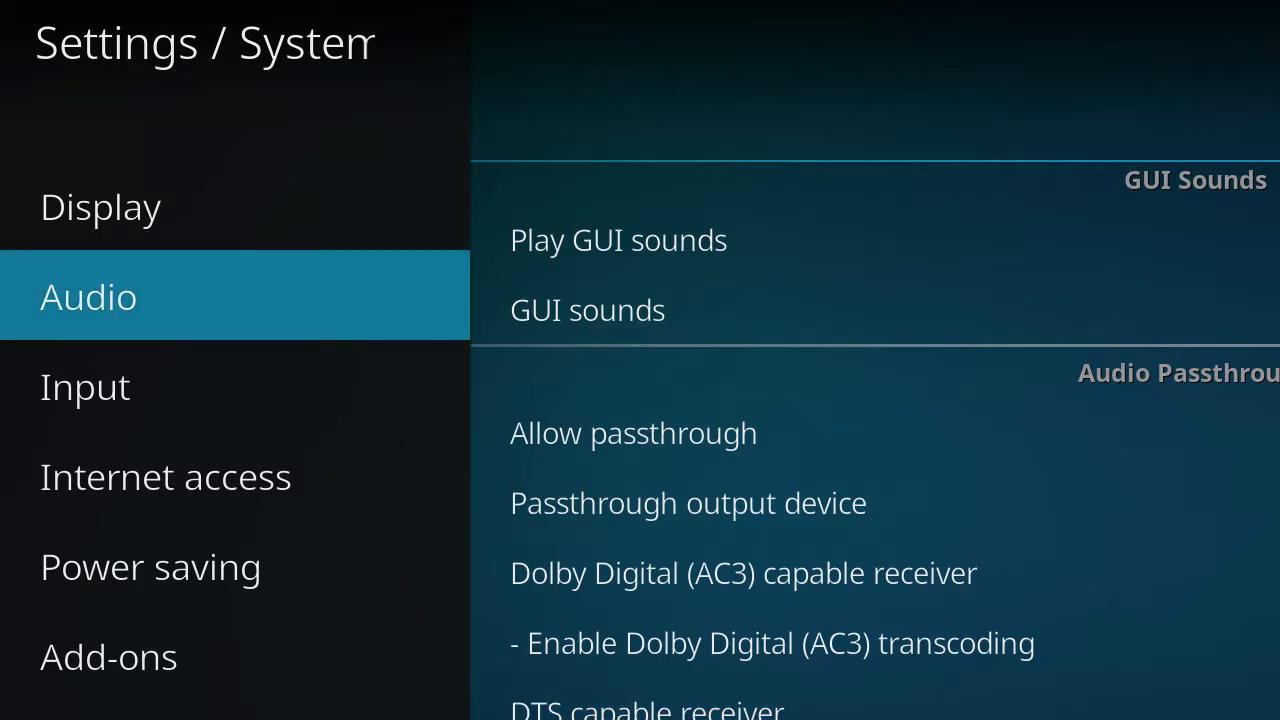
left_click(85, 387)
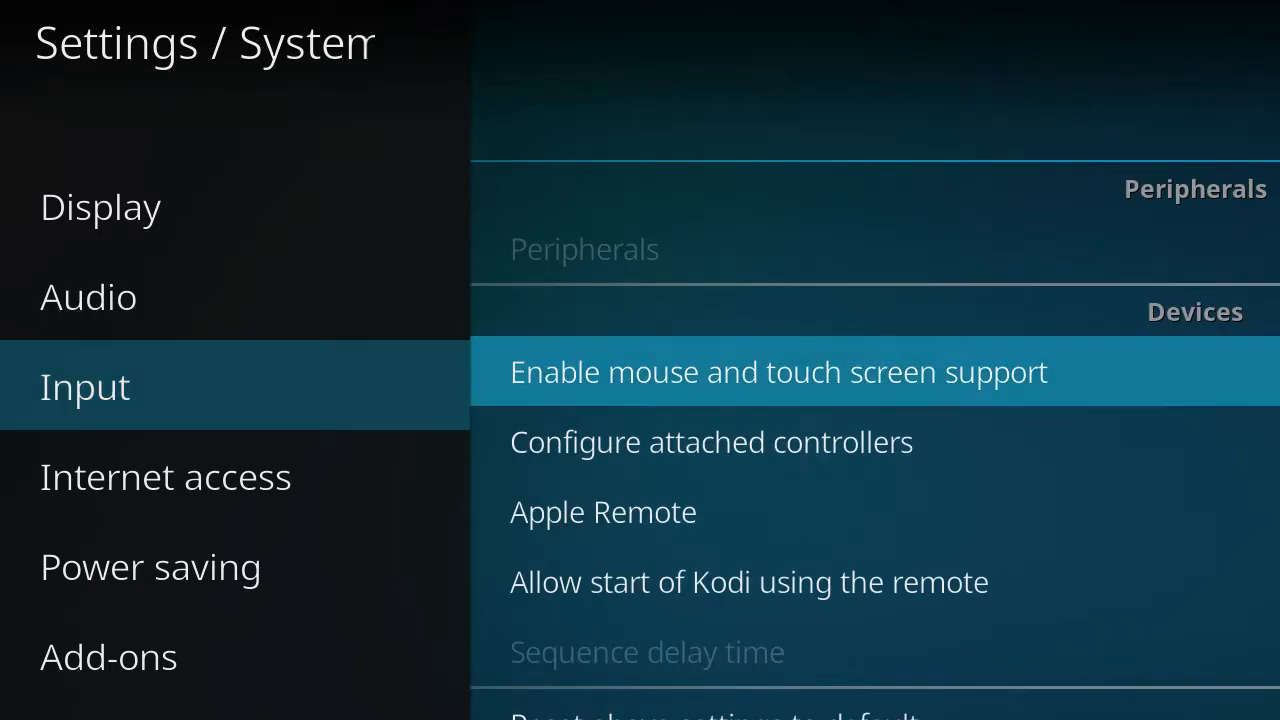
left_click(150, 566)
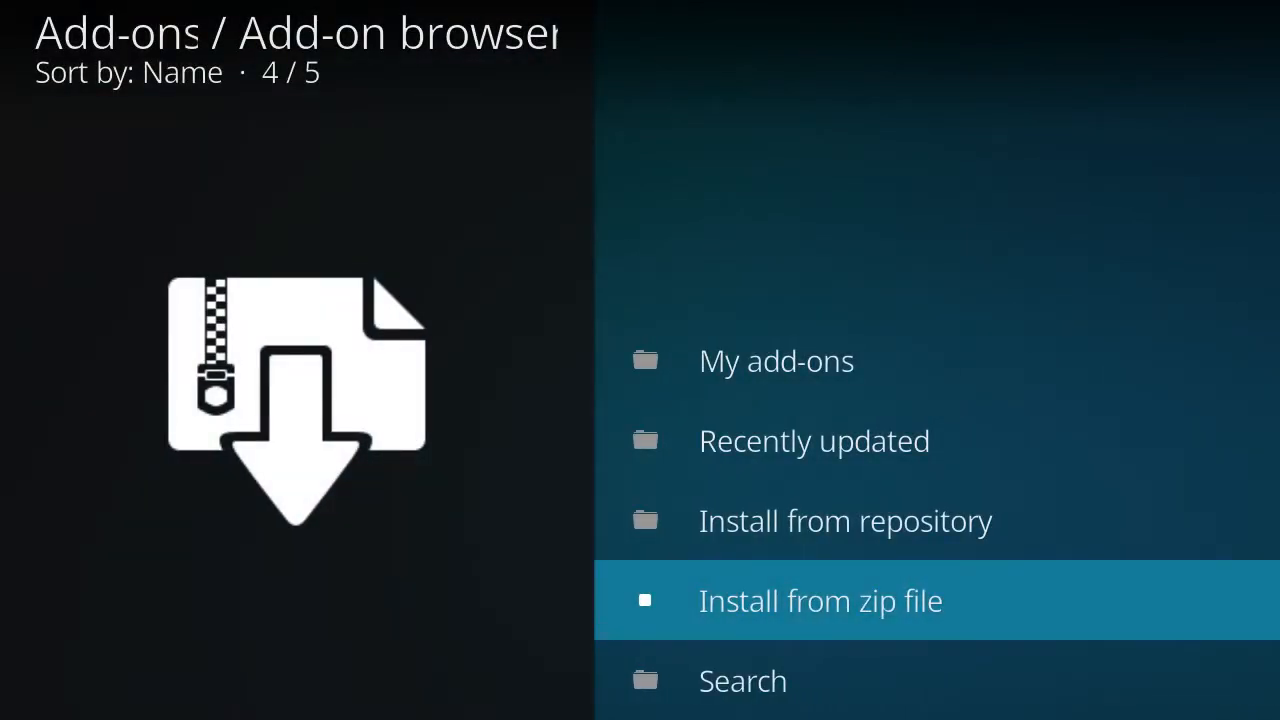
left_click(820, 600)
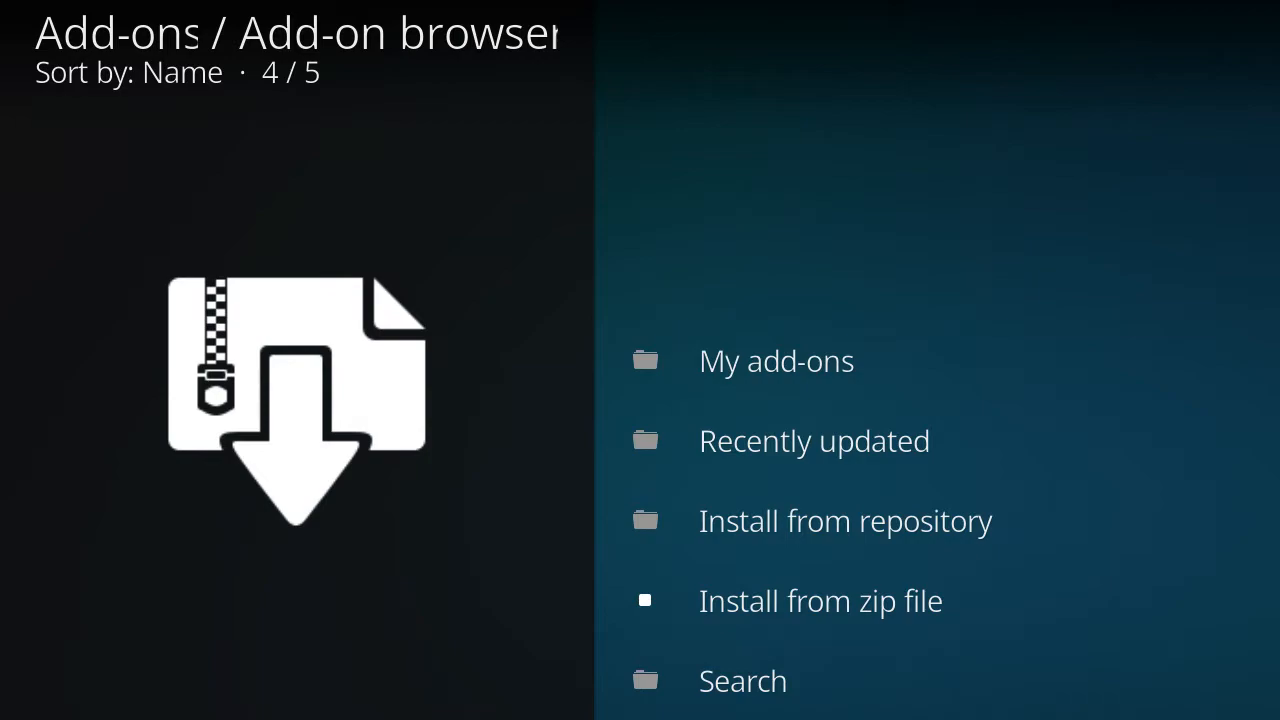
mouse_move(820, 600)
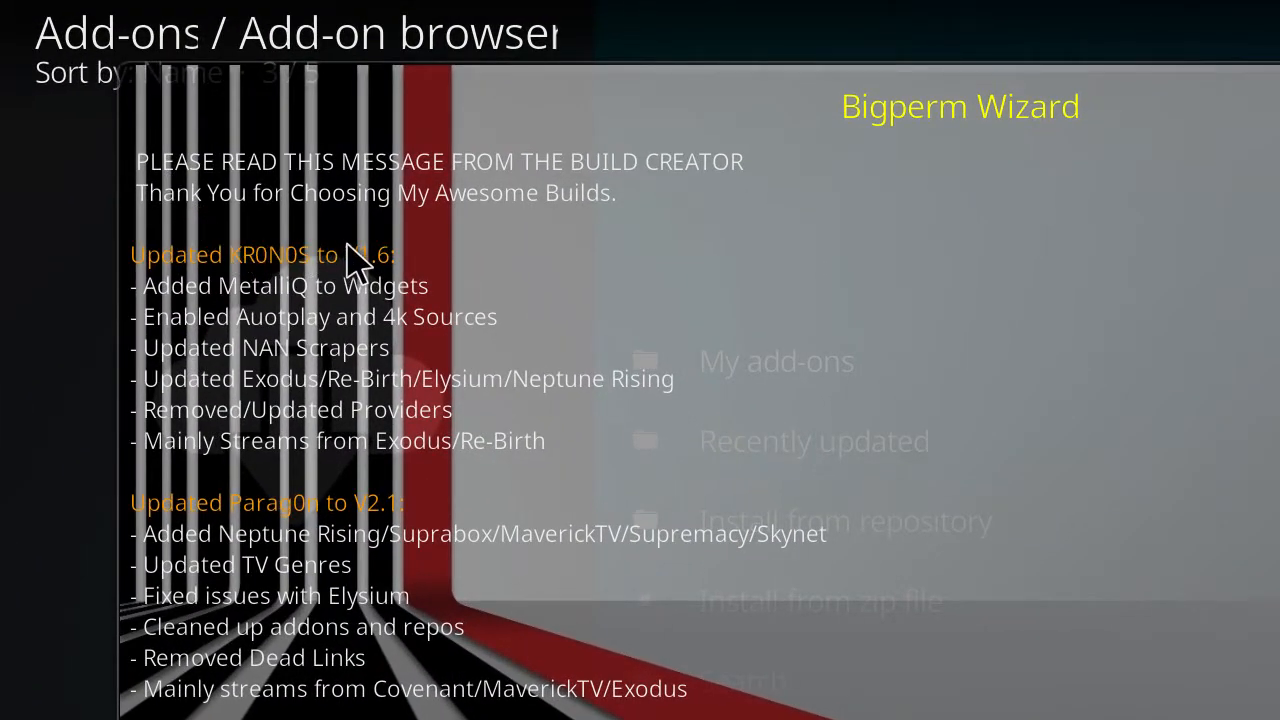
mouse_move(505, 405)
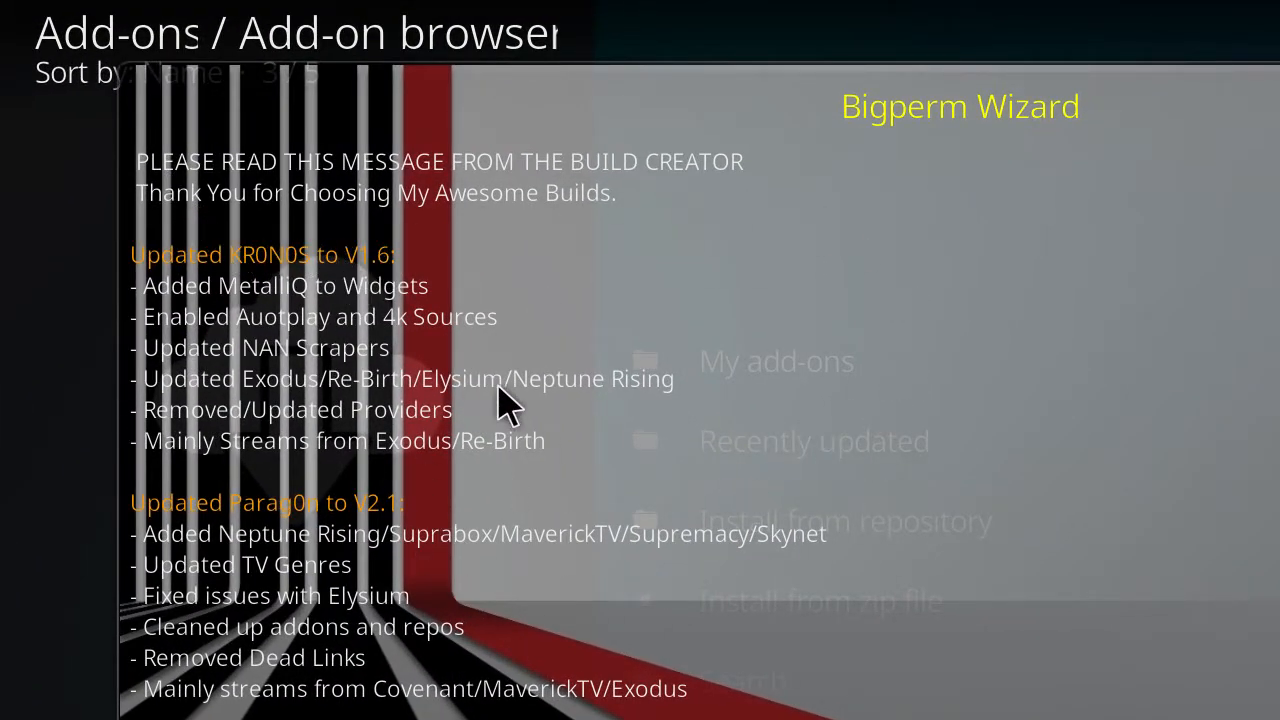
mouse_move(185, 315)
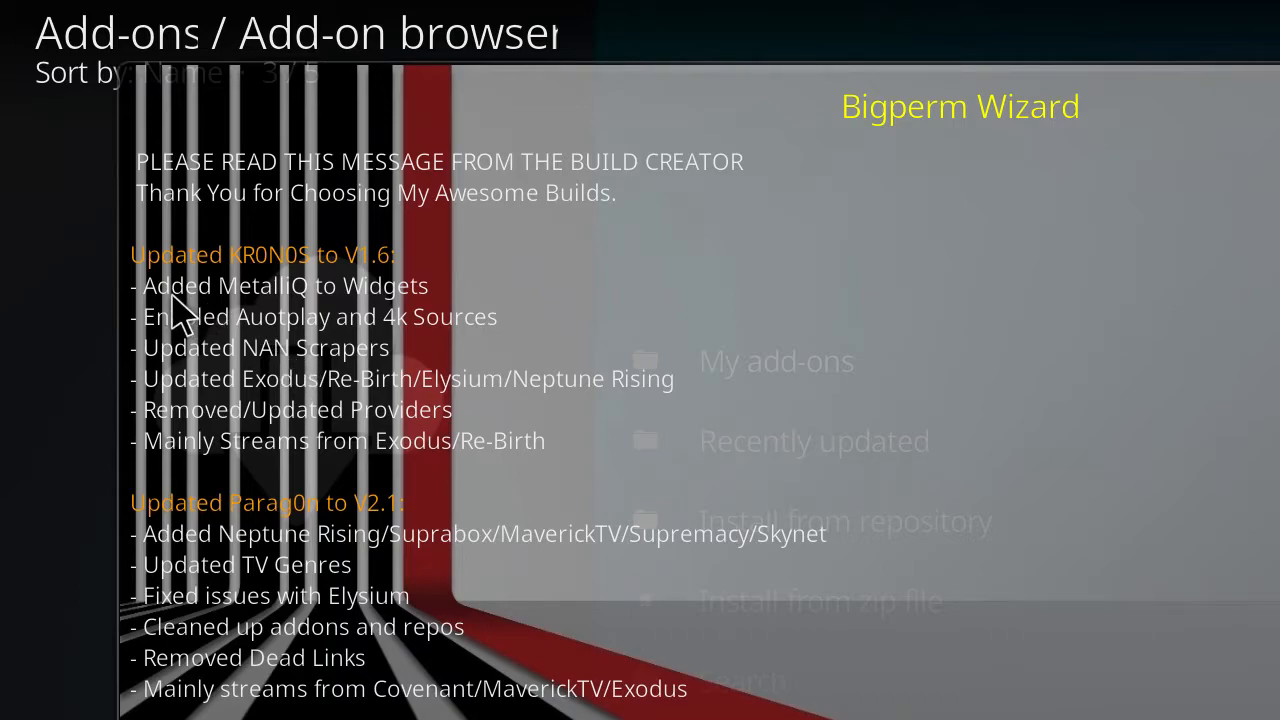
mouse_move(350, 315)
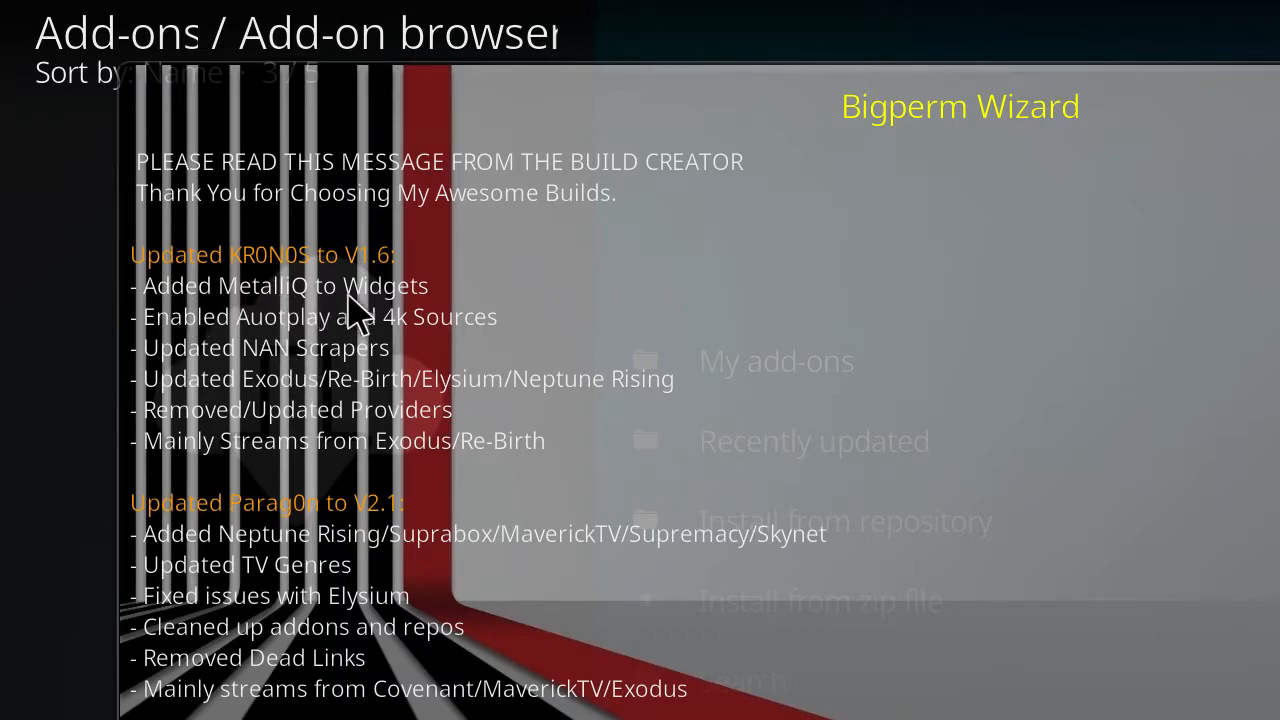
mouse_move(330, 345)
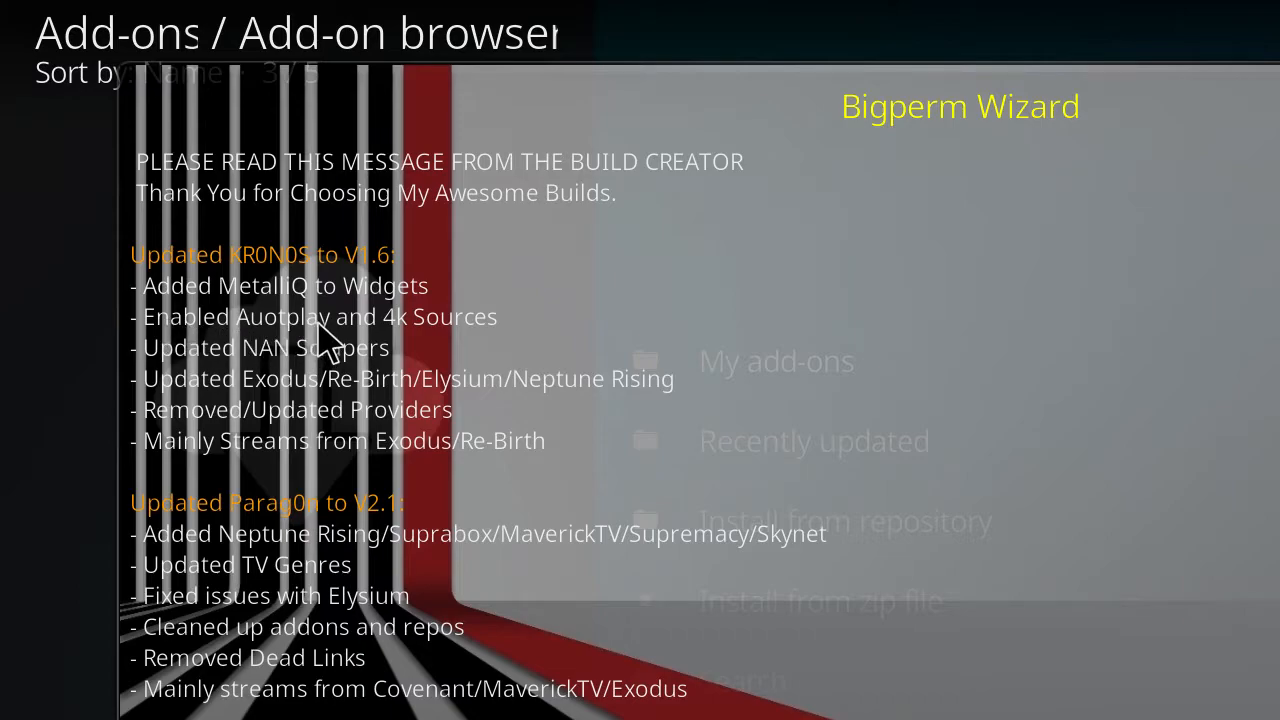
mouse_move(215, 340)
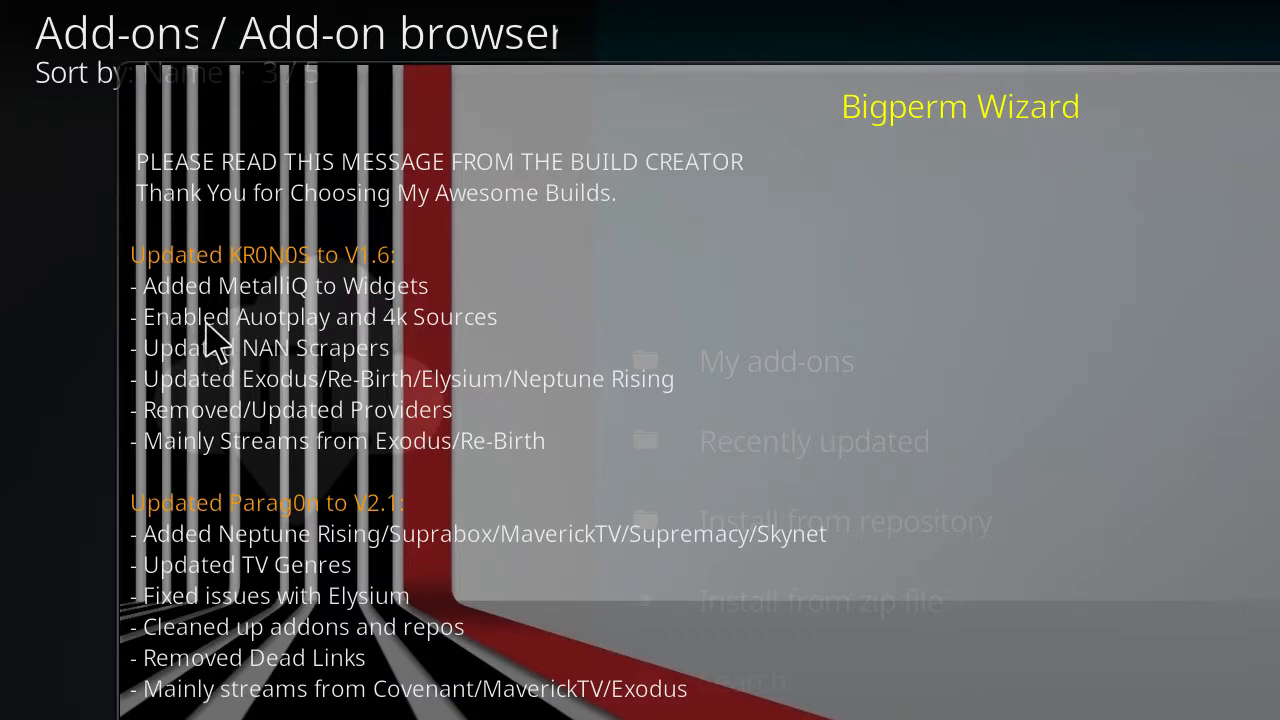
mouse_move(210, 360)
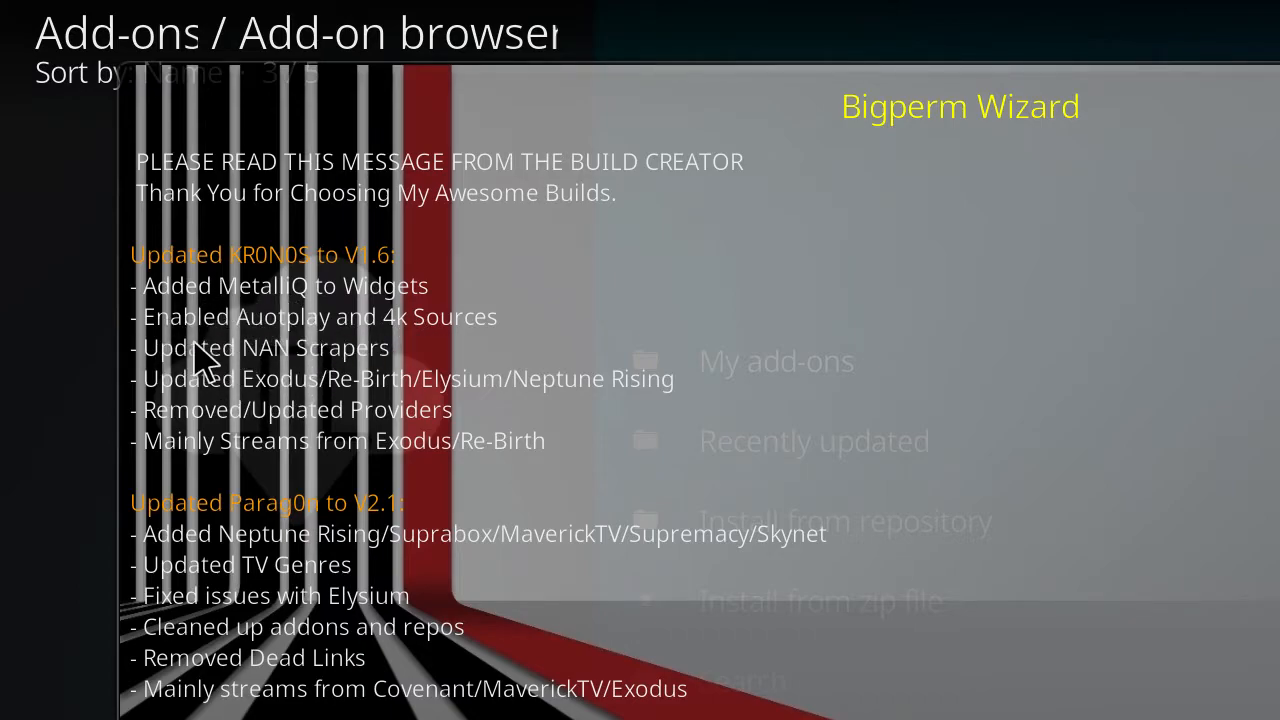
mouse_move(175, 375)
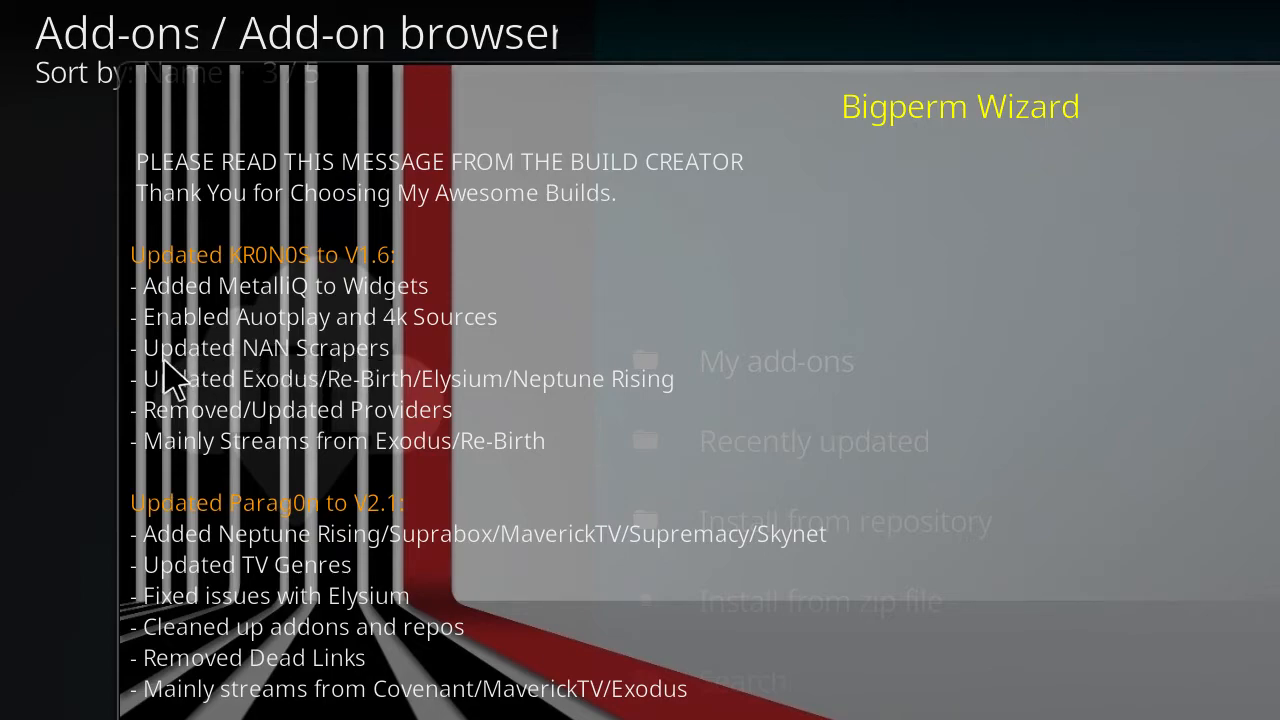
mouse_move(470, 410)
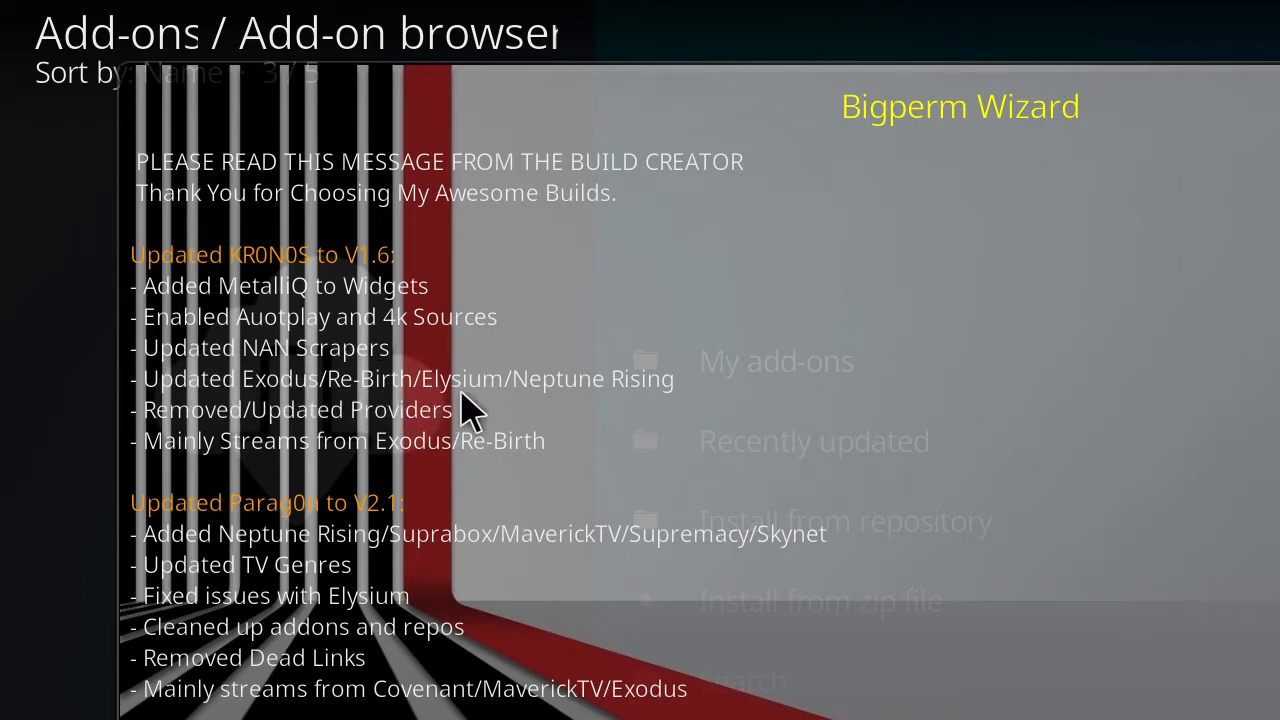
mouse_move(190, 445)
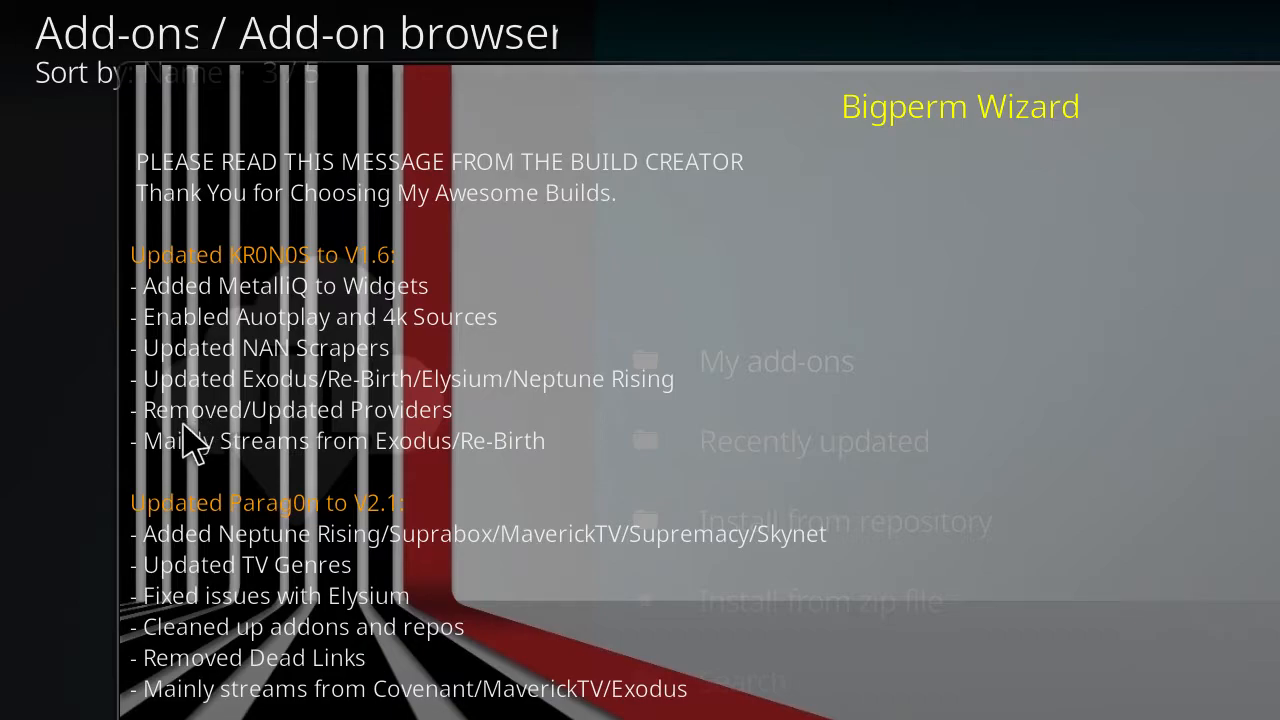
mouse_move(388, 443)
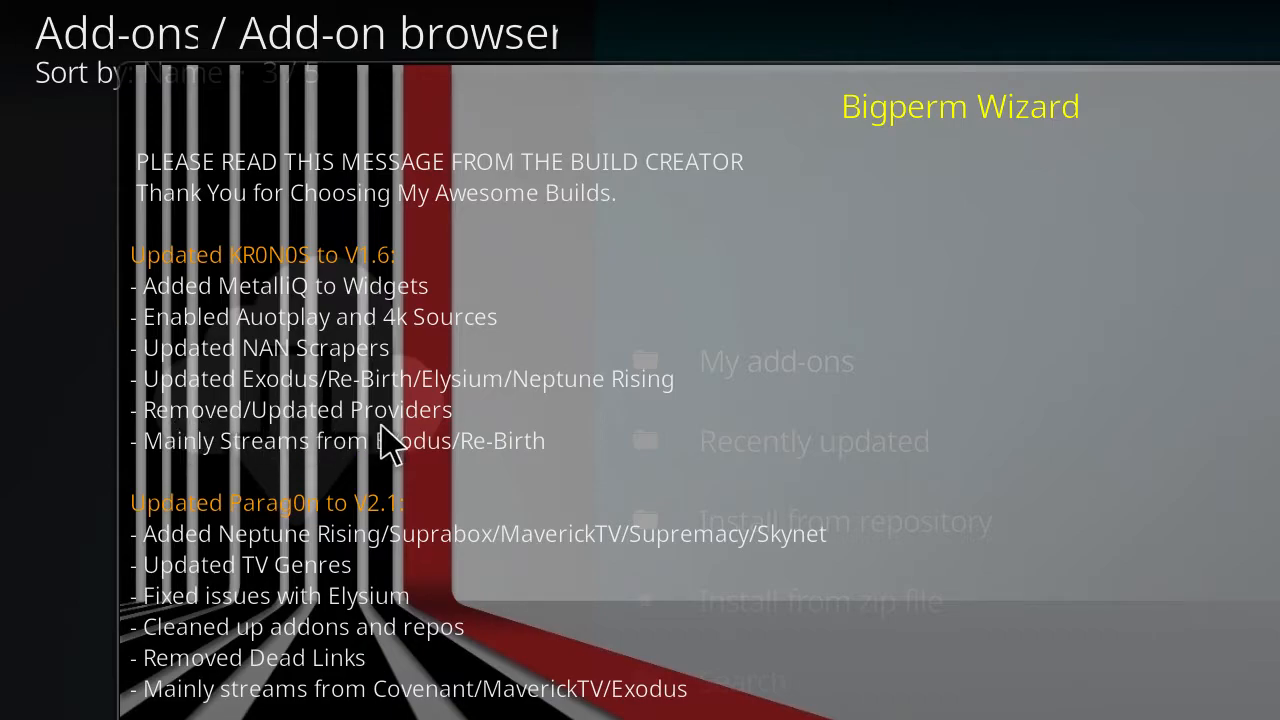
mouse_move(165, 460)
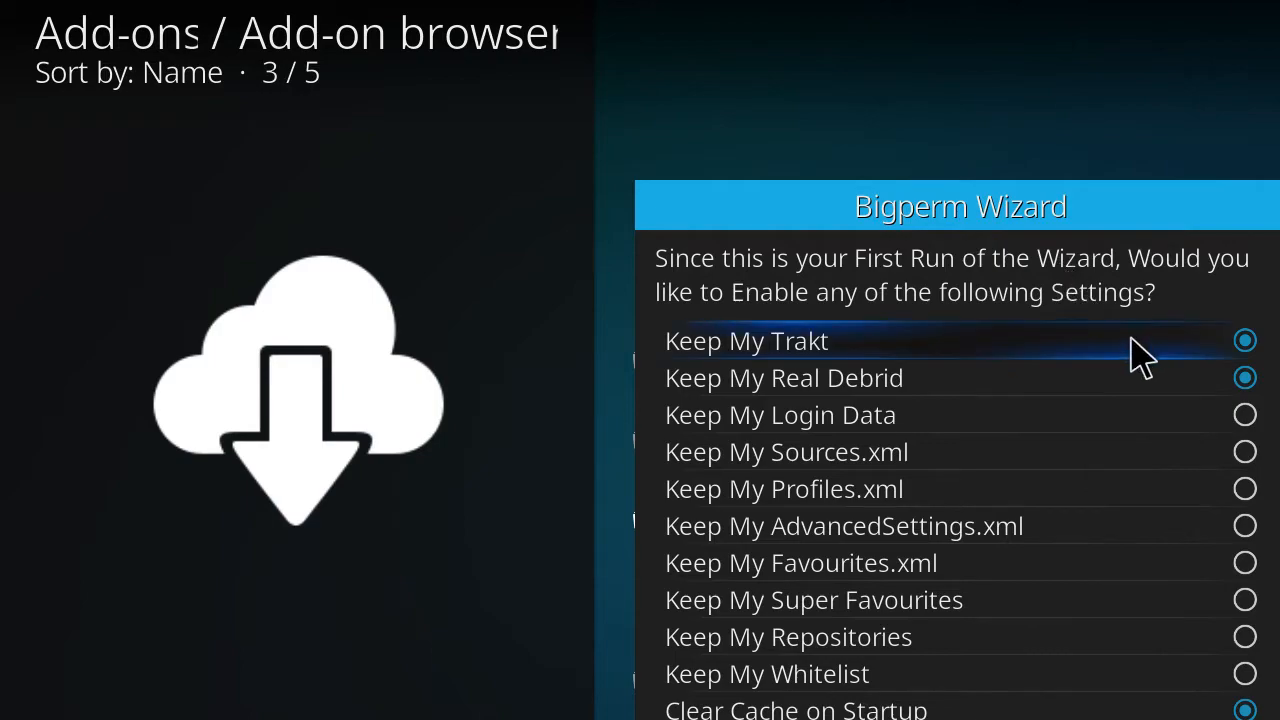
mouse_move(1245, 415)
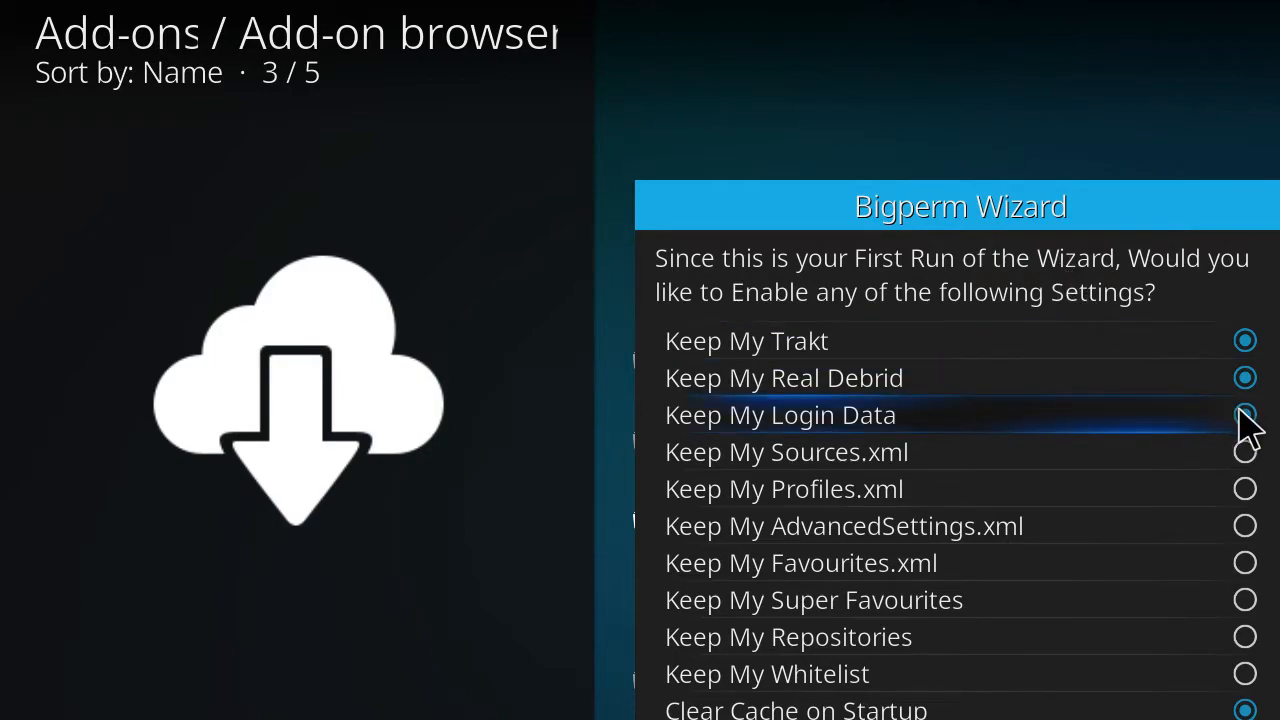
Step: Keep My Login Data and Keep My Whitelist in the wizard's first-run settings and continue without whitelisting add-ons
left_click(1244, 415)
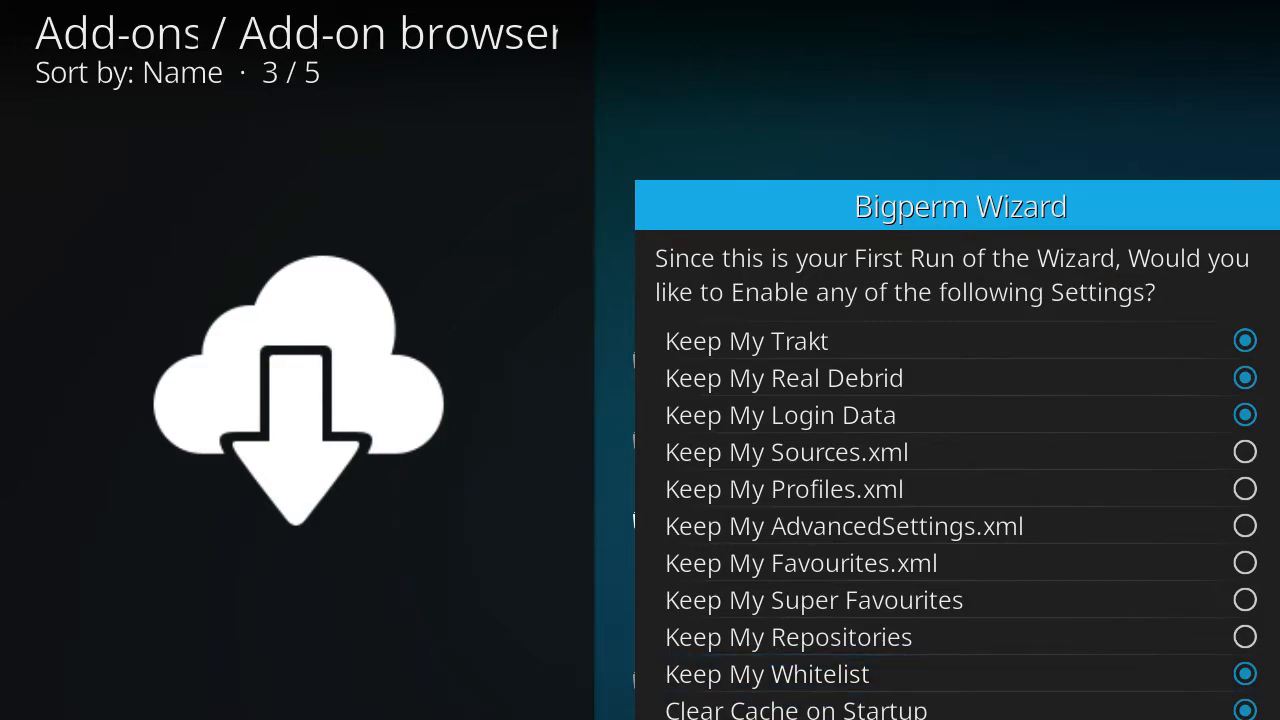
mouse_move(1180, 360)
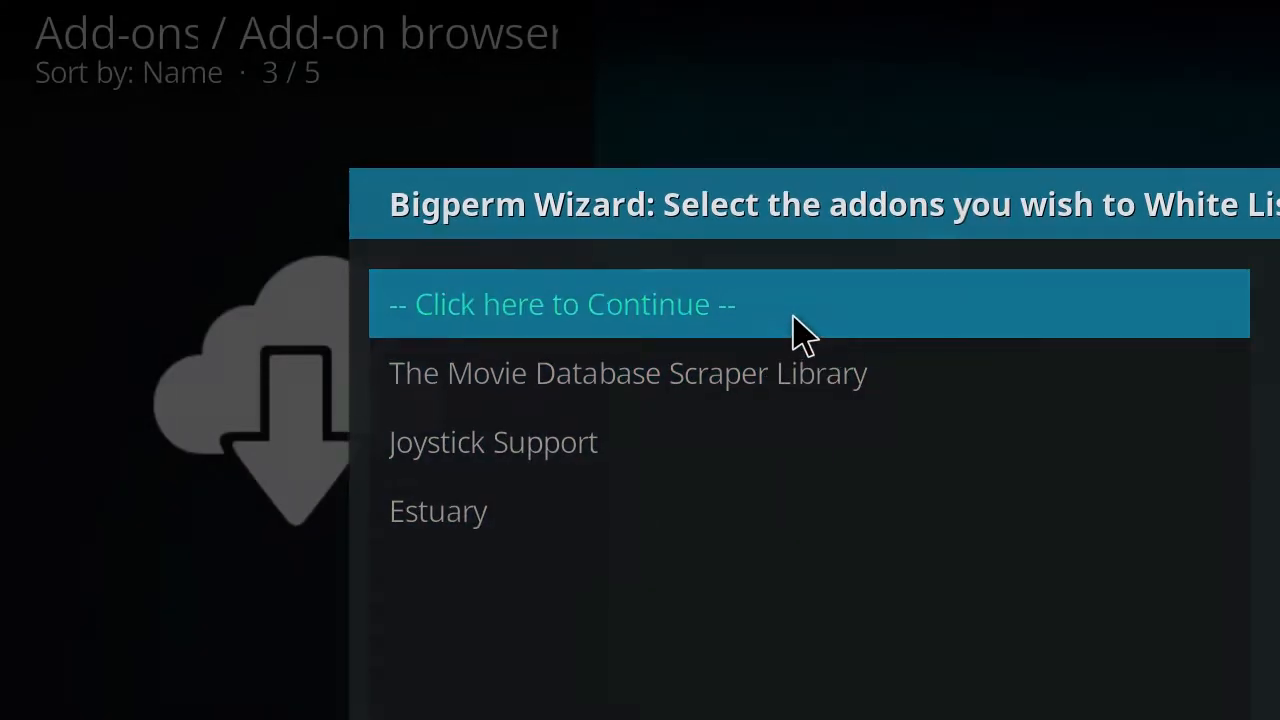
left_click(560, 304)
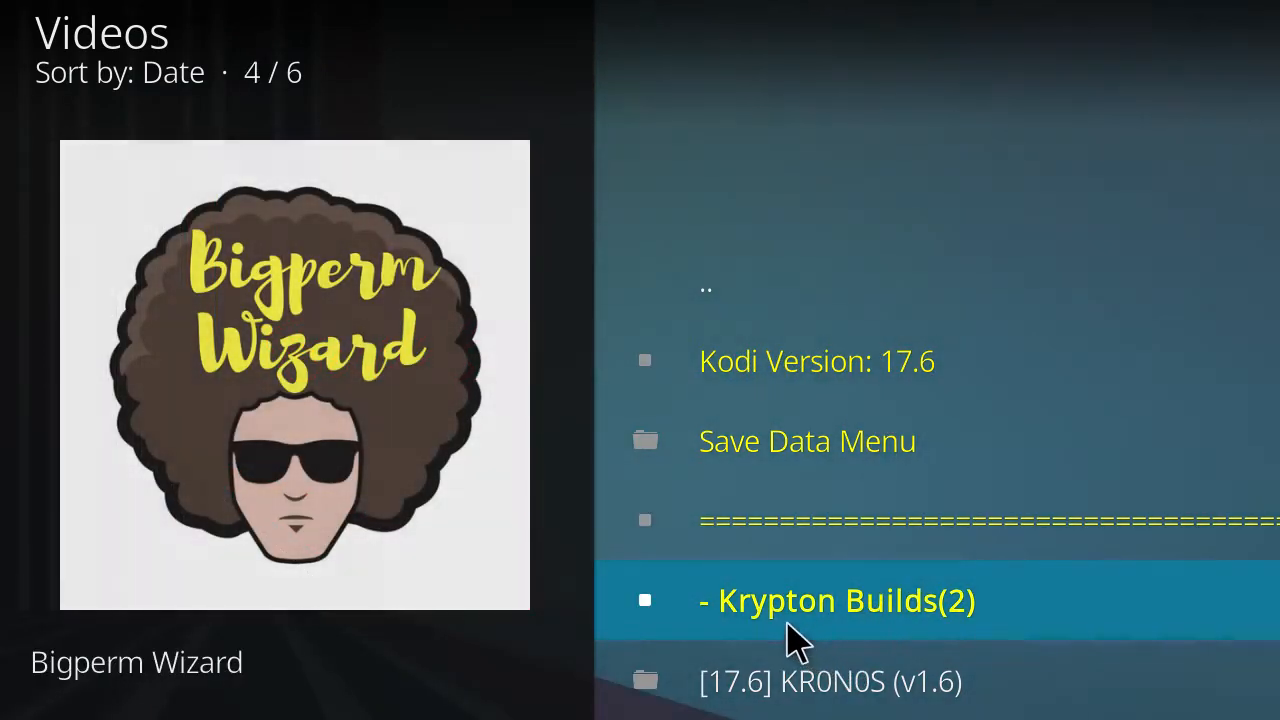
mouse_move(800, 620)
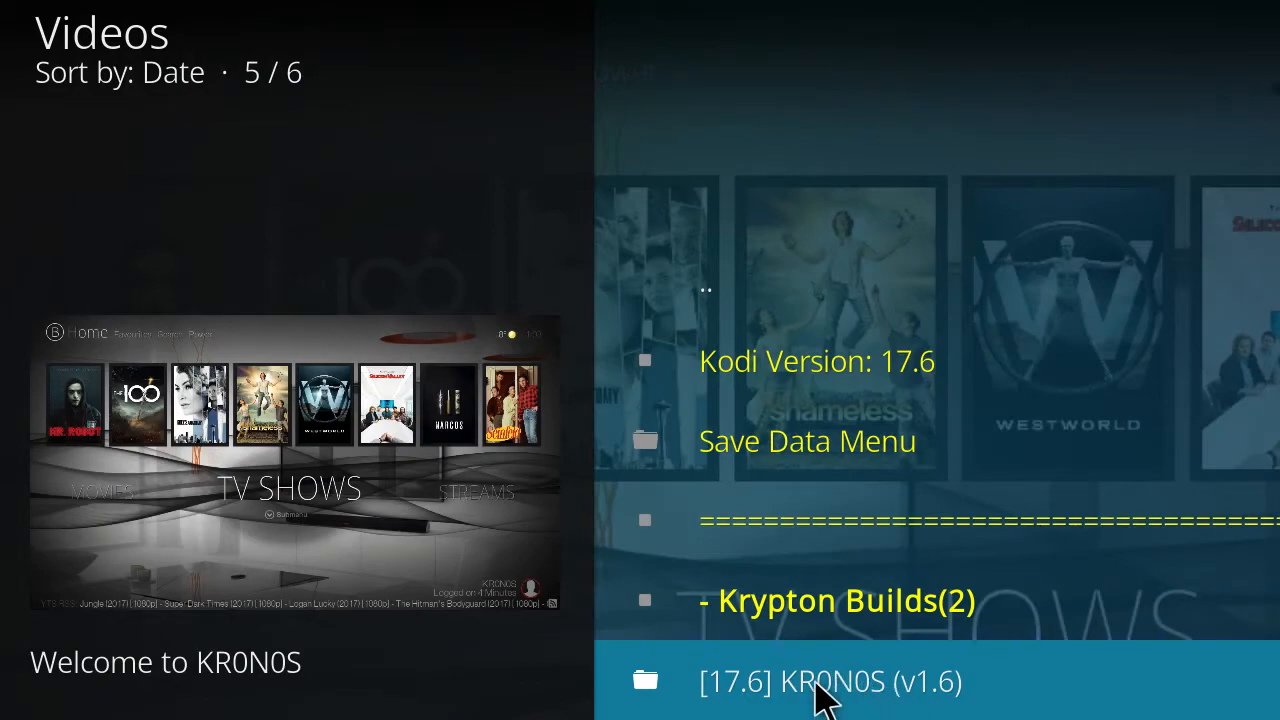
Step: Choose [17.6] KR0N0S (v1.6) under Krypton Builds and review its Save Data Menu toggles
left_click(830, 681)
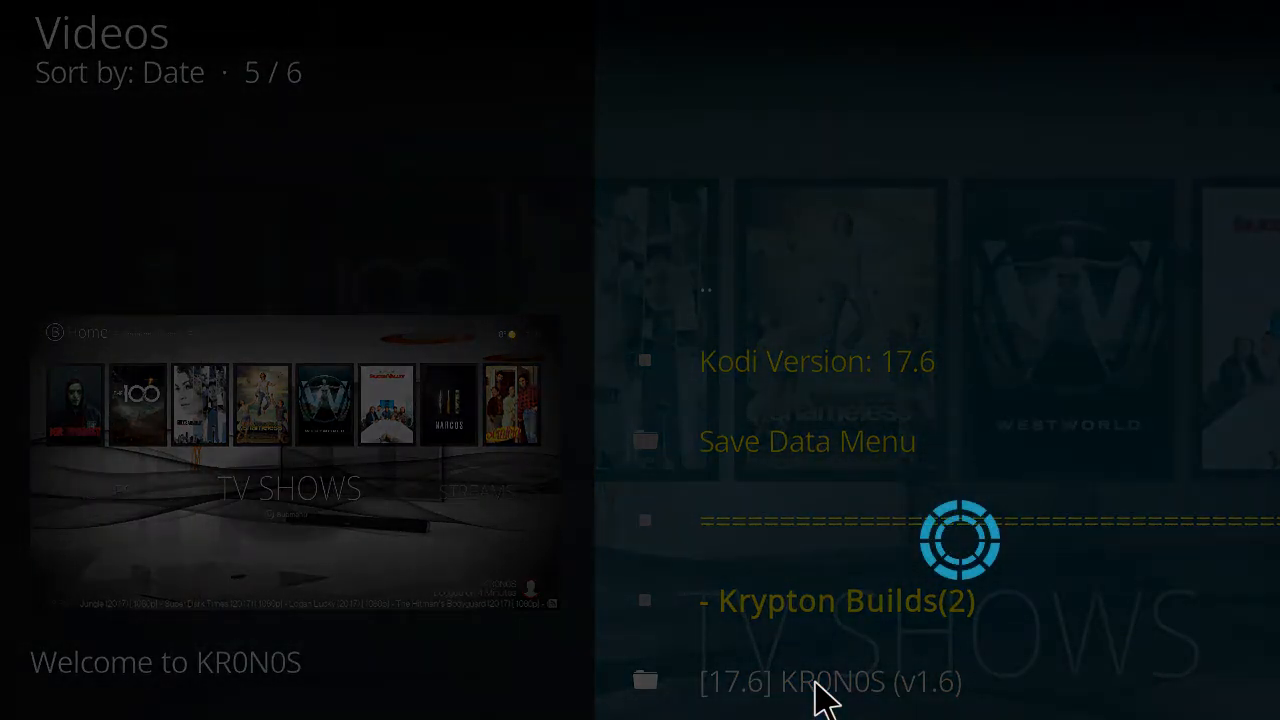
left_click(815, 683)
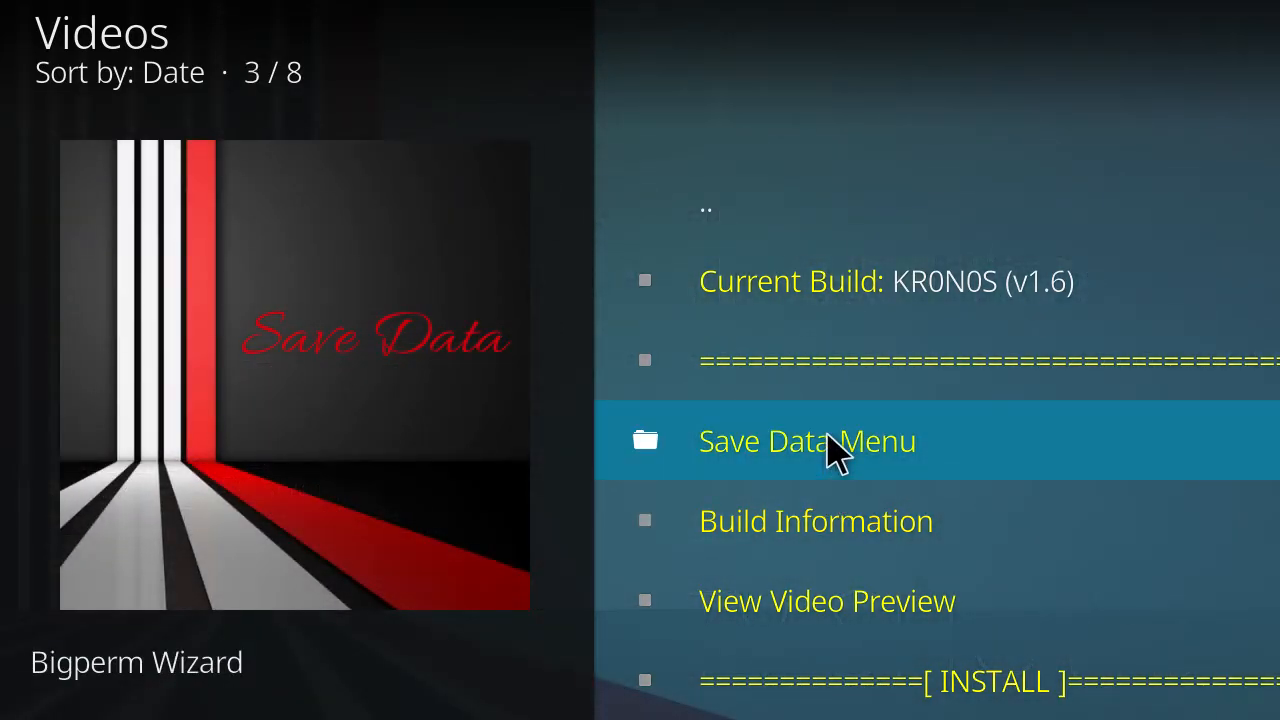
left_click(806, 441)
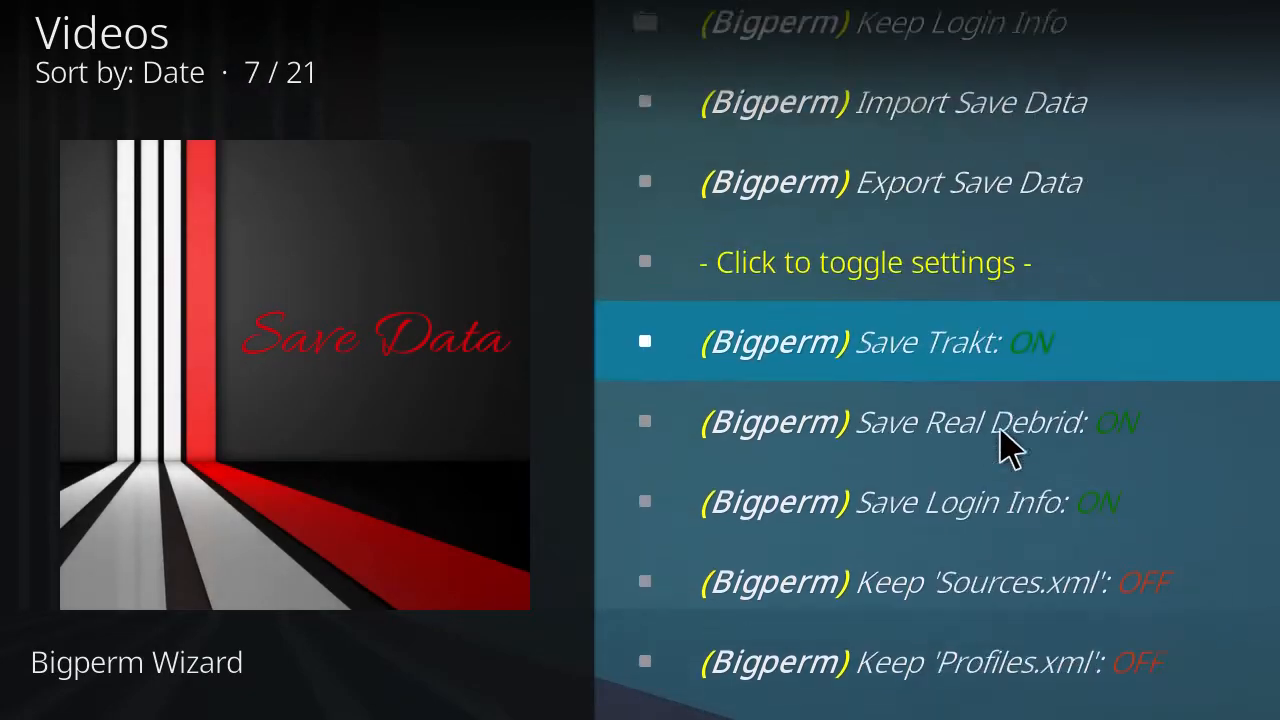
scroll("down", 3)
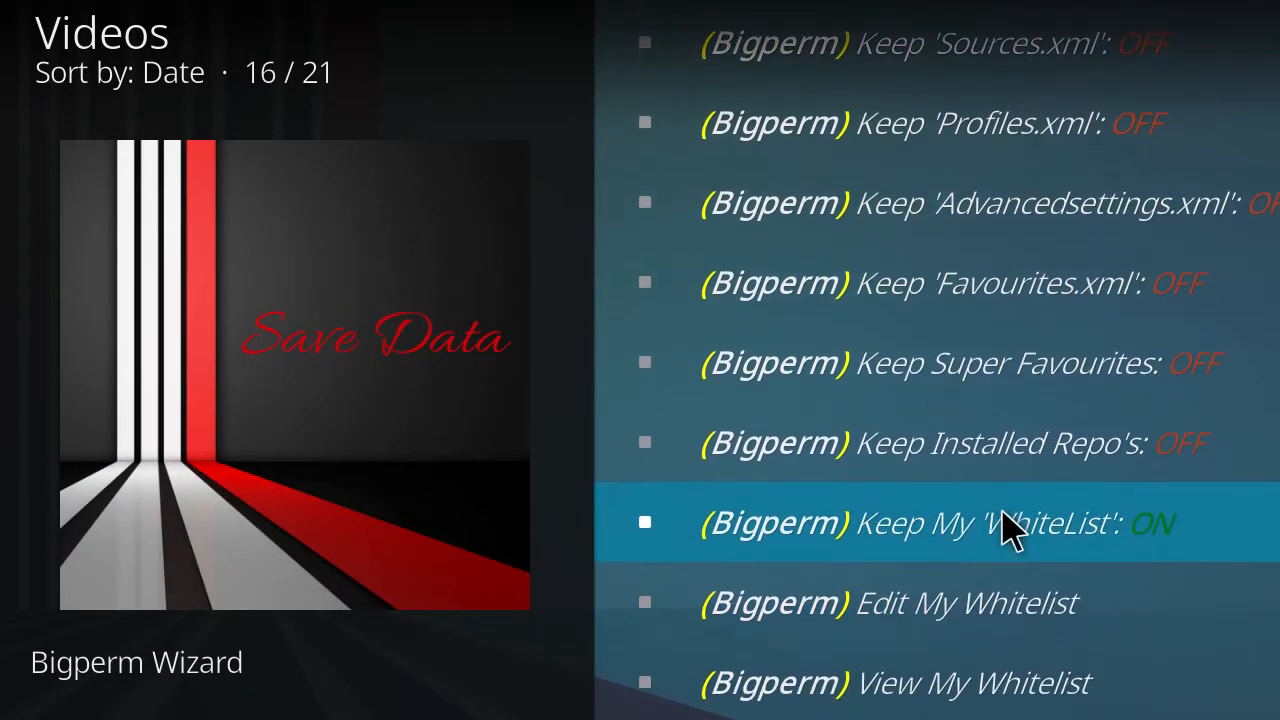
scroll("up", 3)
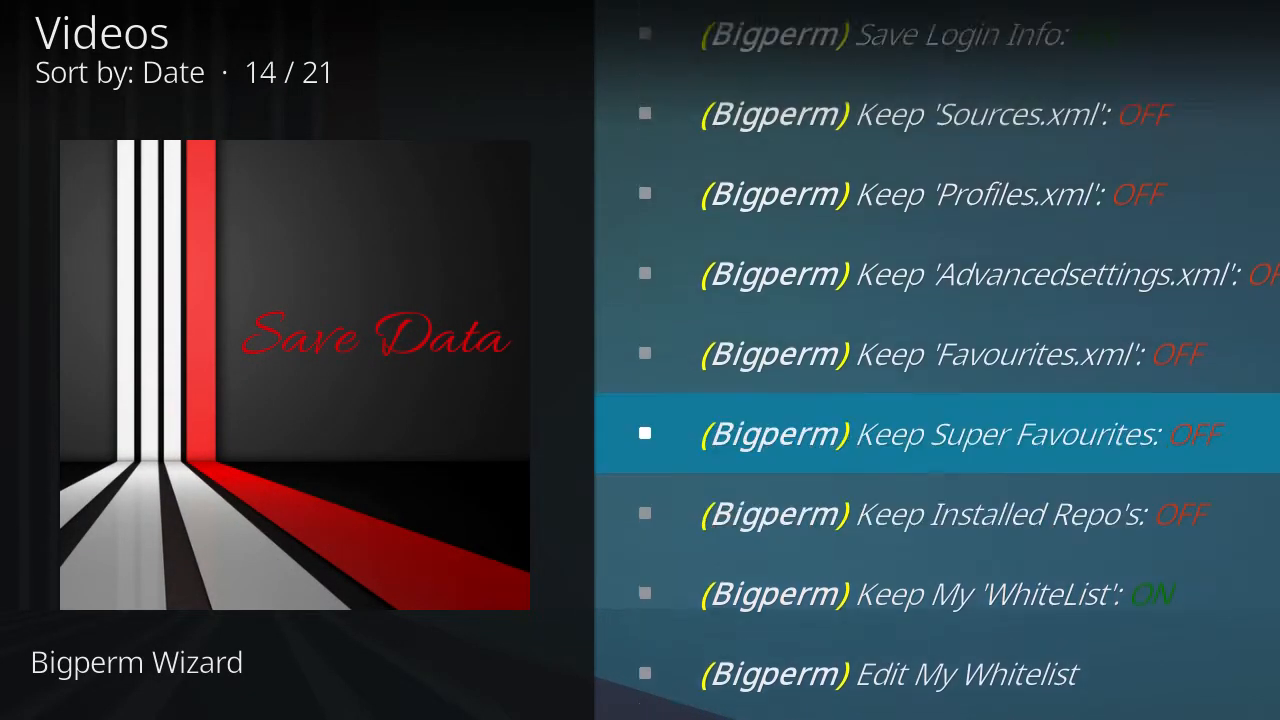
scroll("up", 3)
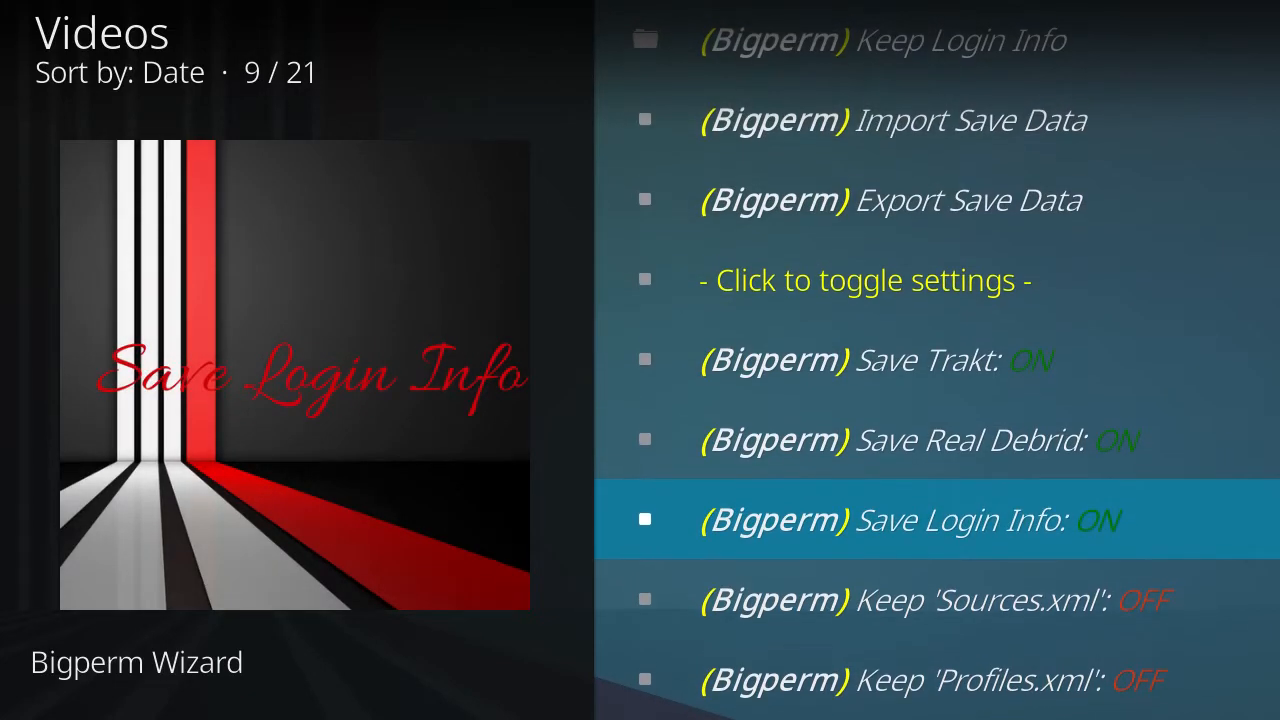
scroll("up", 3)
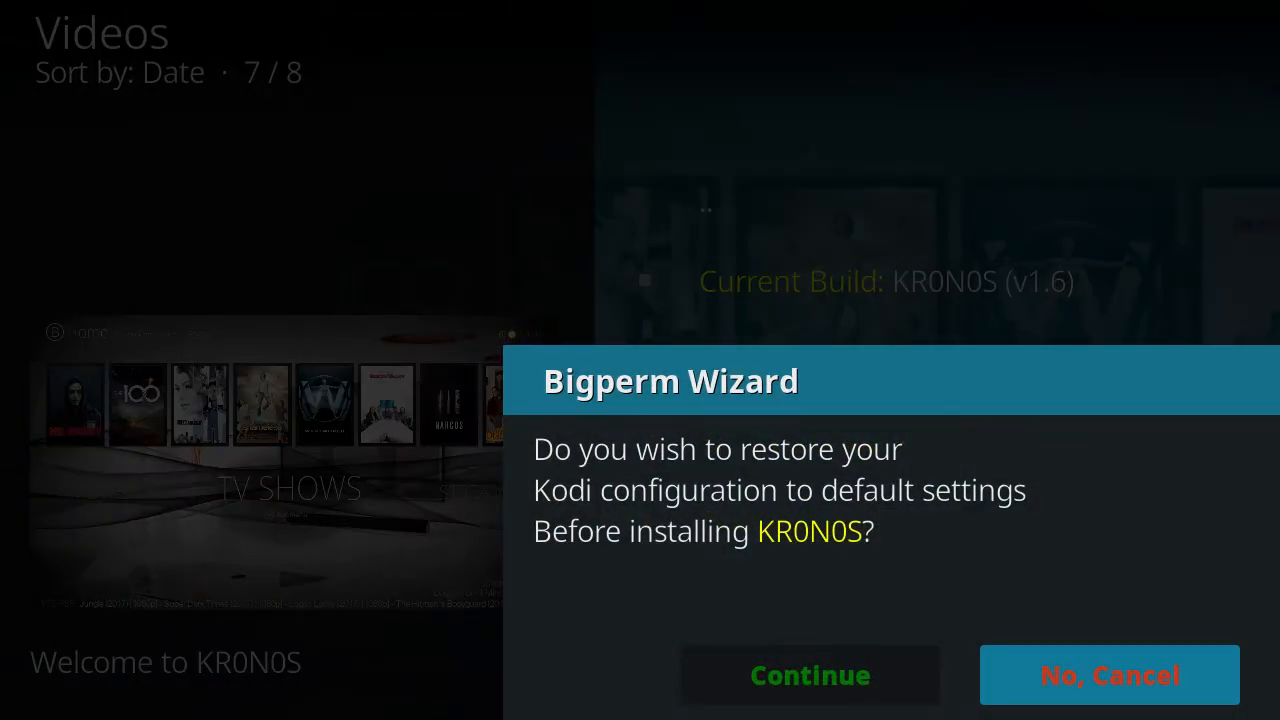
mouse_move(810, 675)
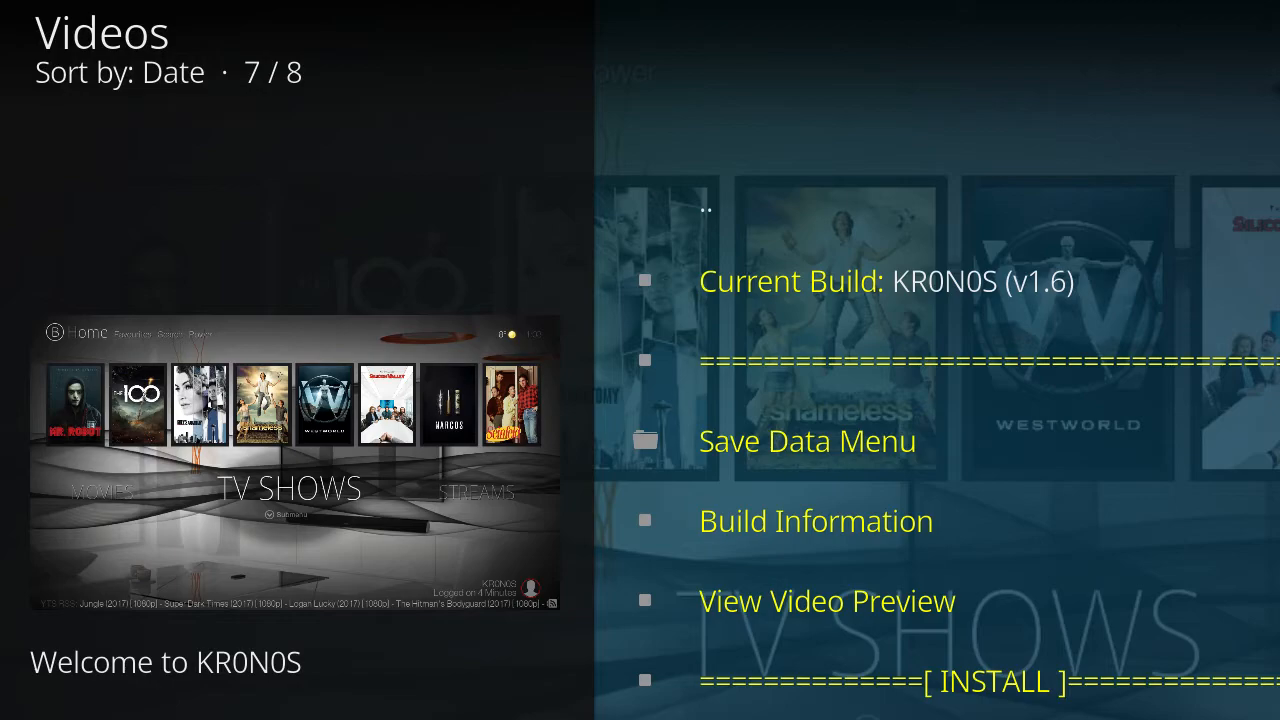
Step: Answer 'No, Cancel' to restoring default settings, returning to the KR0N0S build menu
left_click(985, 680)
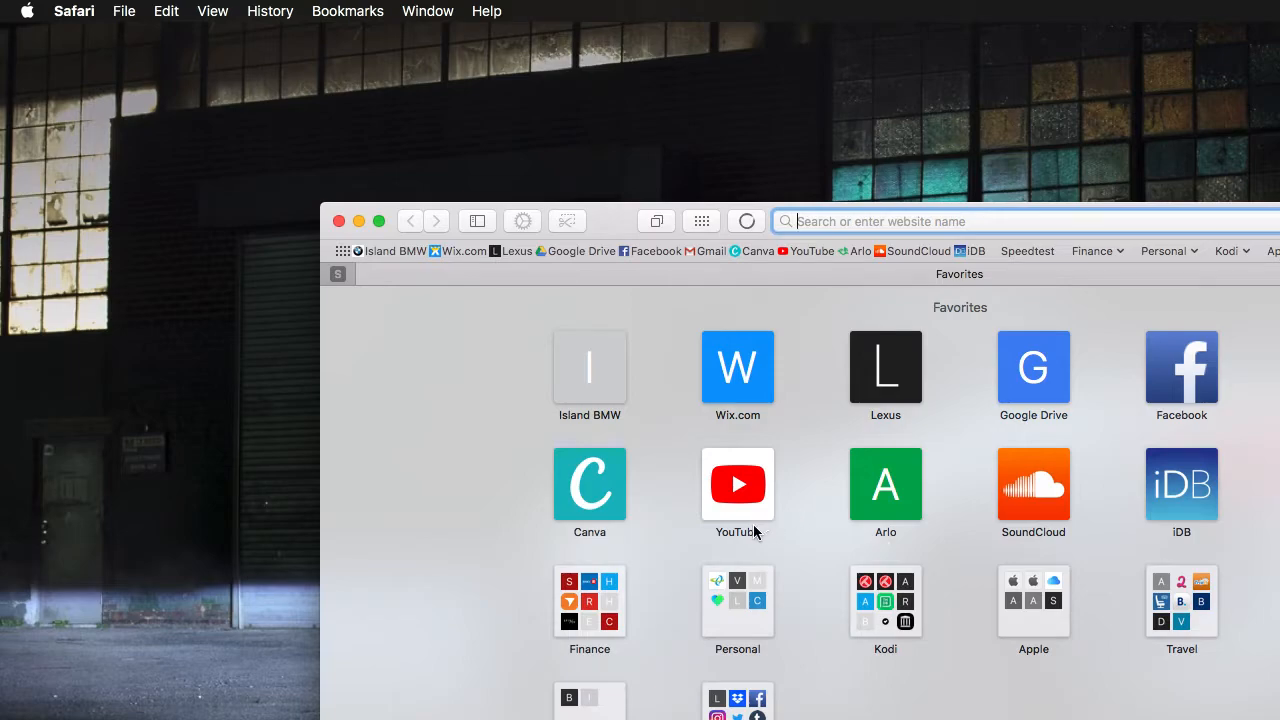
mouse_move(738, 390)
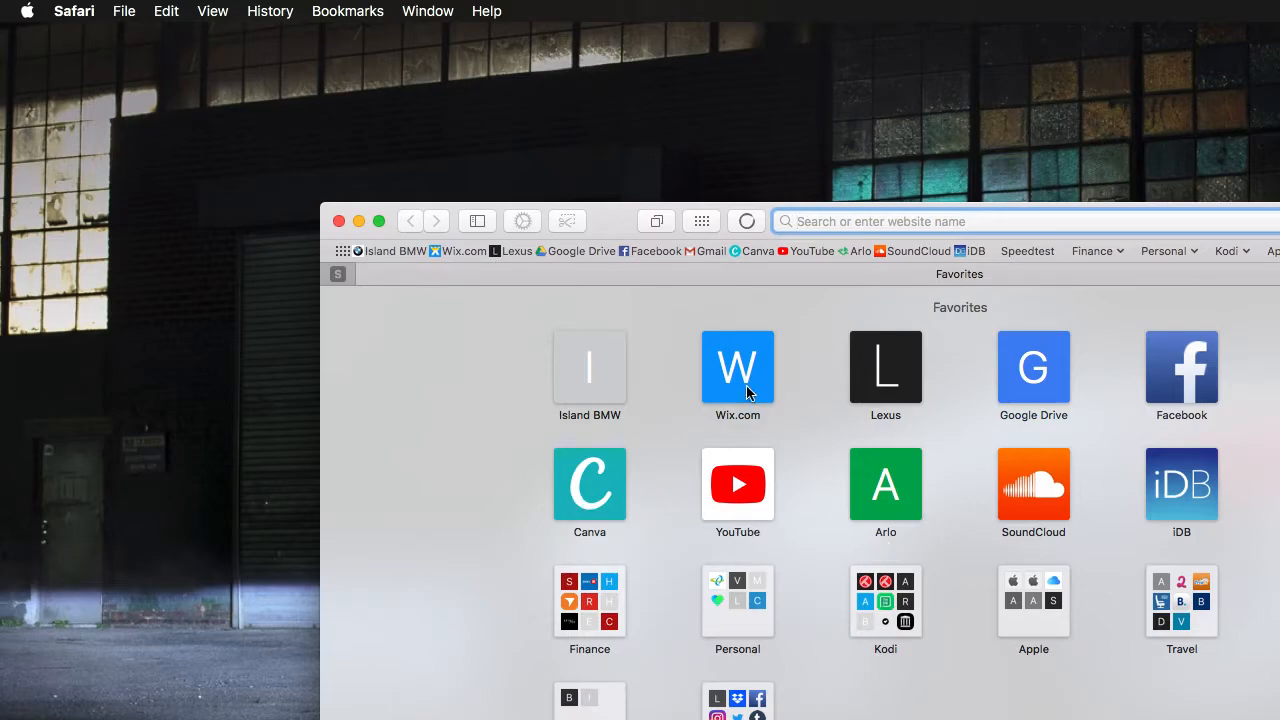
Step: Go to Wix.com and fill the Log In form from the saved email autofill with Remember Me checked
left_click(737, 367)
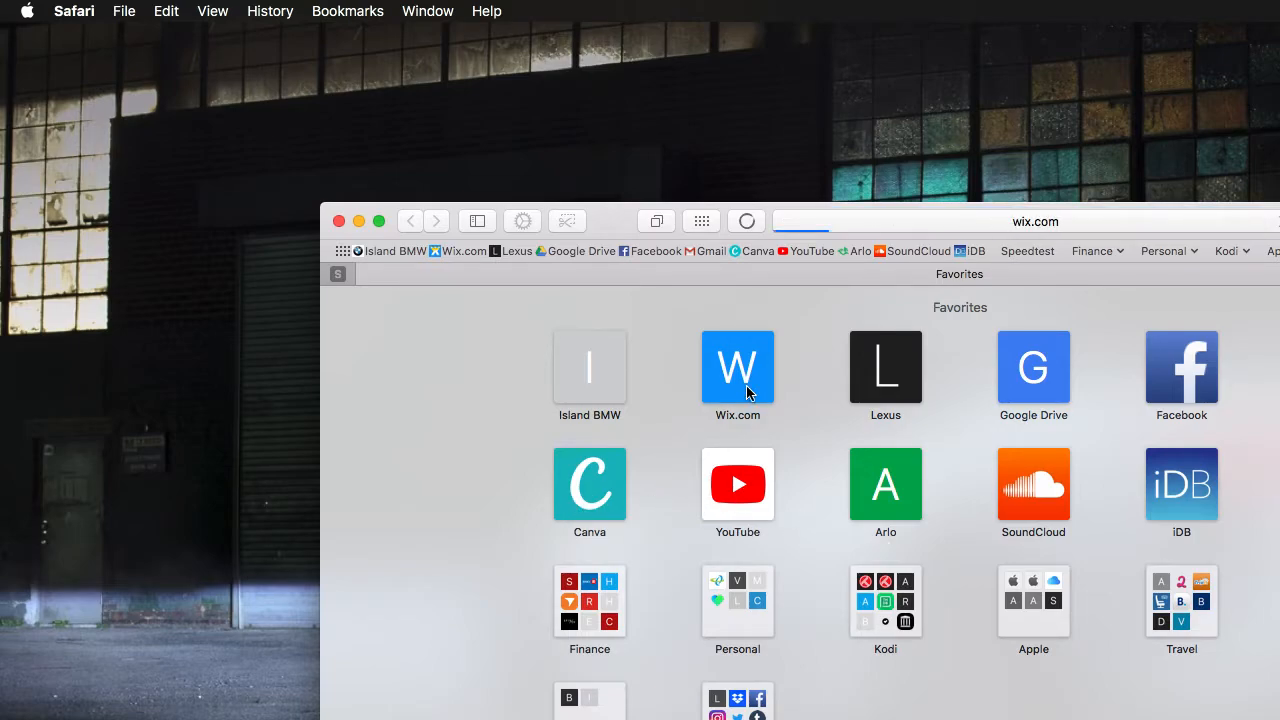
left_click(737, 367)
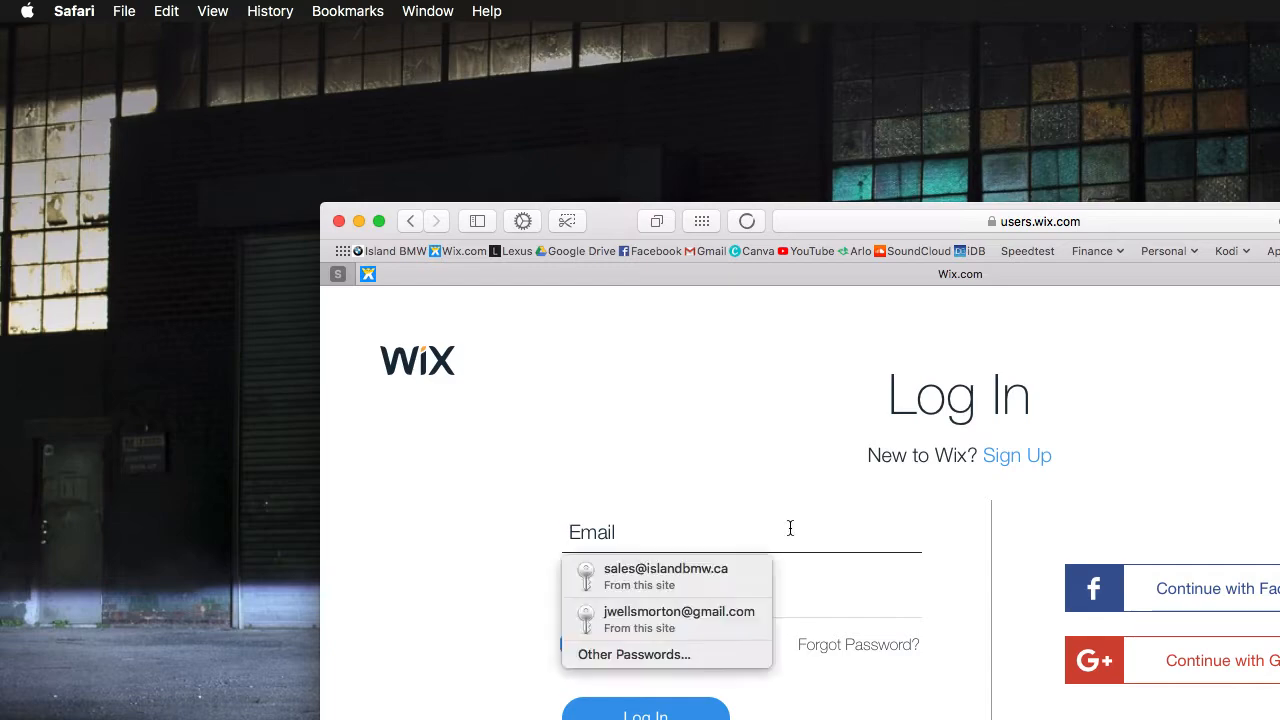
left_click(678, 618)
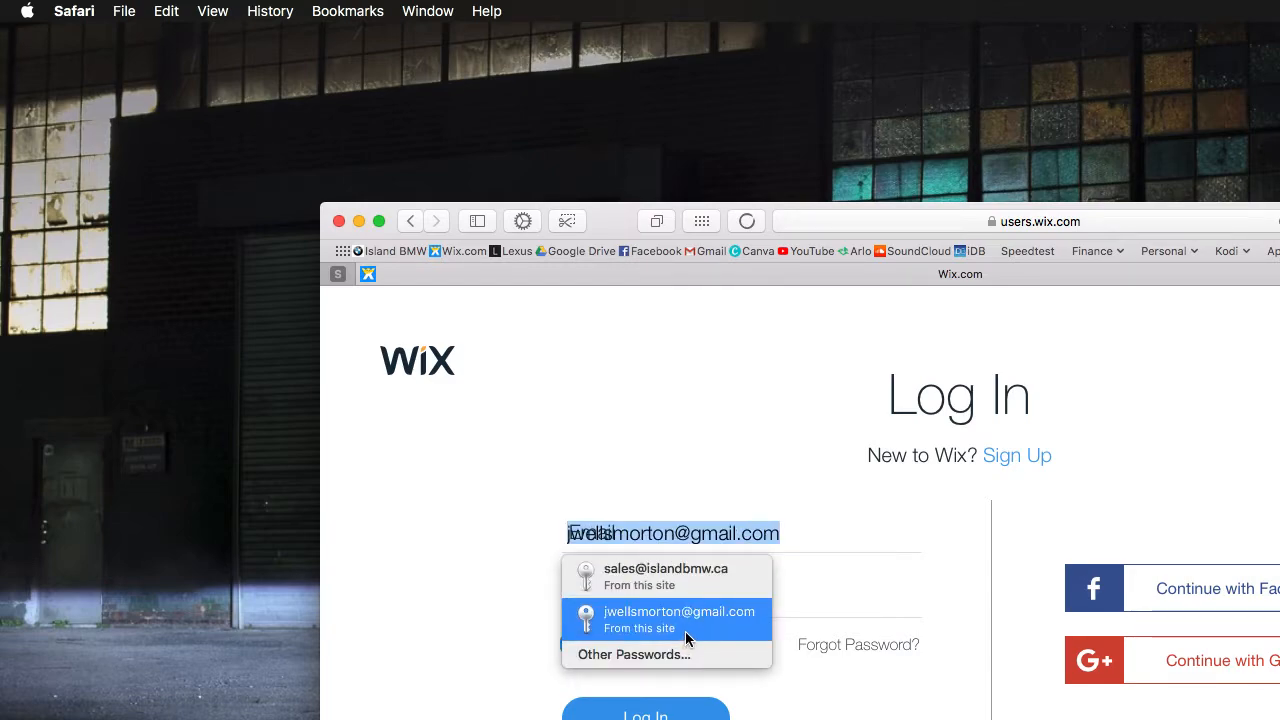
left_click(678, 618)
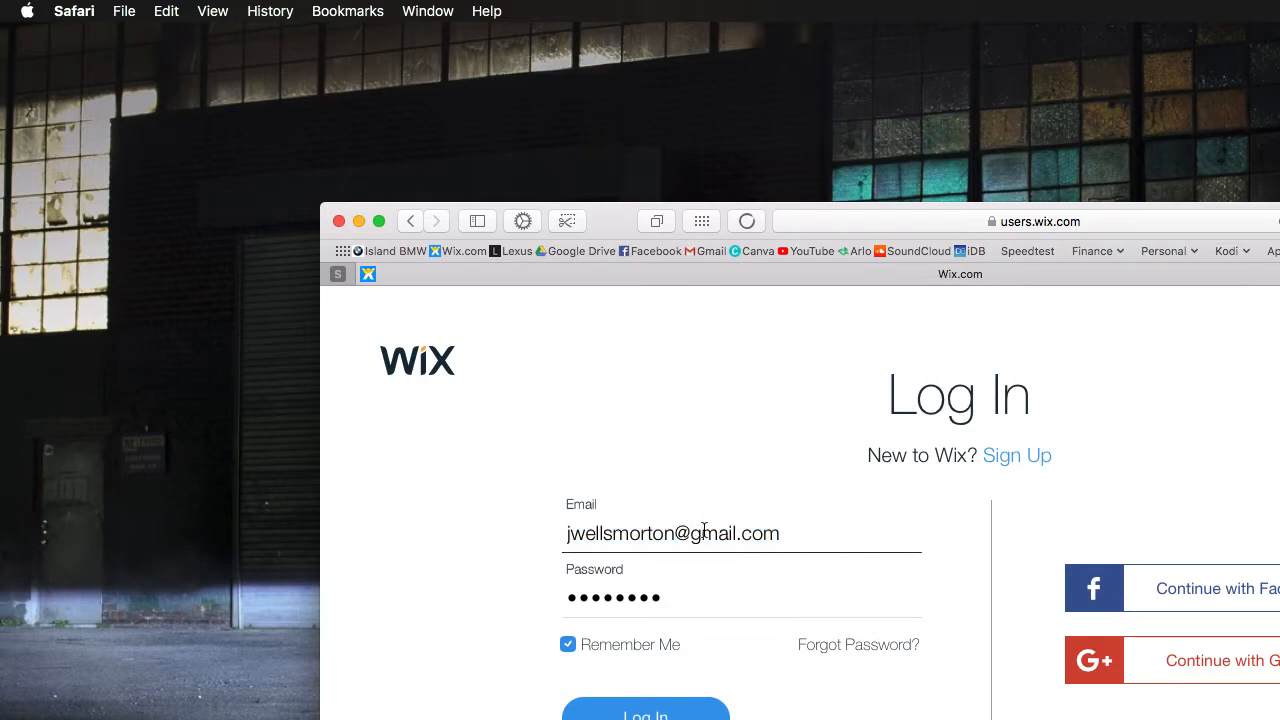
type("12")
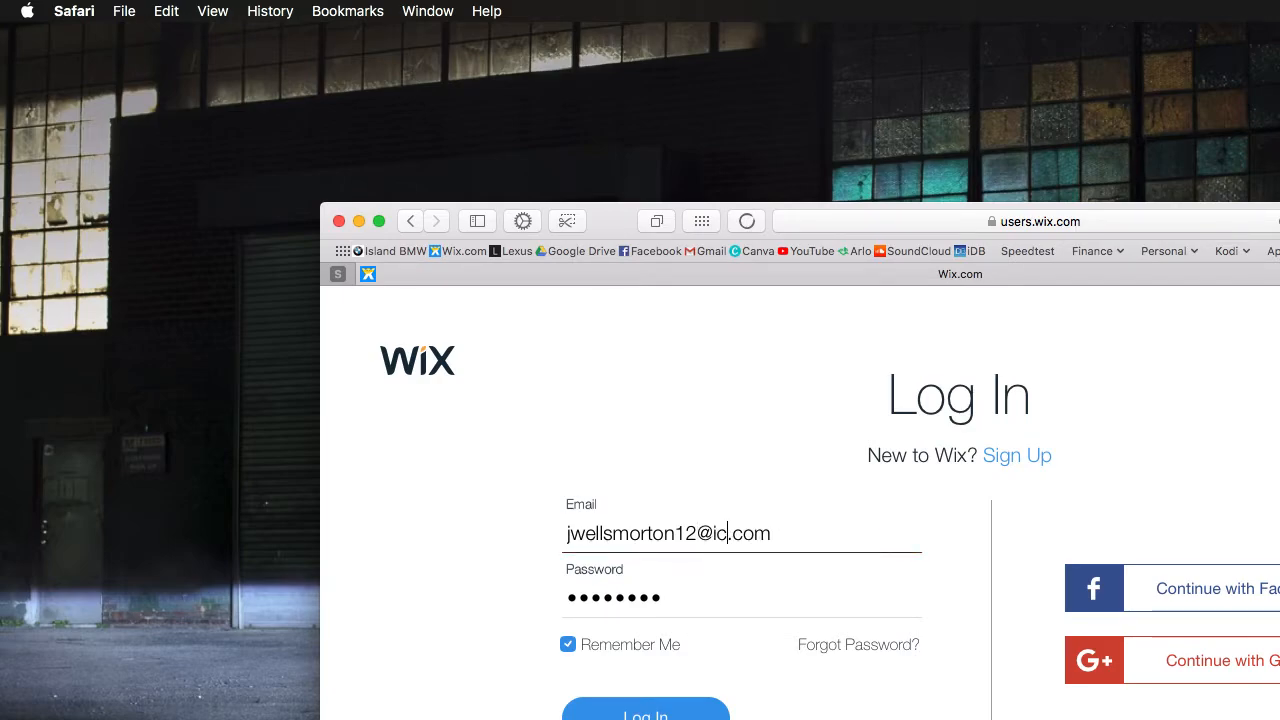
type("loud")
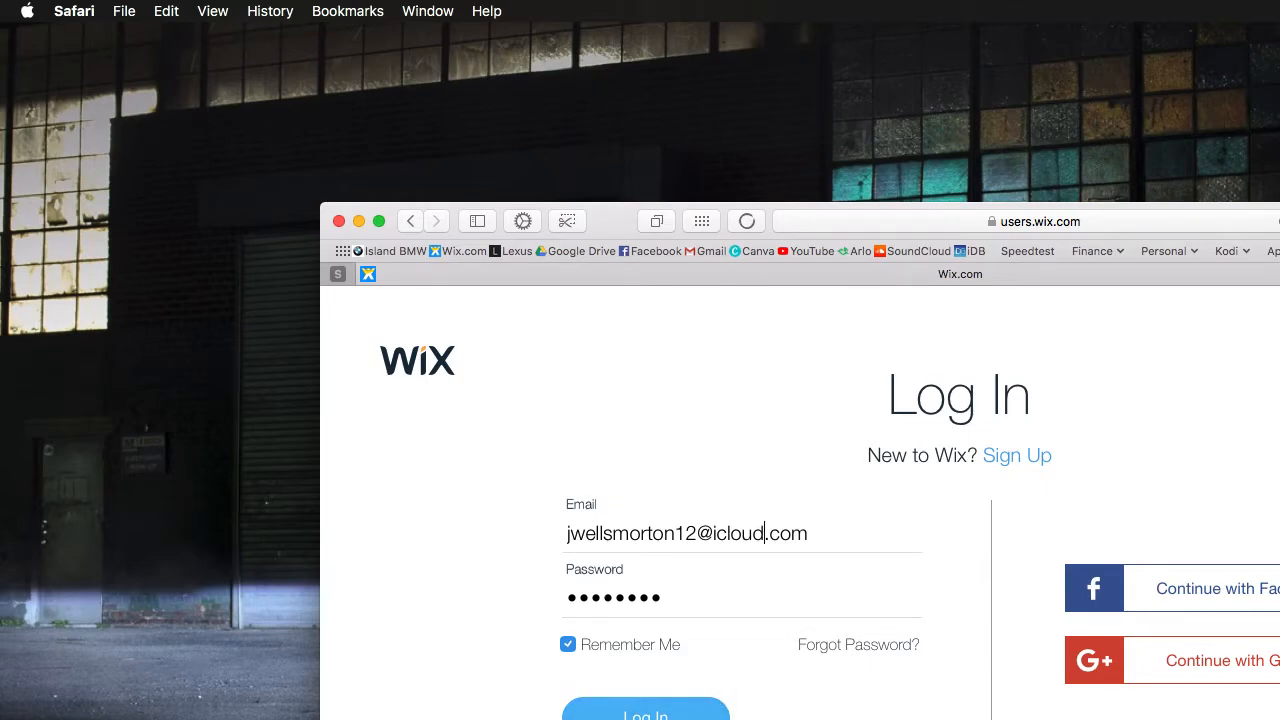
left_click(645, 715)
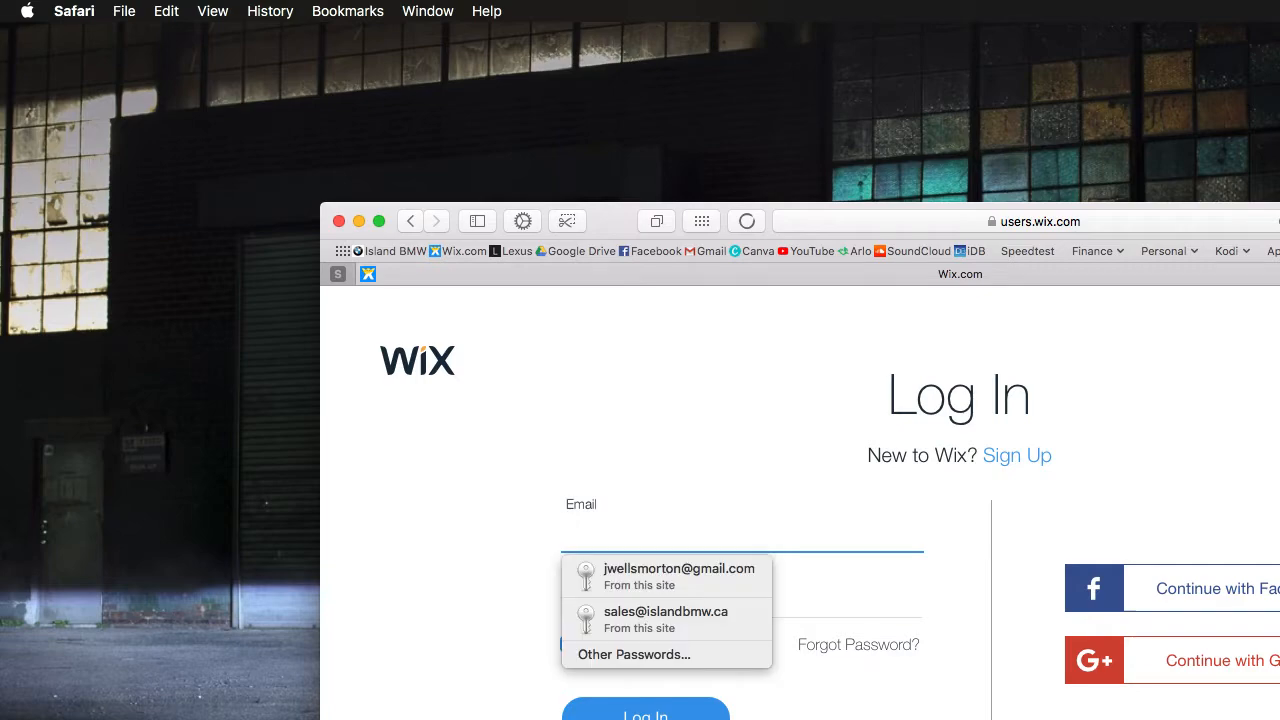
Step: Pick the first saved login and sign in to reach the Advanced Kodi Tips & Tutorials site
left_click(680, 576)
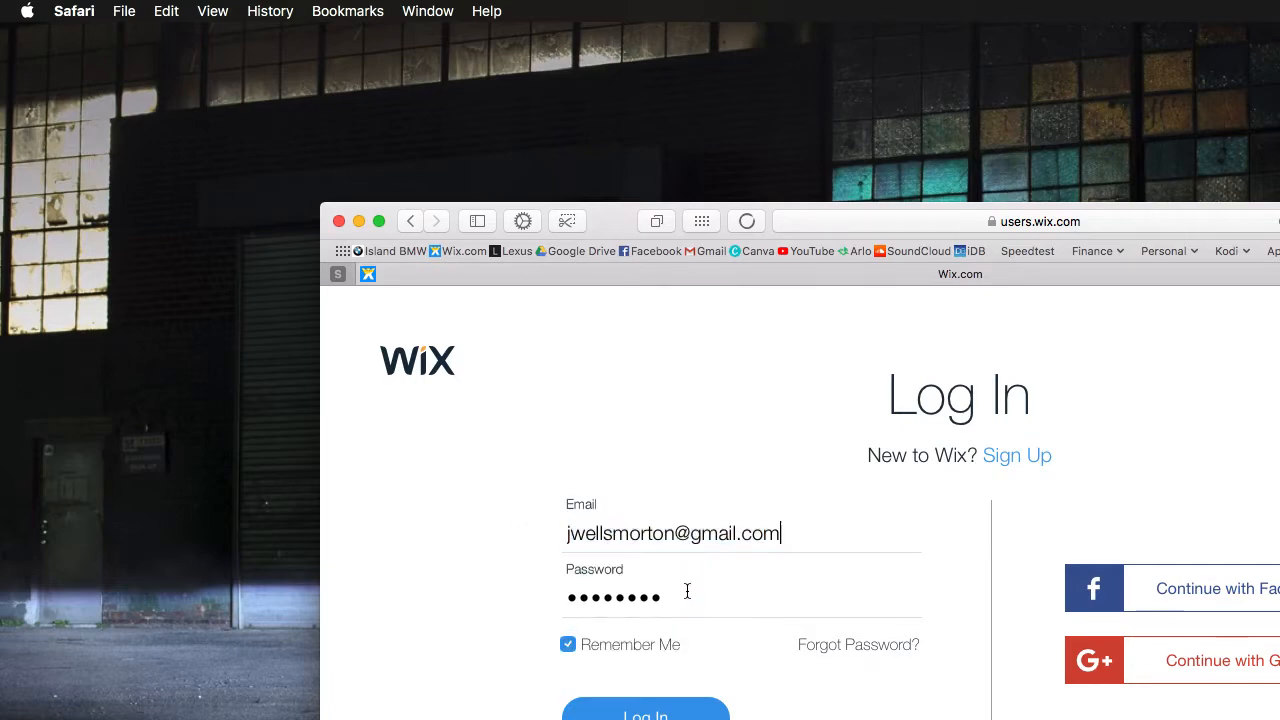
left_click(645, 712)
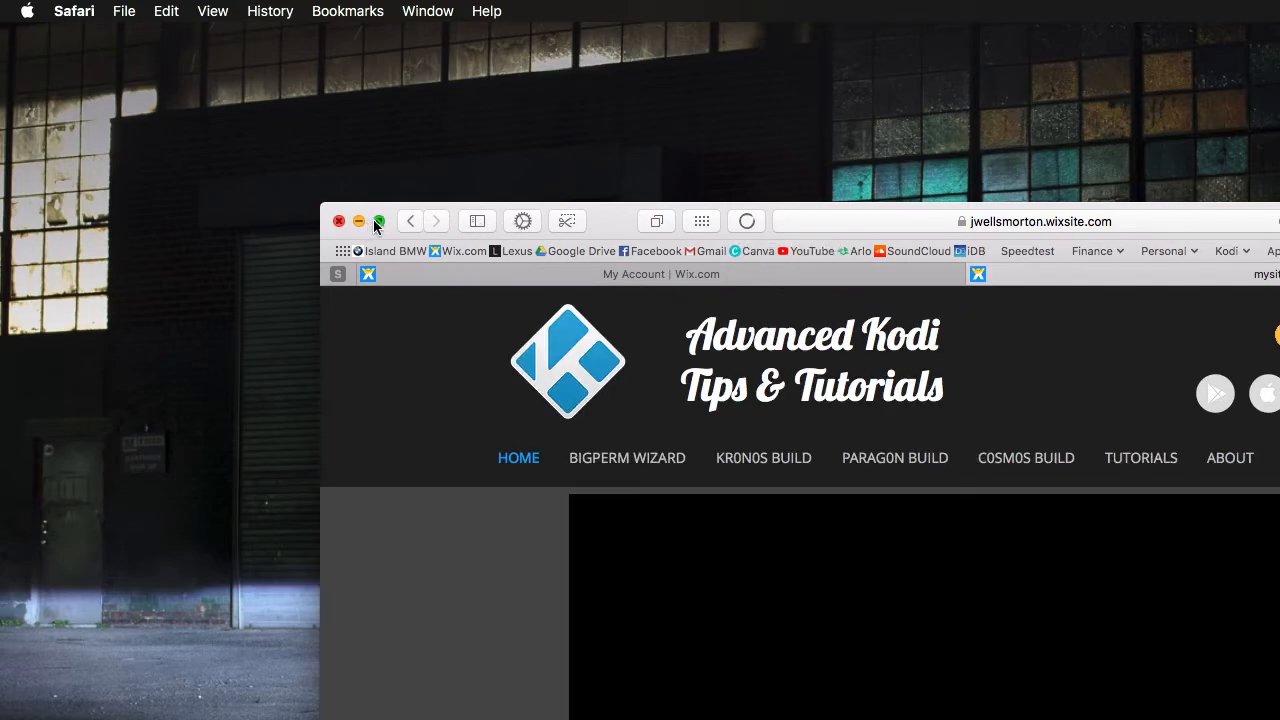
Step: Maximize Safari and browse the site's home page and BIGPERM WIZARD page
left_click(378, 221)
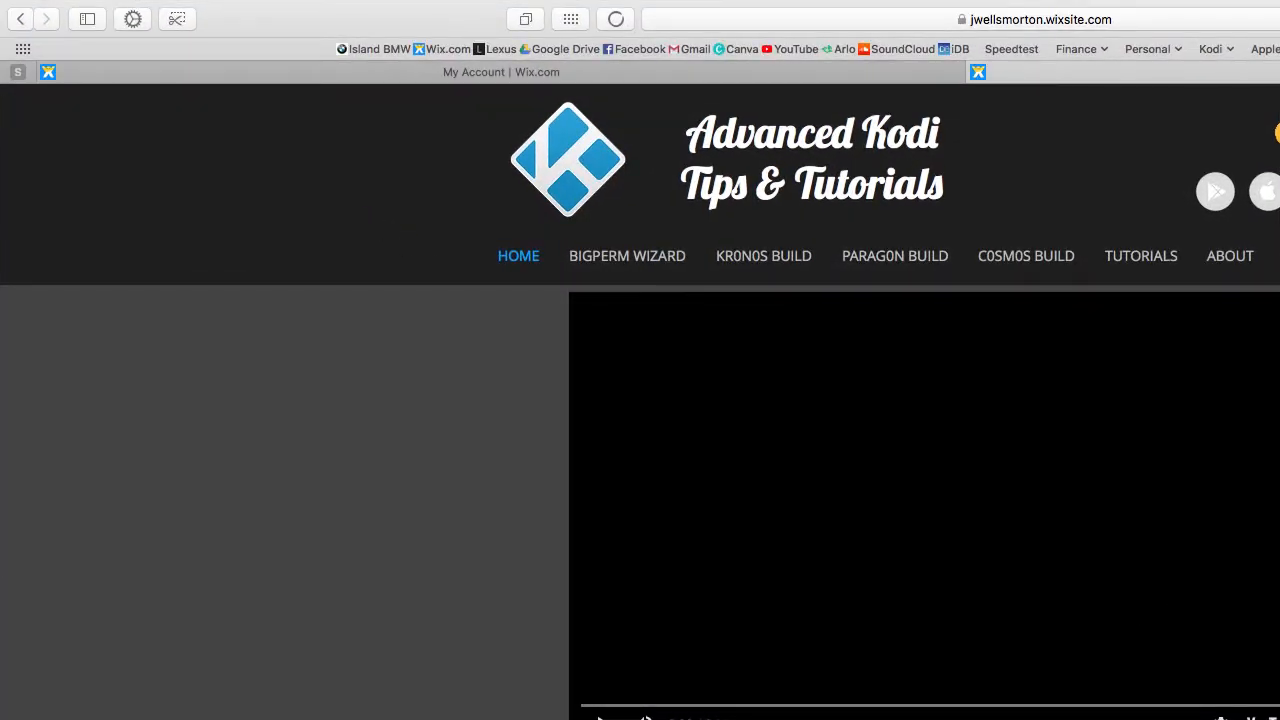
scroll("down", 3)
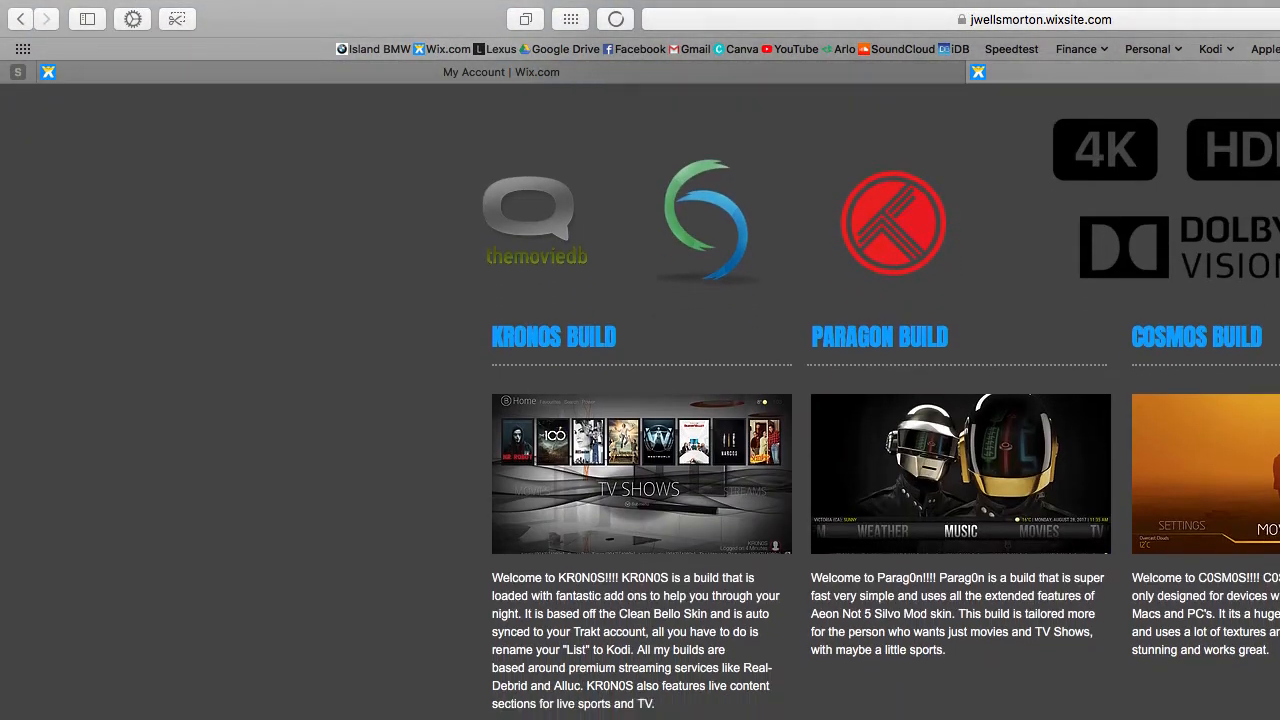
scroll("up", 3)
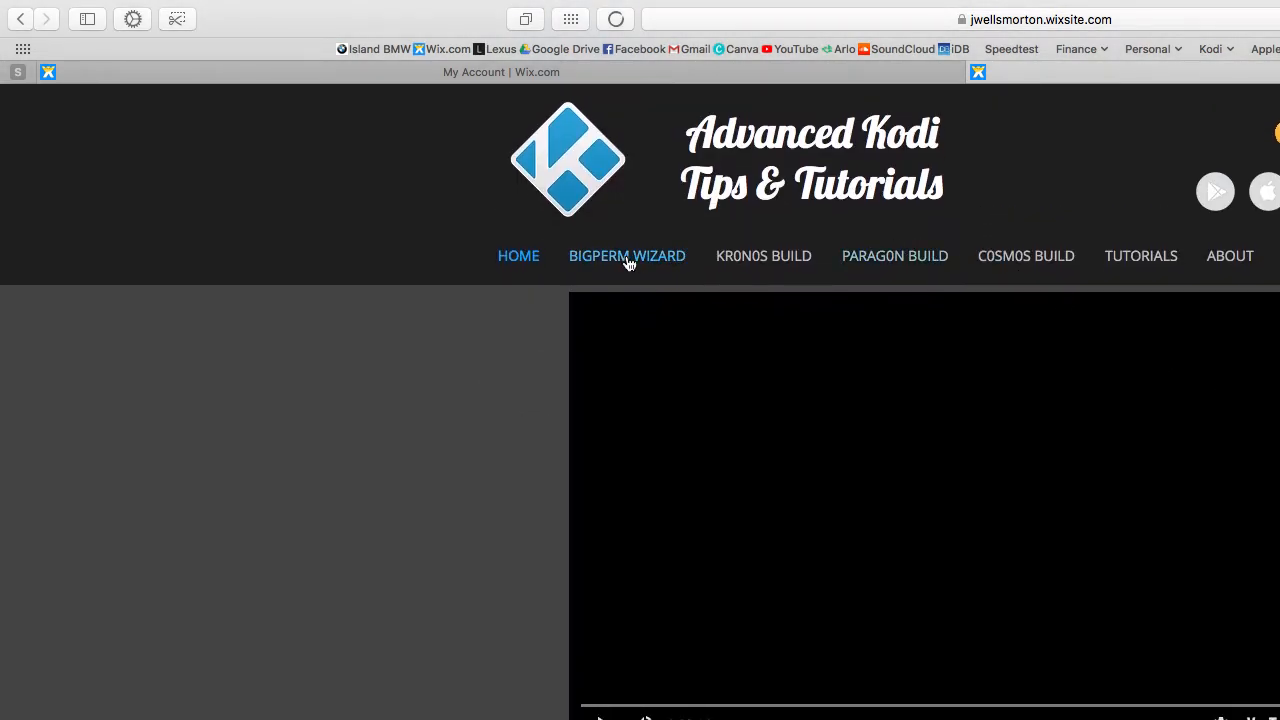
left_click(627, 256)
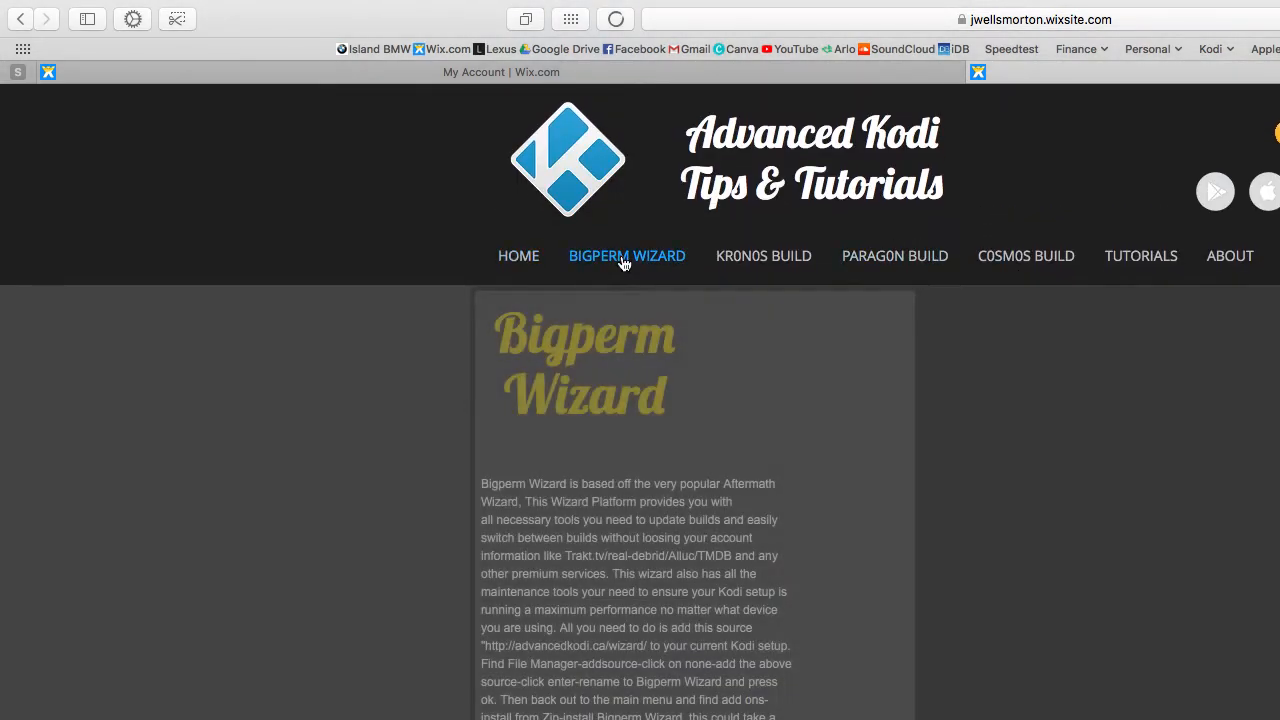
scroll("down", 3)
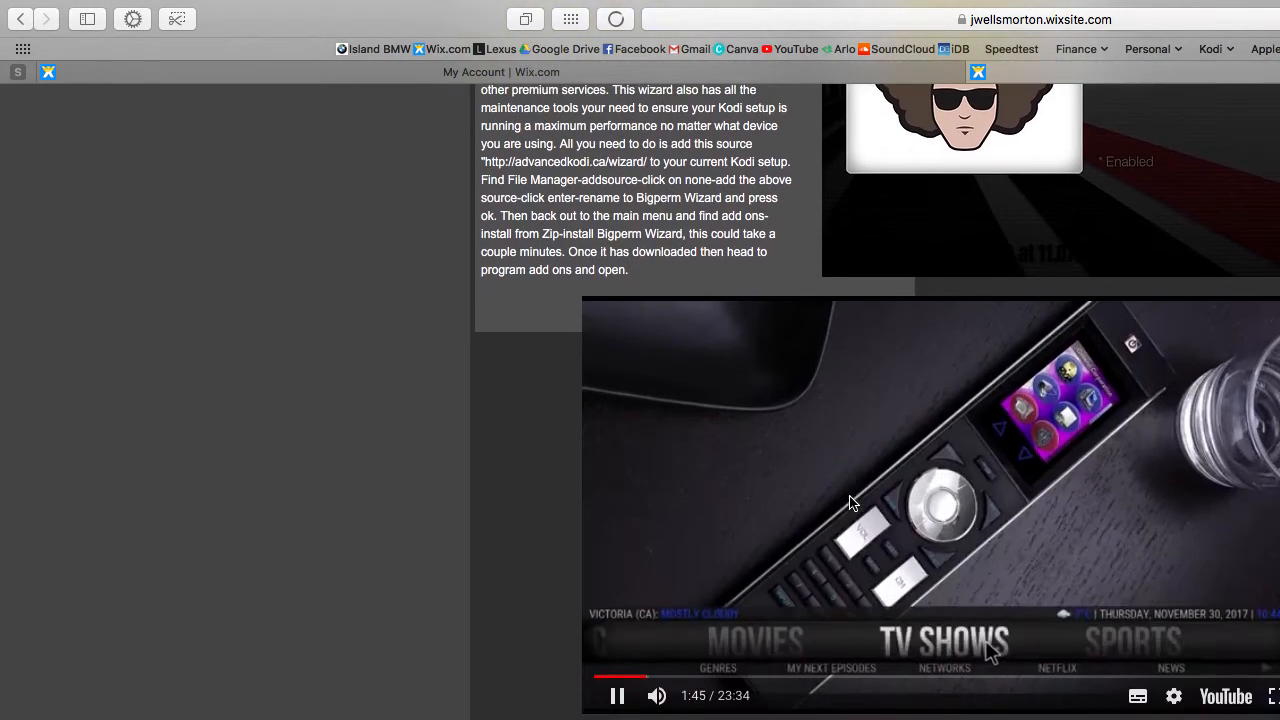
scroll("up", 3)
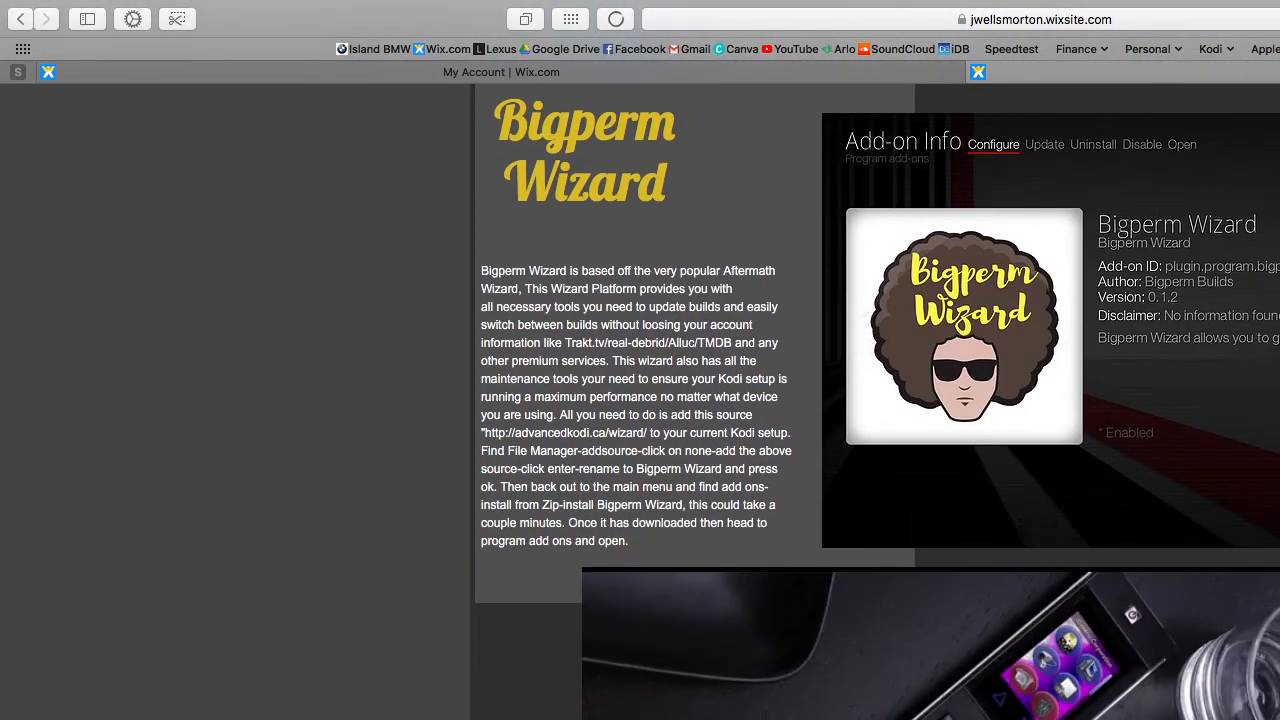
scroll("up", 3)
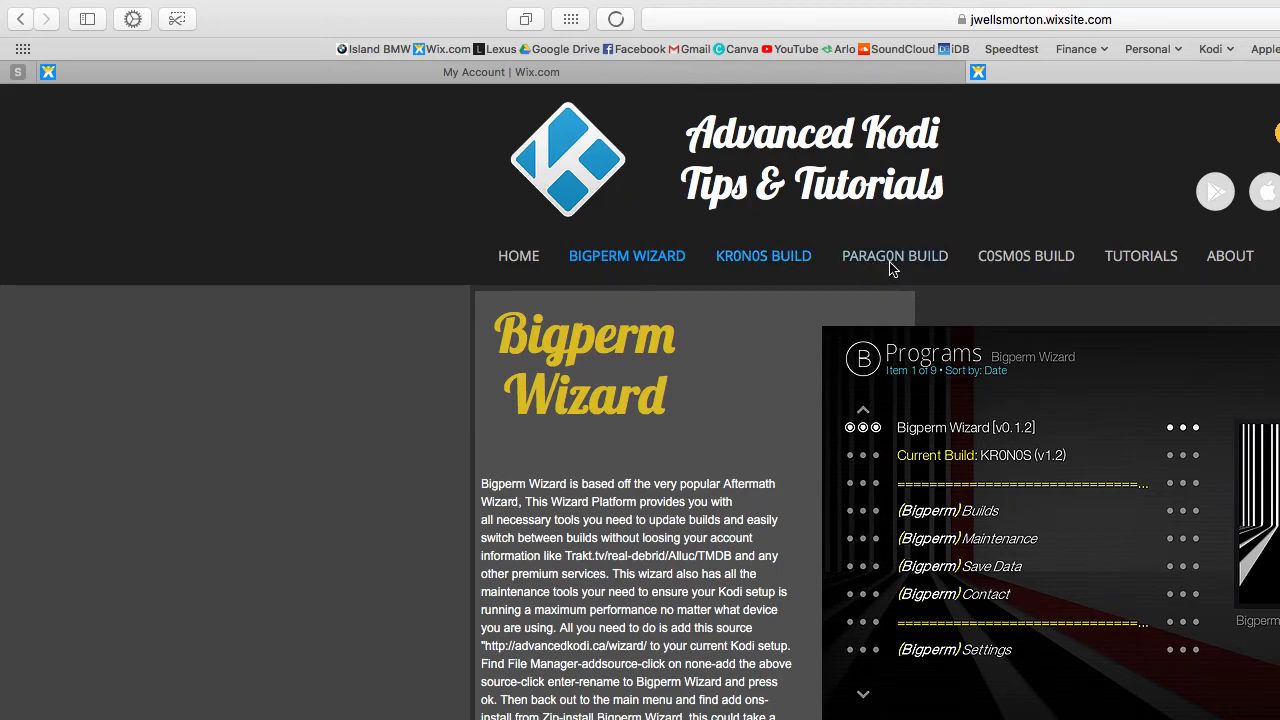
Step: Browse the KR0N0S BUILD and TUTORIALS pages of the site
left_click(763, 255)
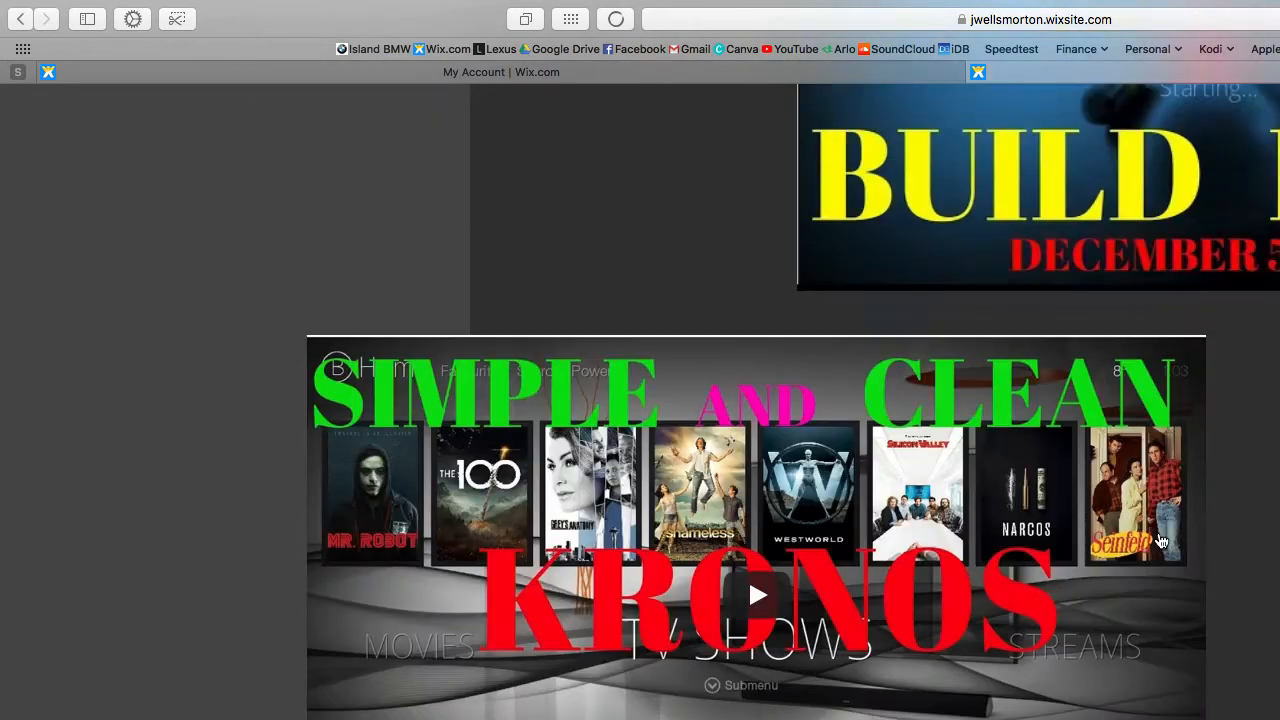
scroll("up", 3)
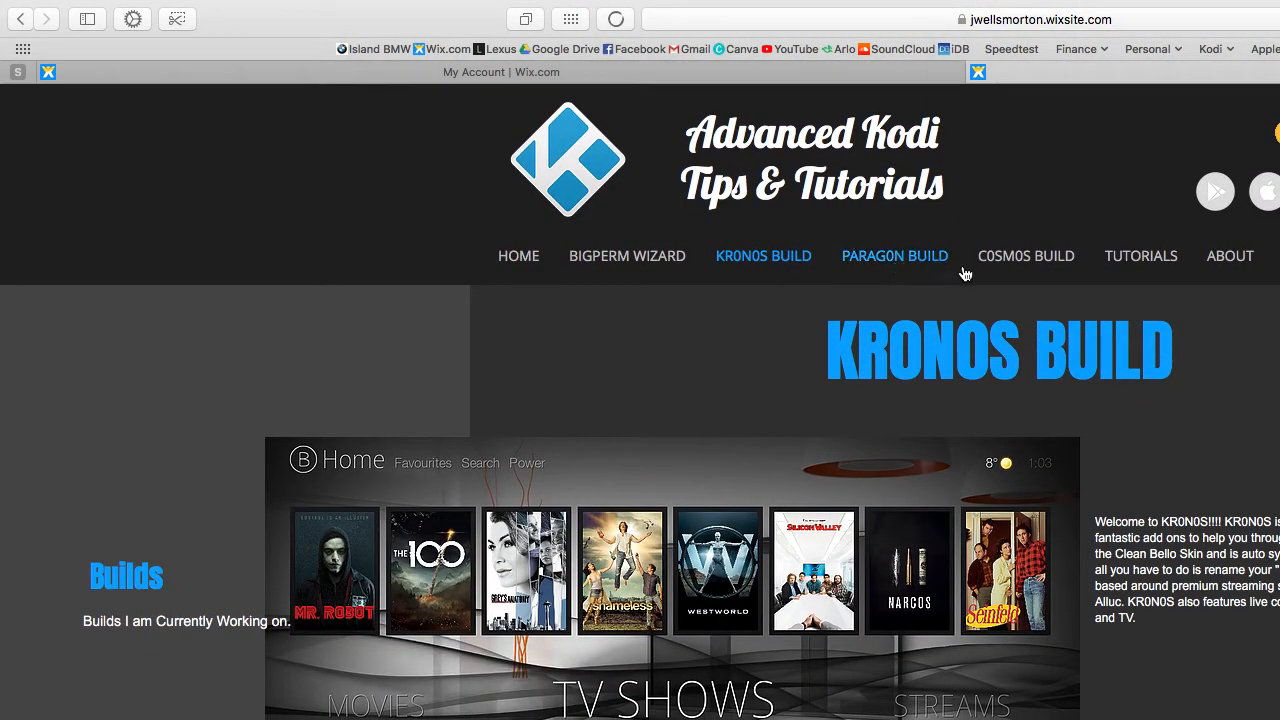
mouse_move(1141, 255)
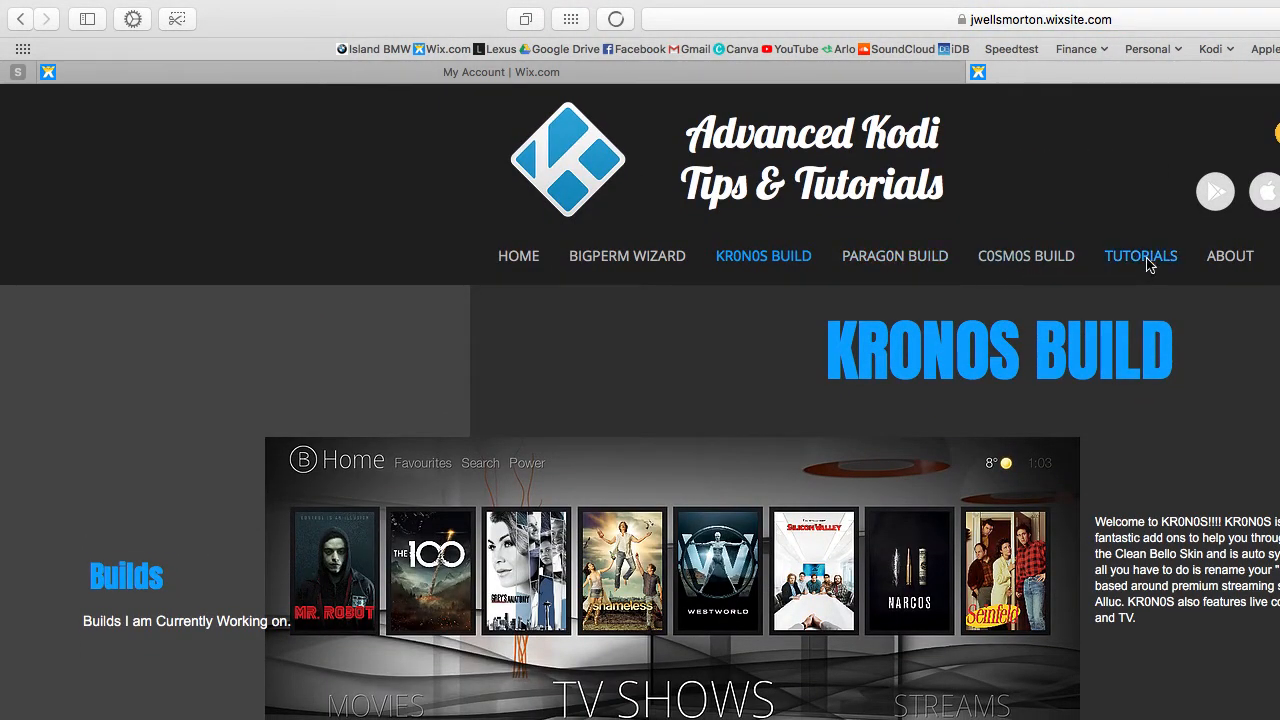
left_click(1141, 255)
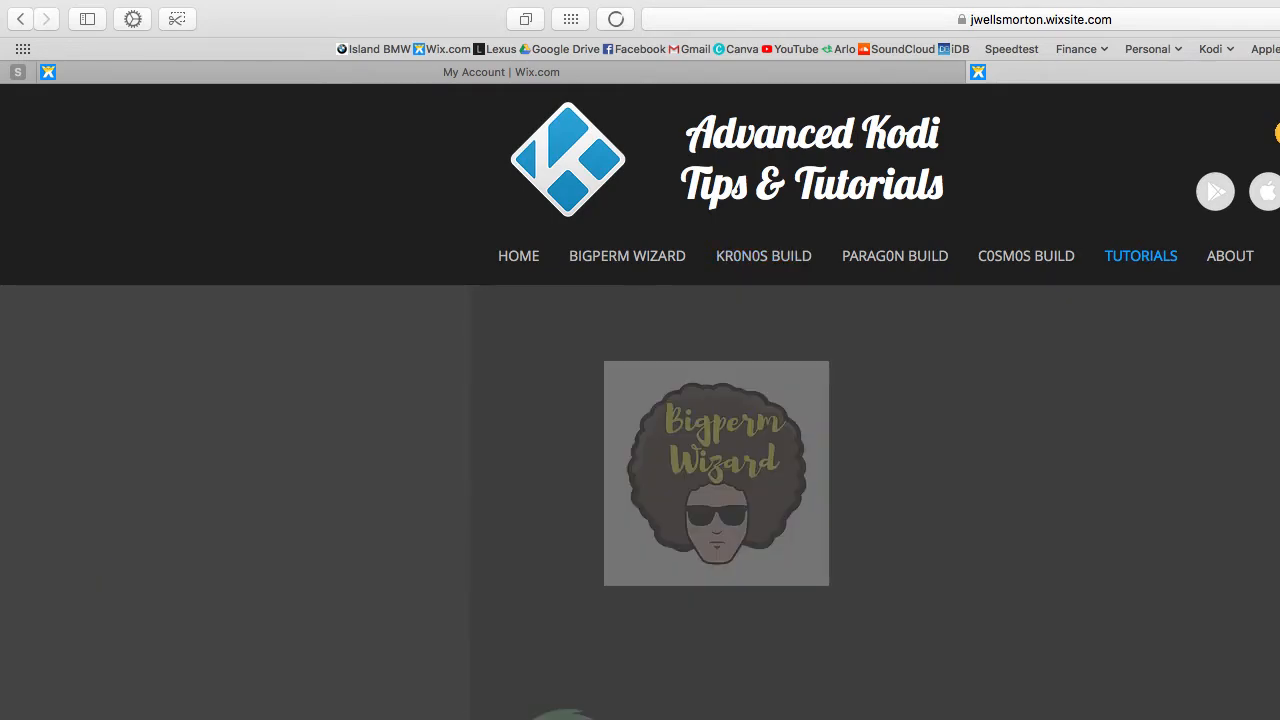
scroll("down", 3)
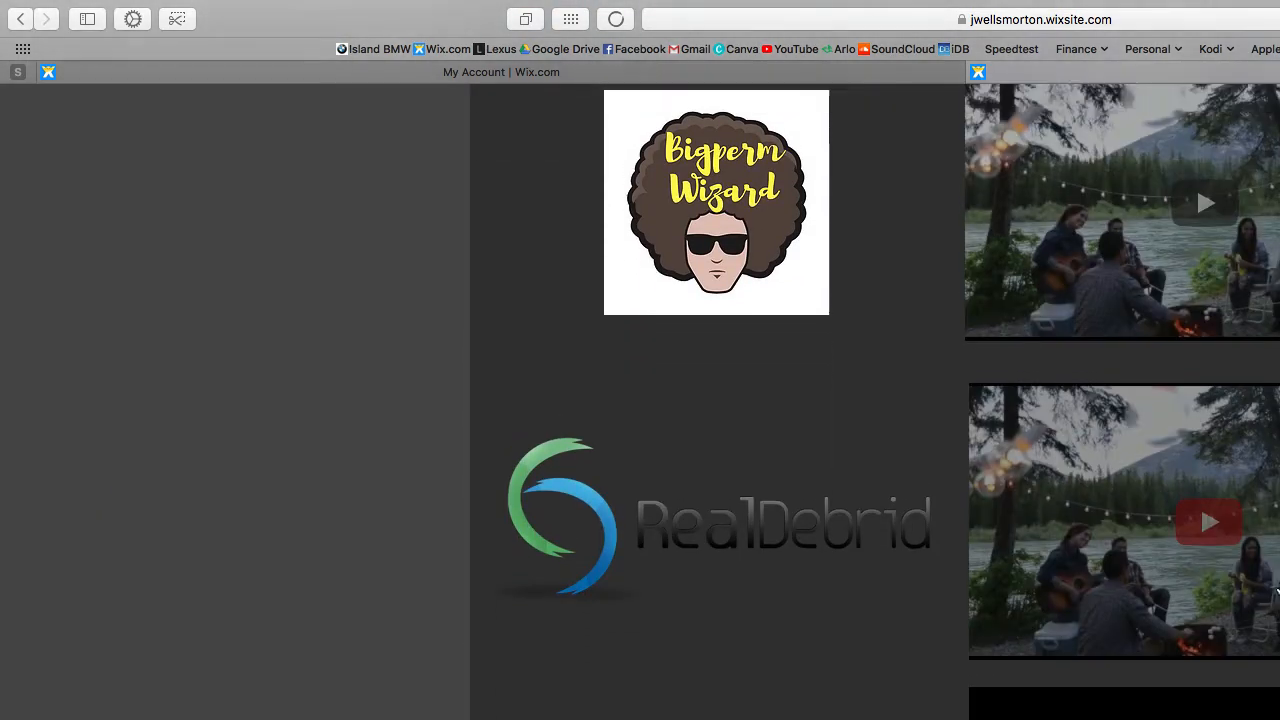
scroll("up", 3)
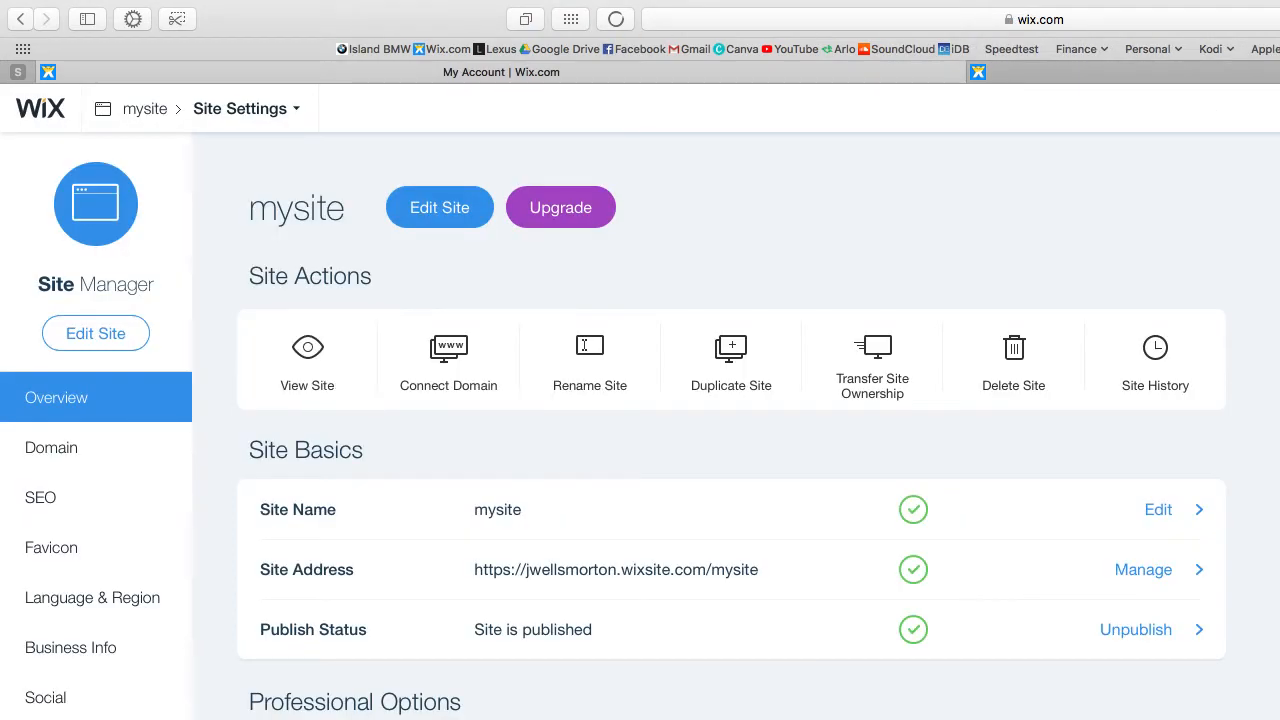
mouse_move(22, 28)
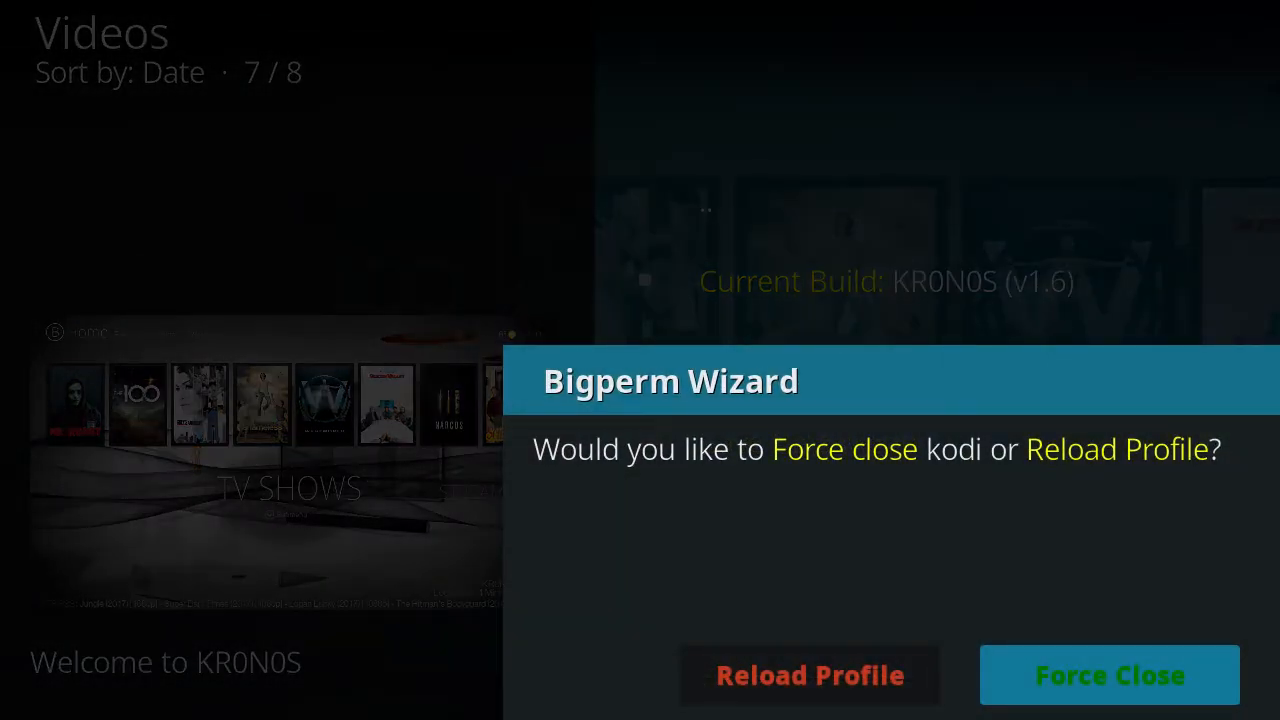
mouse_move(1109, 675)
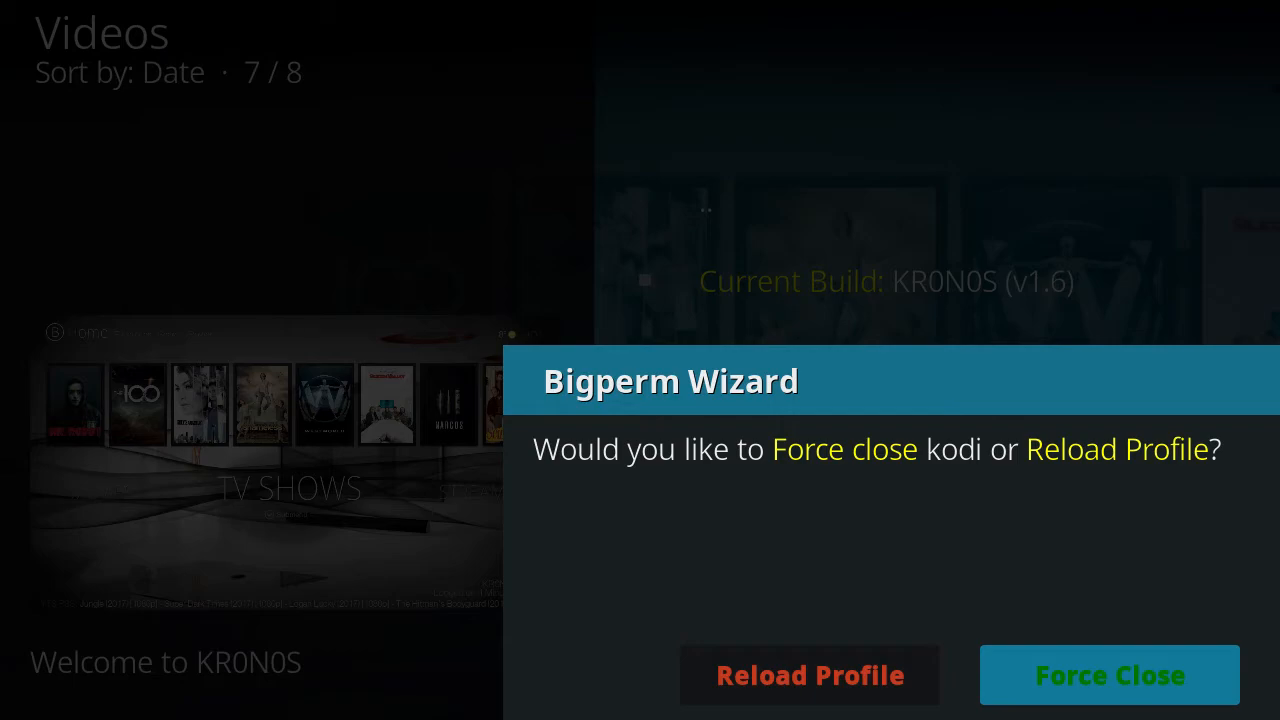
mouse_move(1085, 690)
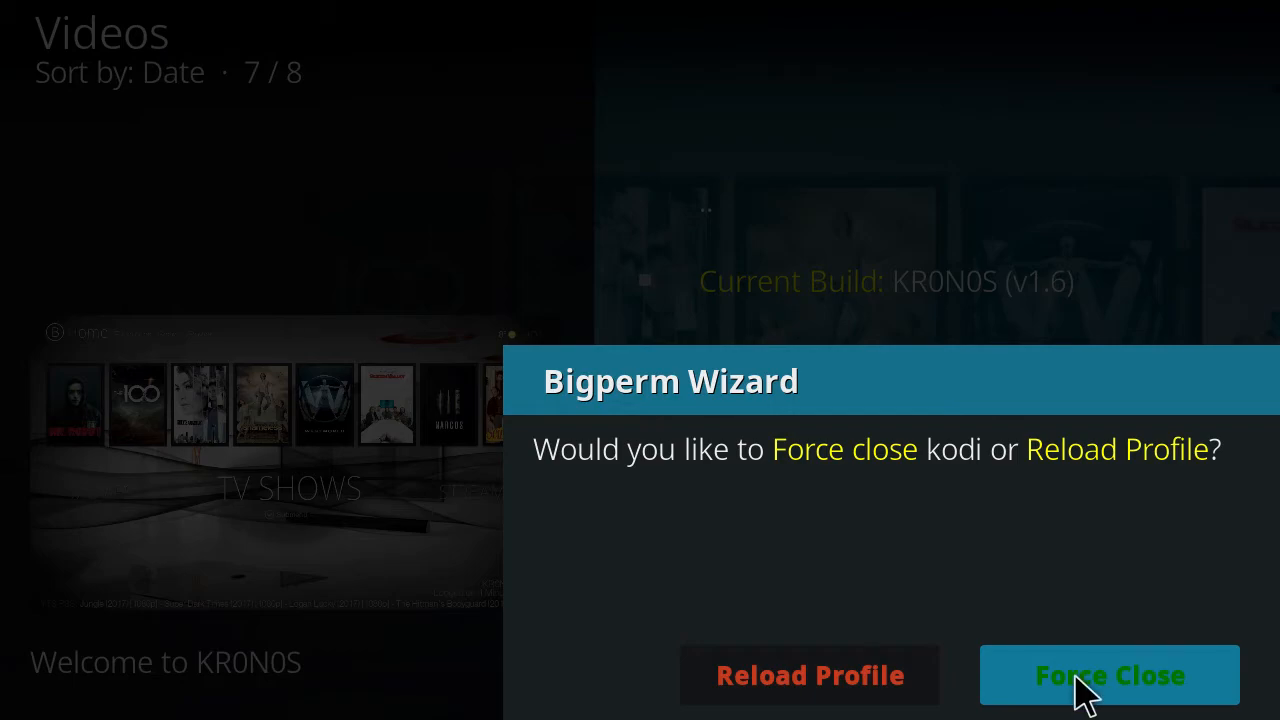
Step: Force close Kodi from the Bigperm Wizard prompt after the KR0N0S v1.6 install
left_click(1108, 675)
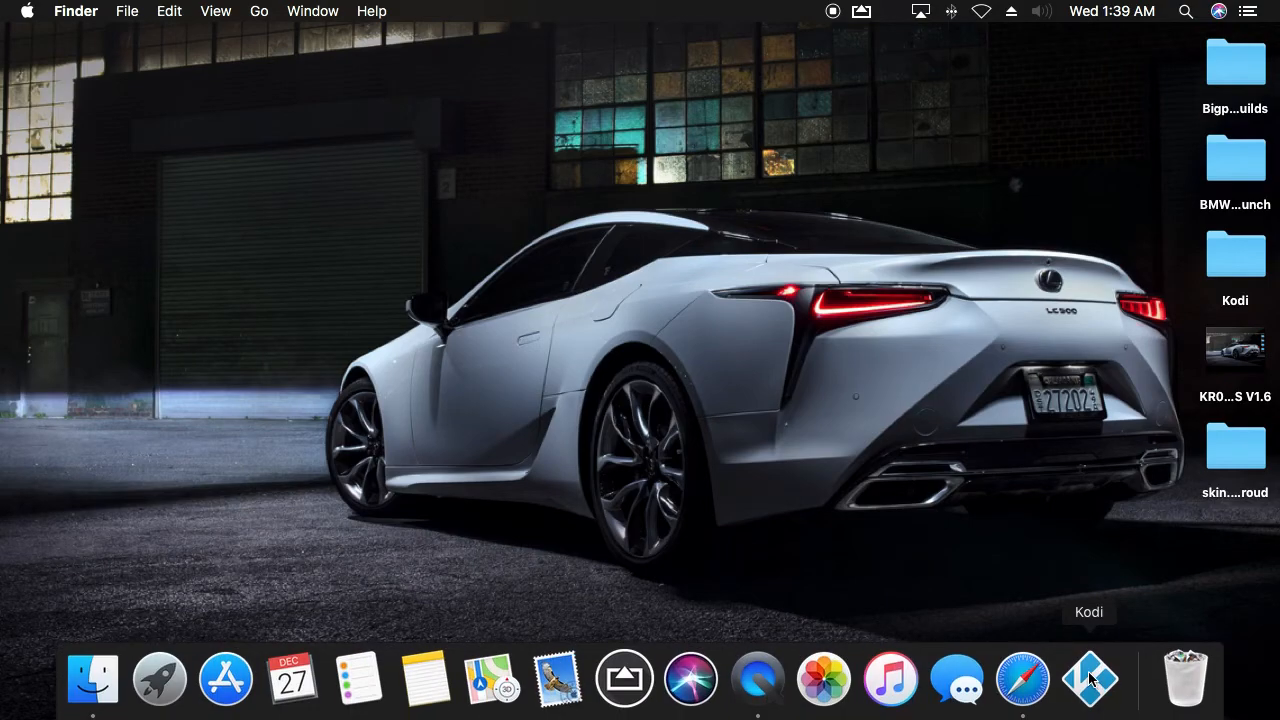
Step: Relaunch Kodi from the Dock so the KR0N0S build finishes loading
left_click(1089, 678)
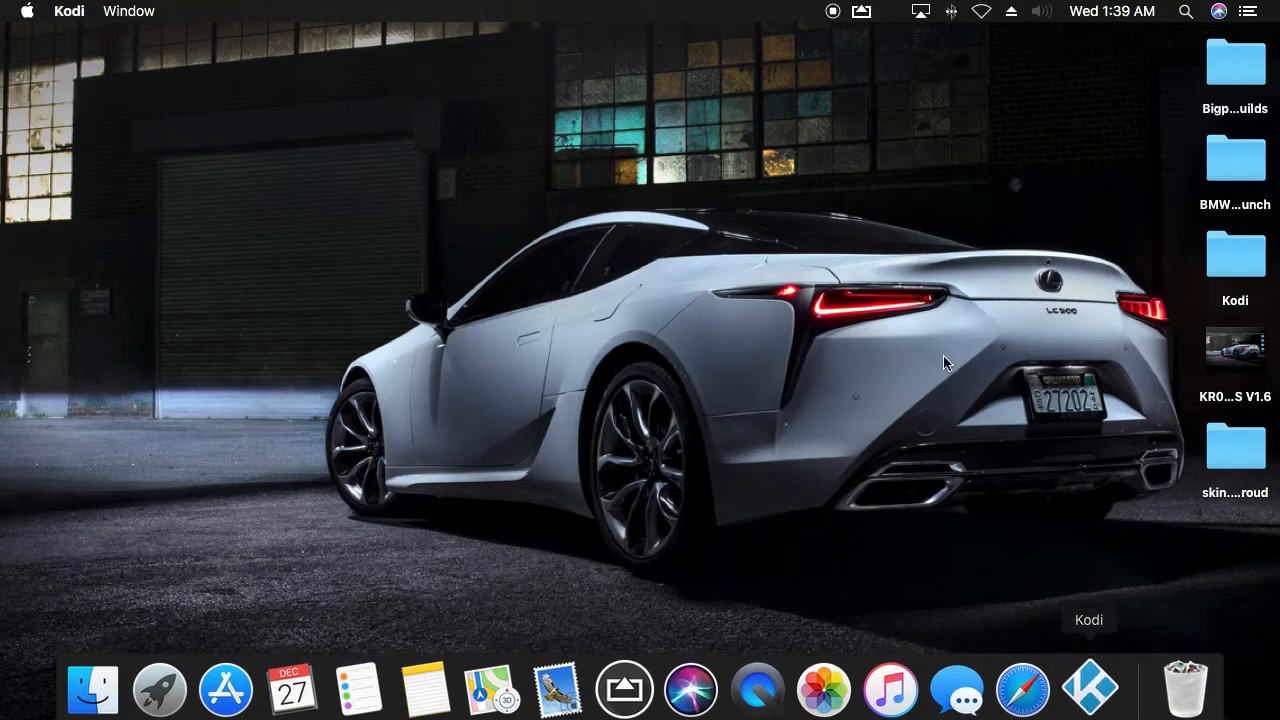
left_click(1088, 688)
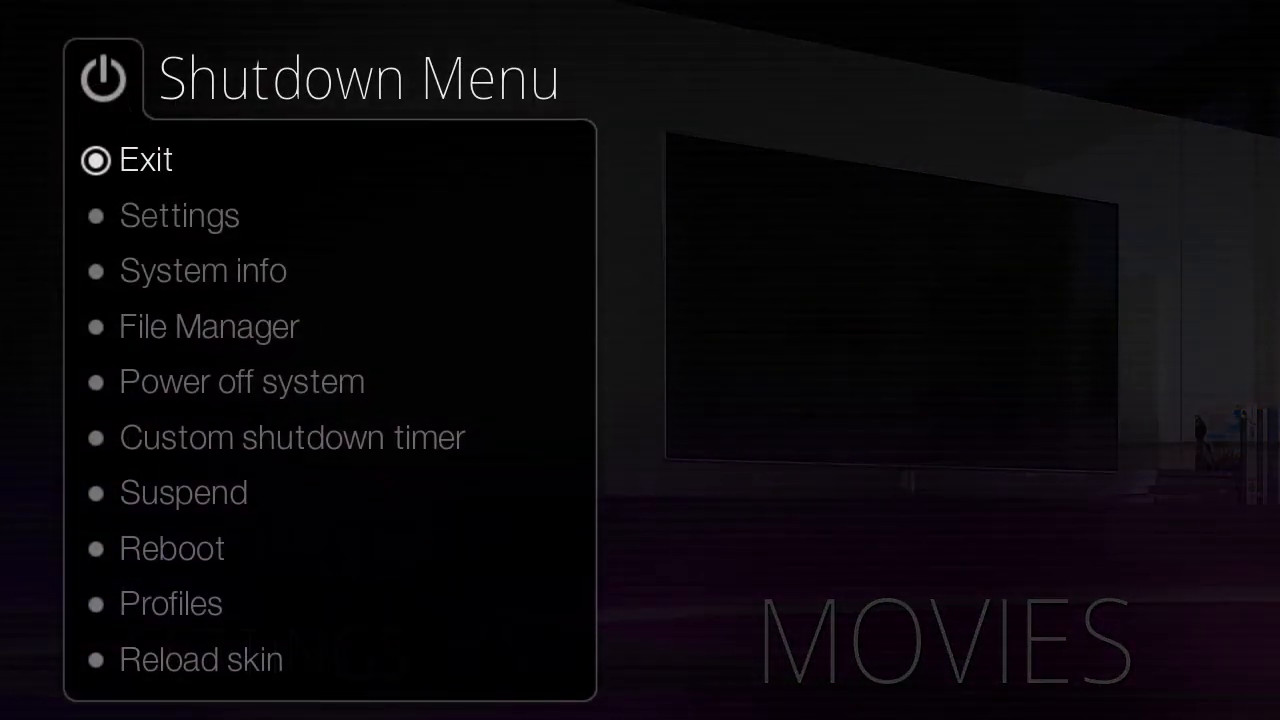
Step: Exit Kodi from the KR0N0S Shutdown Menu, returning to the macOS desktop
left_click(145, 159)
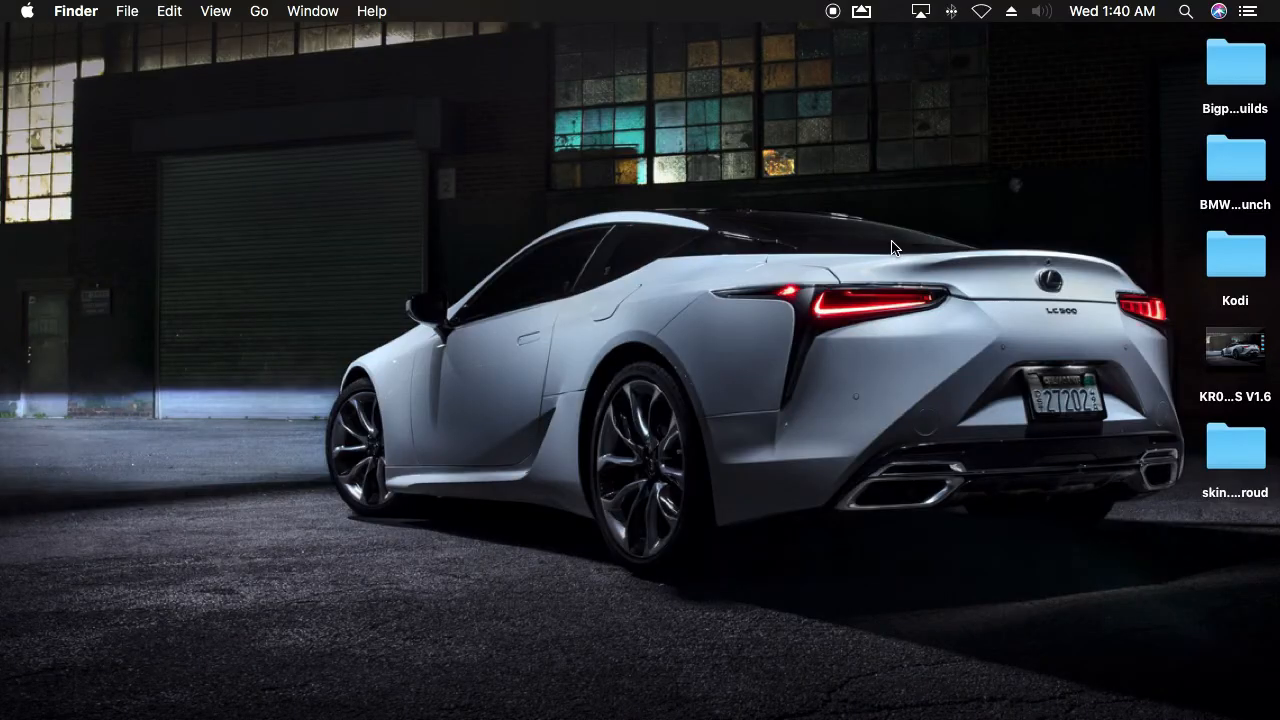